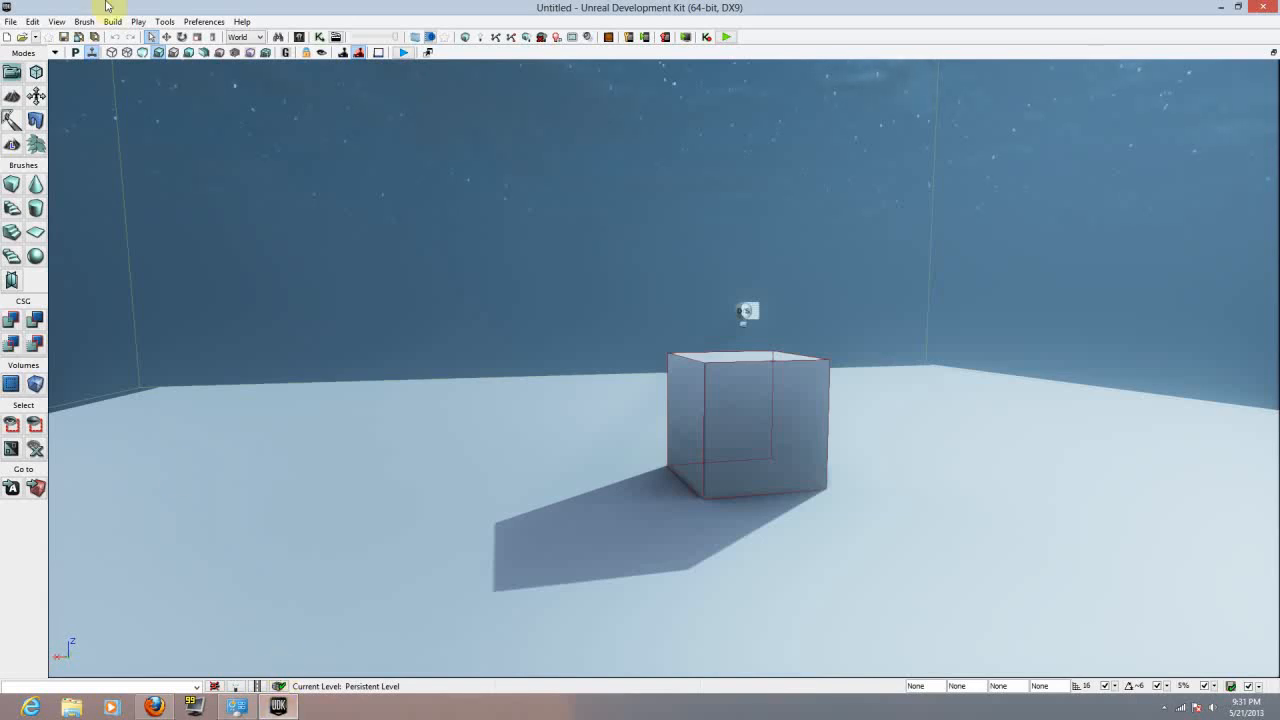
pyautogui.moveTo(164, 20)
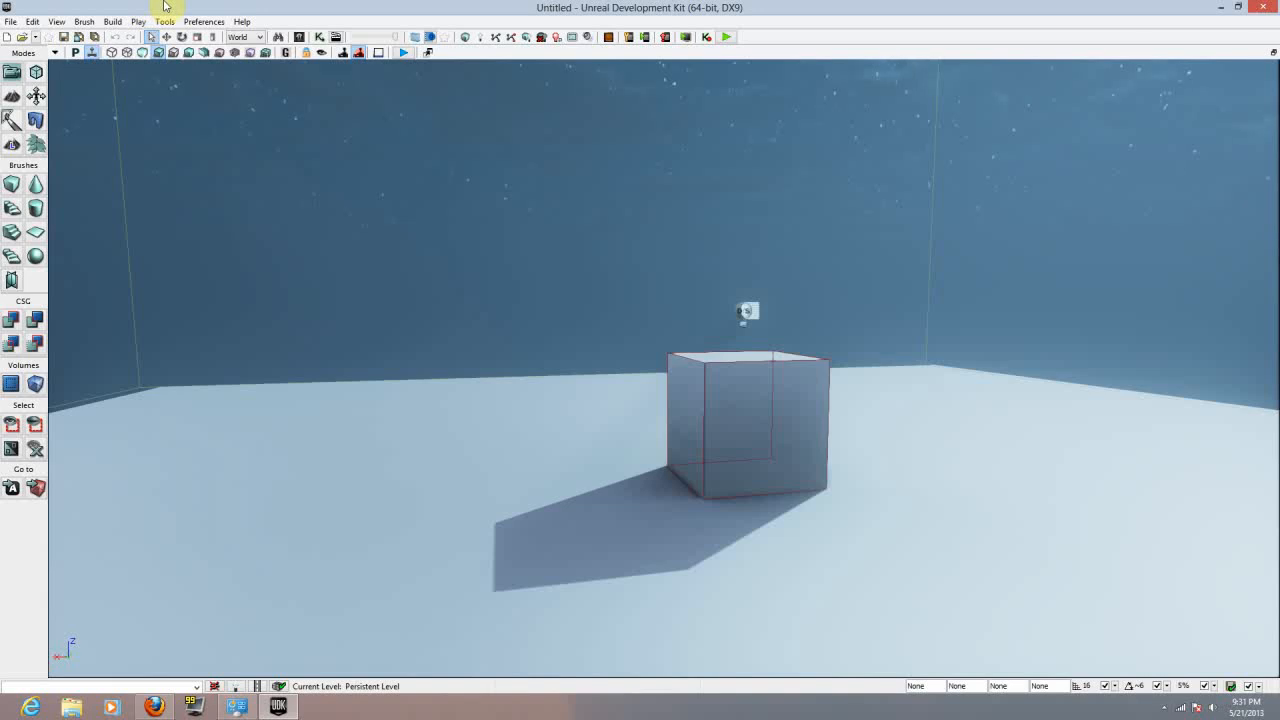
pyautogui.moveTo(892, 8)
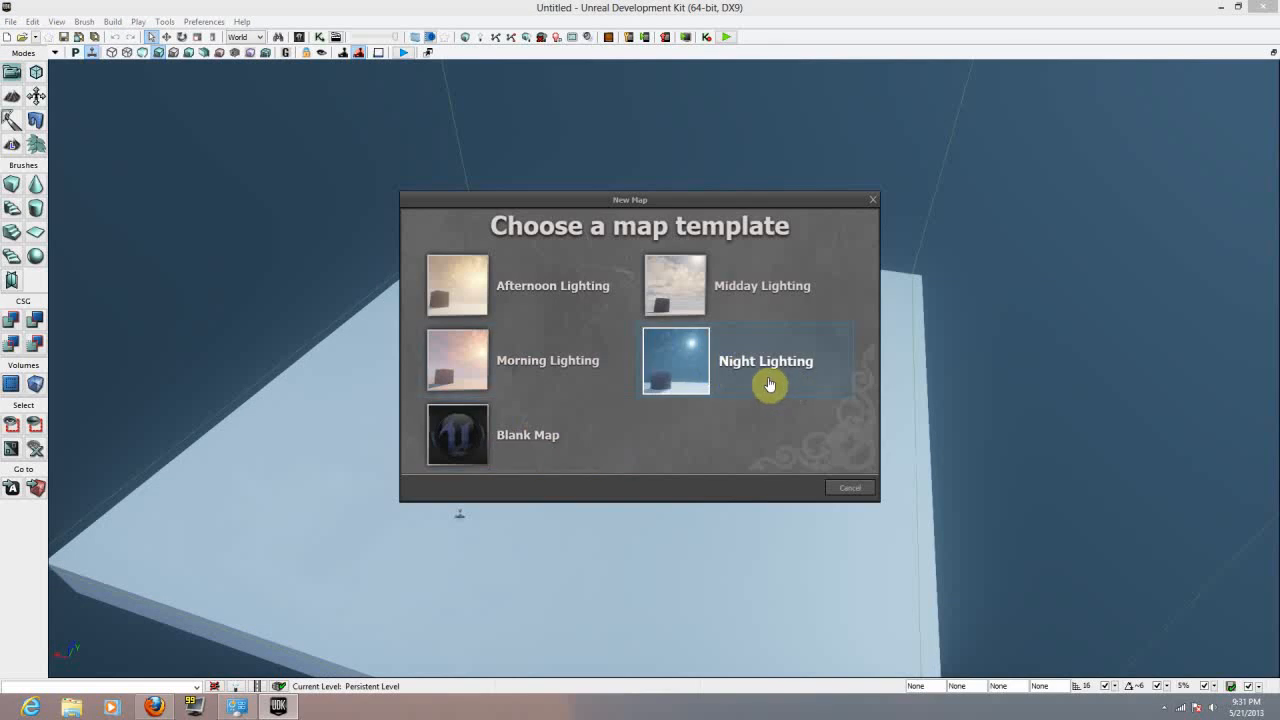
pyautogui.moveTo(744, 290)
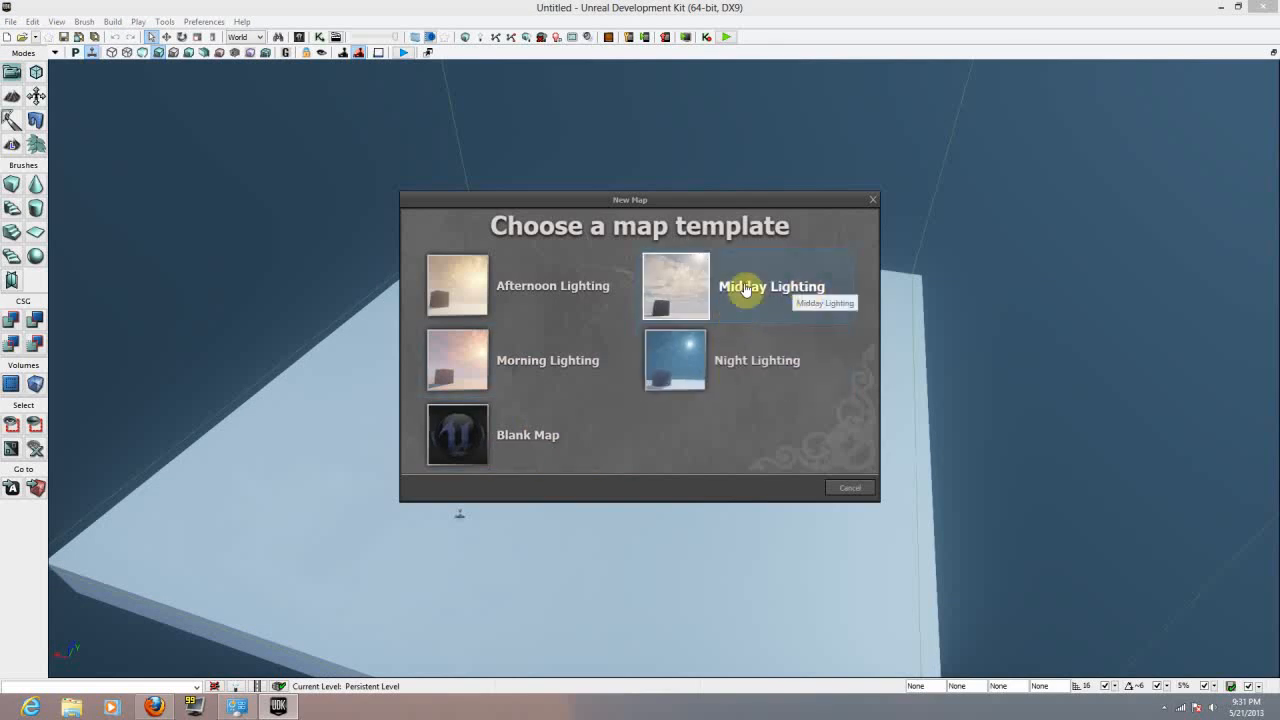
pyautogui.moveTo(768, 376)
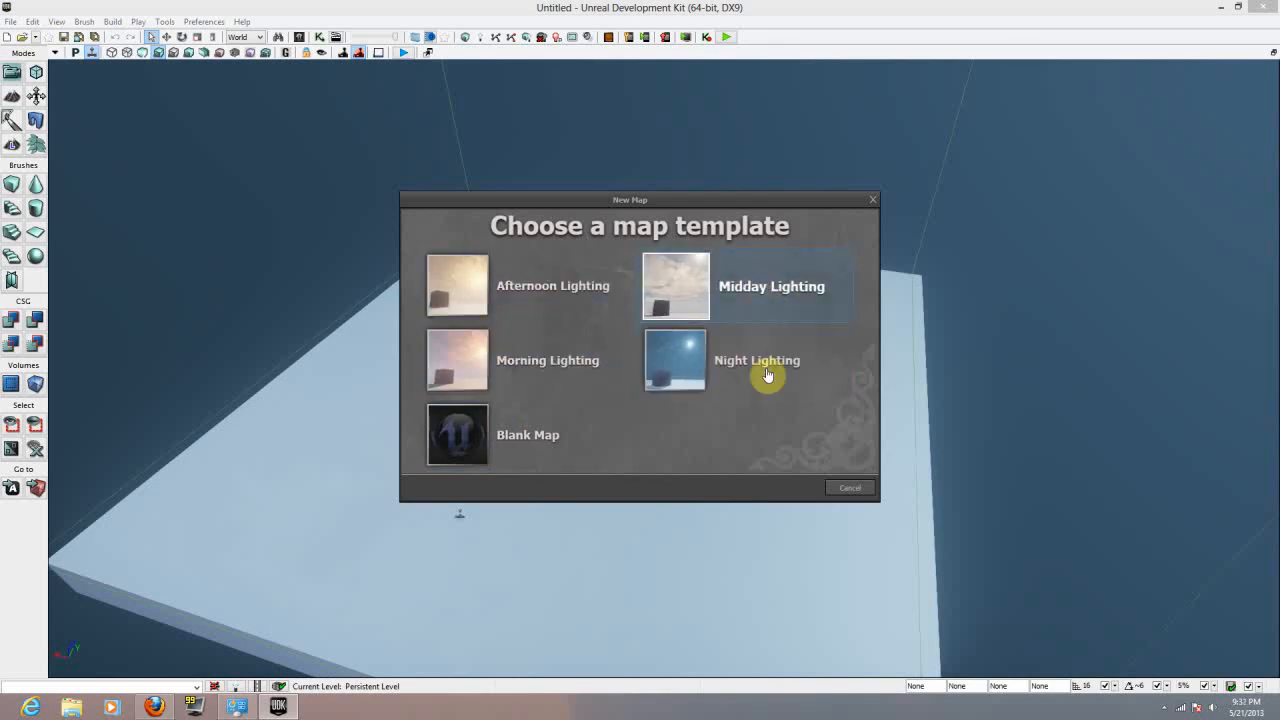
# Step: Create a new map from the Night Lighting template
pyautogui.click(676, 360)
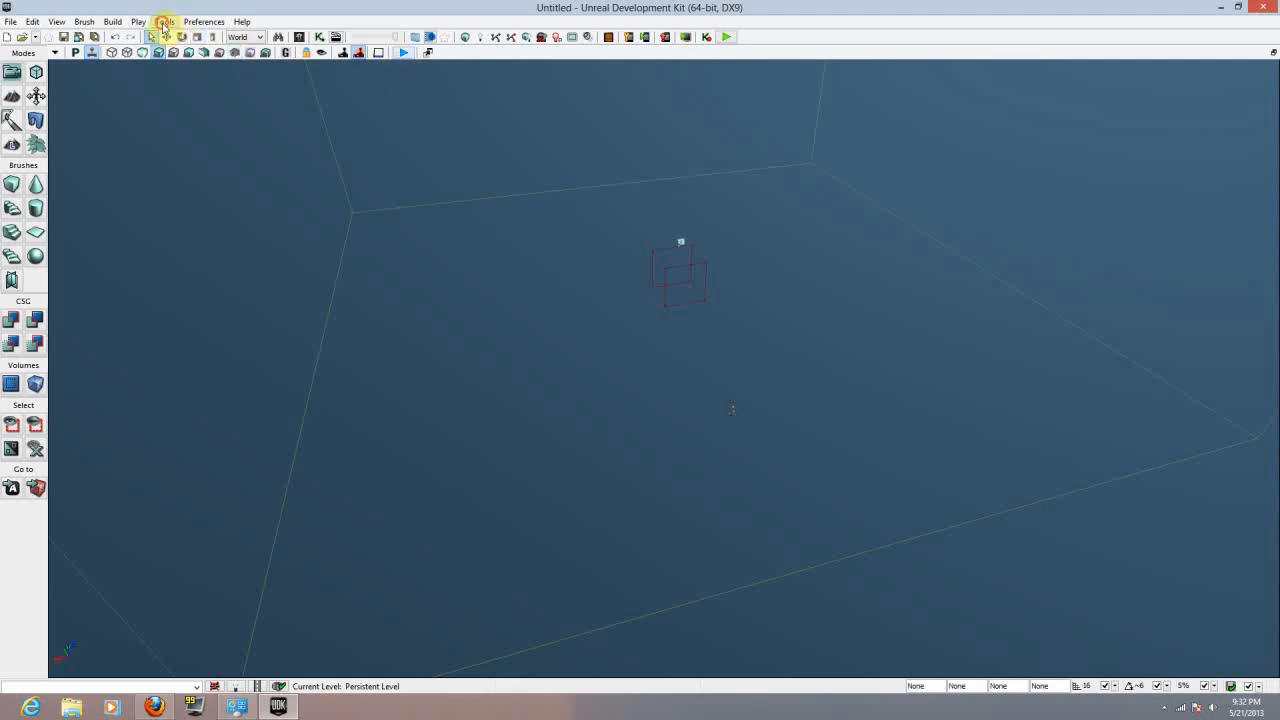
# Step: Add a flat terrain with default location and patches, no layers, and look it over
pyautogui.click(164, 20)
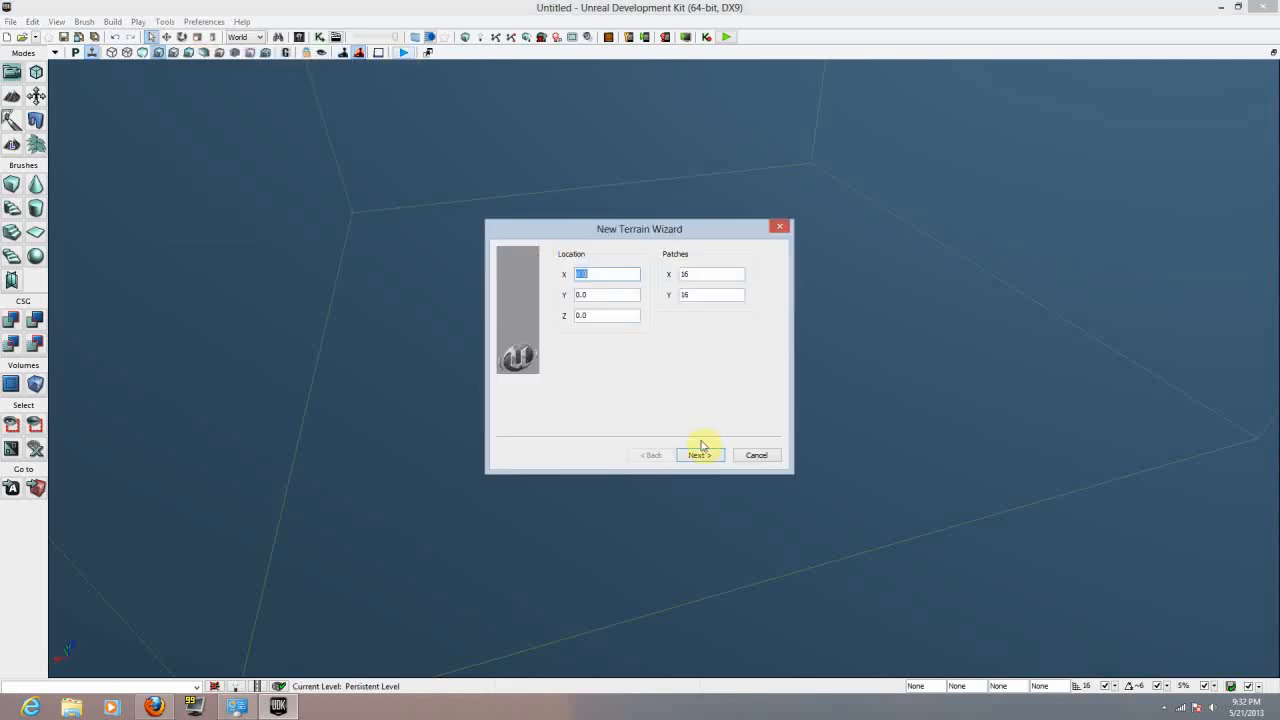
pyautogui.click(700, 456)
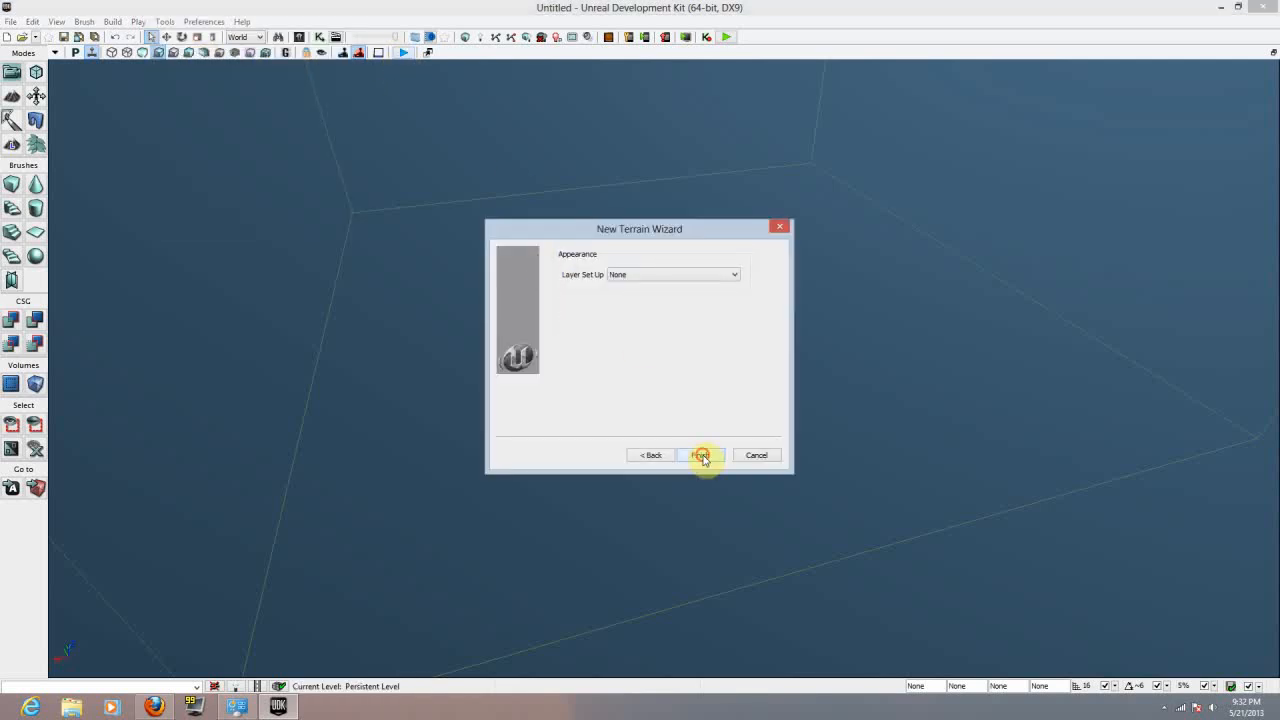
pyautogui.click(700, 456)
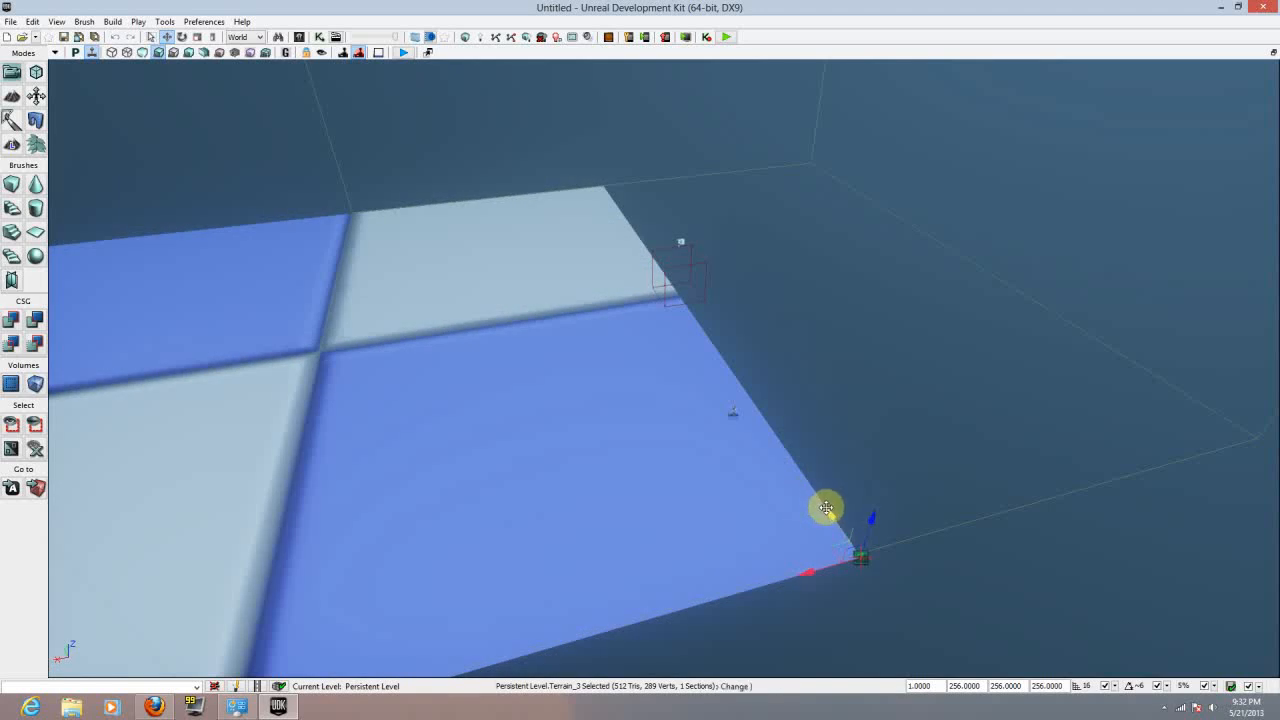
pyautogui.moveTo(828, 508); pyautogui.dragTo(1028, 500)
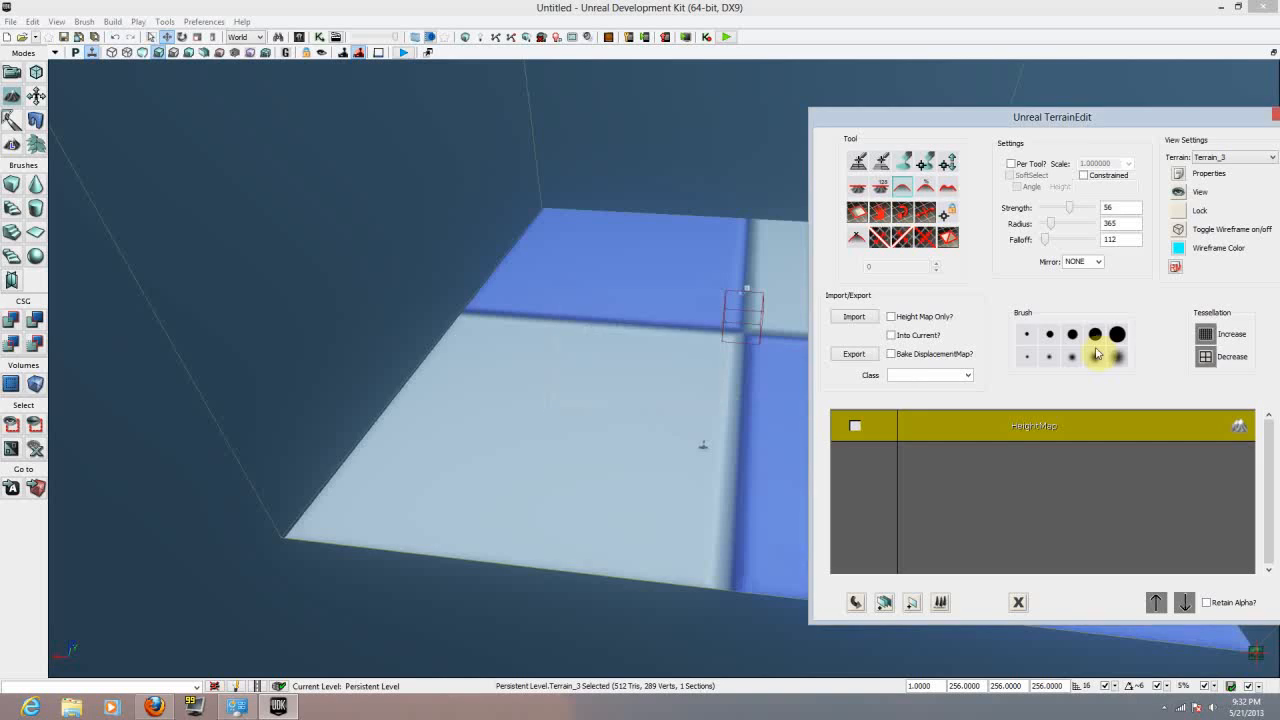
# Step: Increase the terrain tessellation (confirming Yes) and move the Terrain Edit window aside
pyautogui.click(1204, 334)
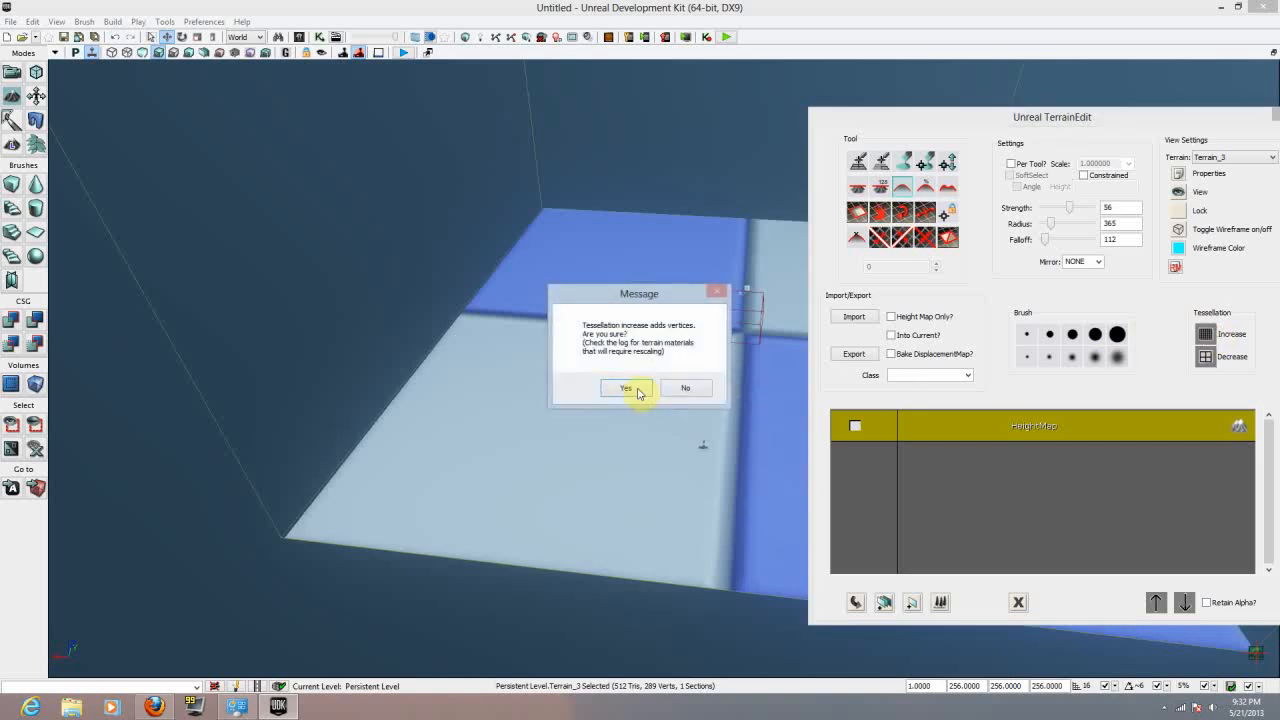
pyautogui.click(626, 388)
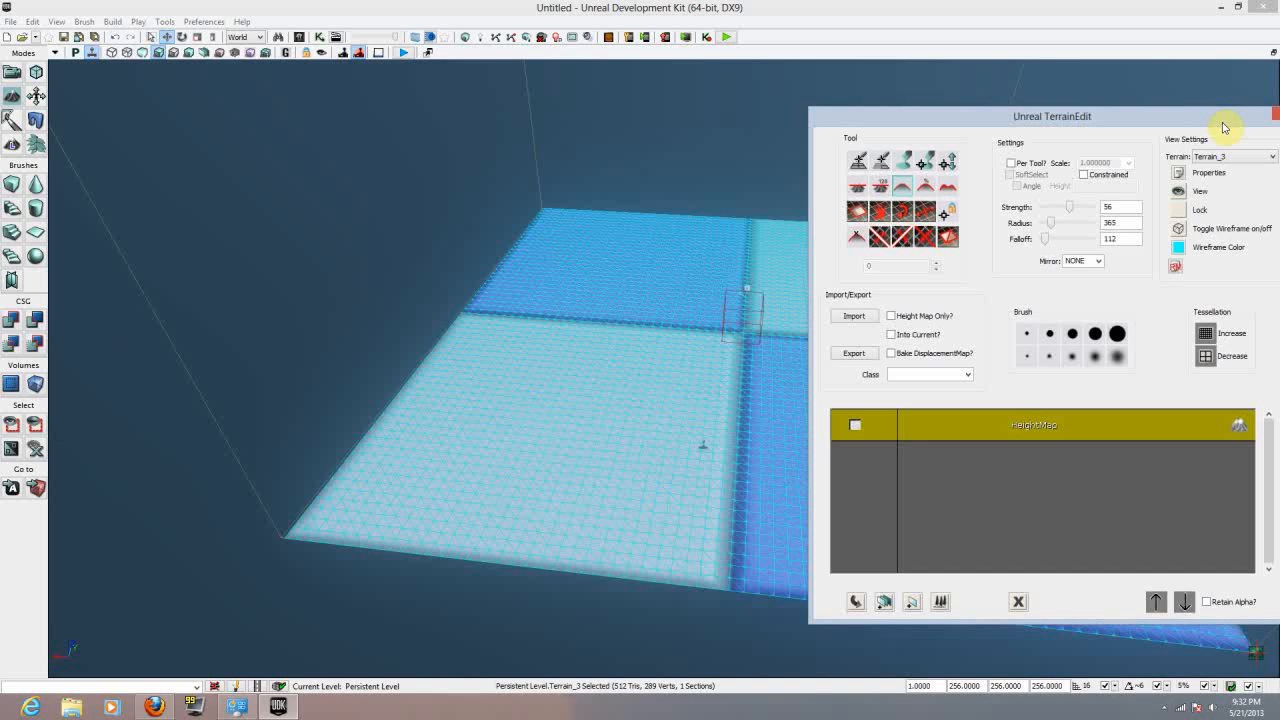
pyautogui.moveTo(1052, 116); pyautogui.dragTo(1100, 180)
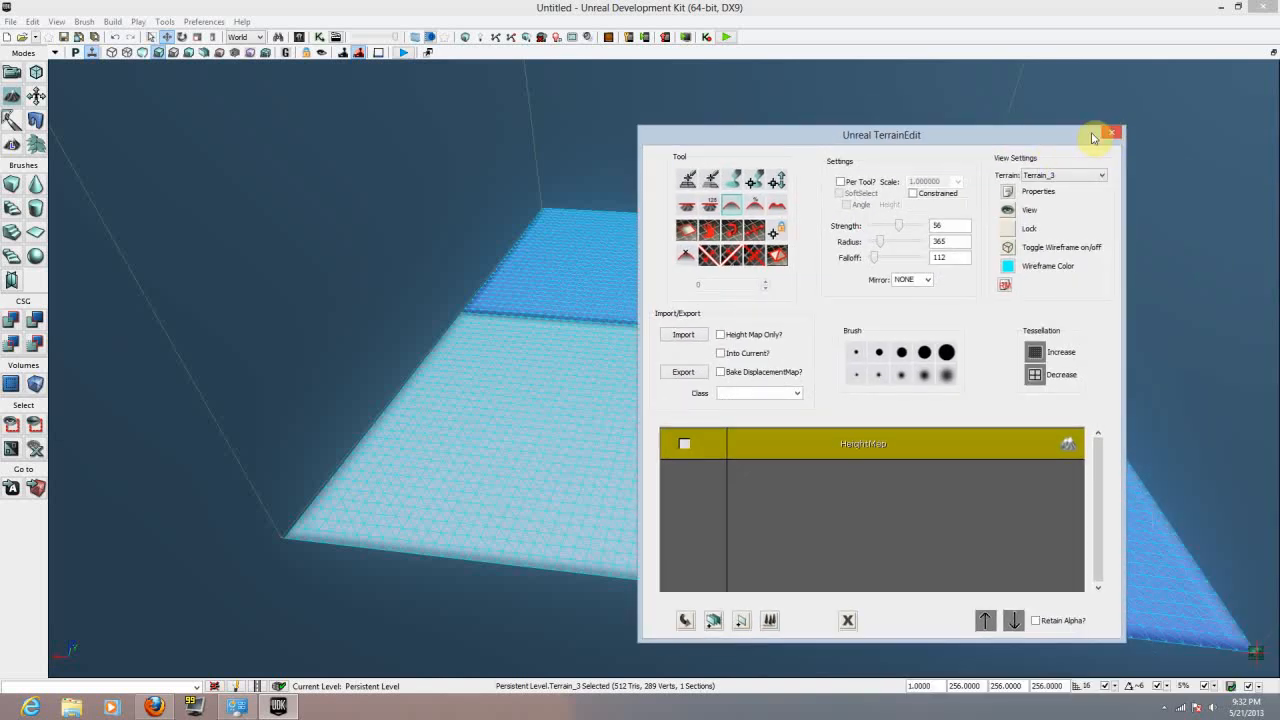
pyautogui.moveTo(882, 134); pyautogui.dragTo(1200, 188)
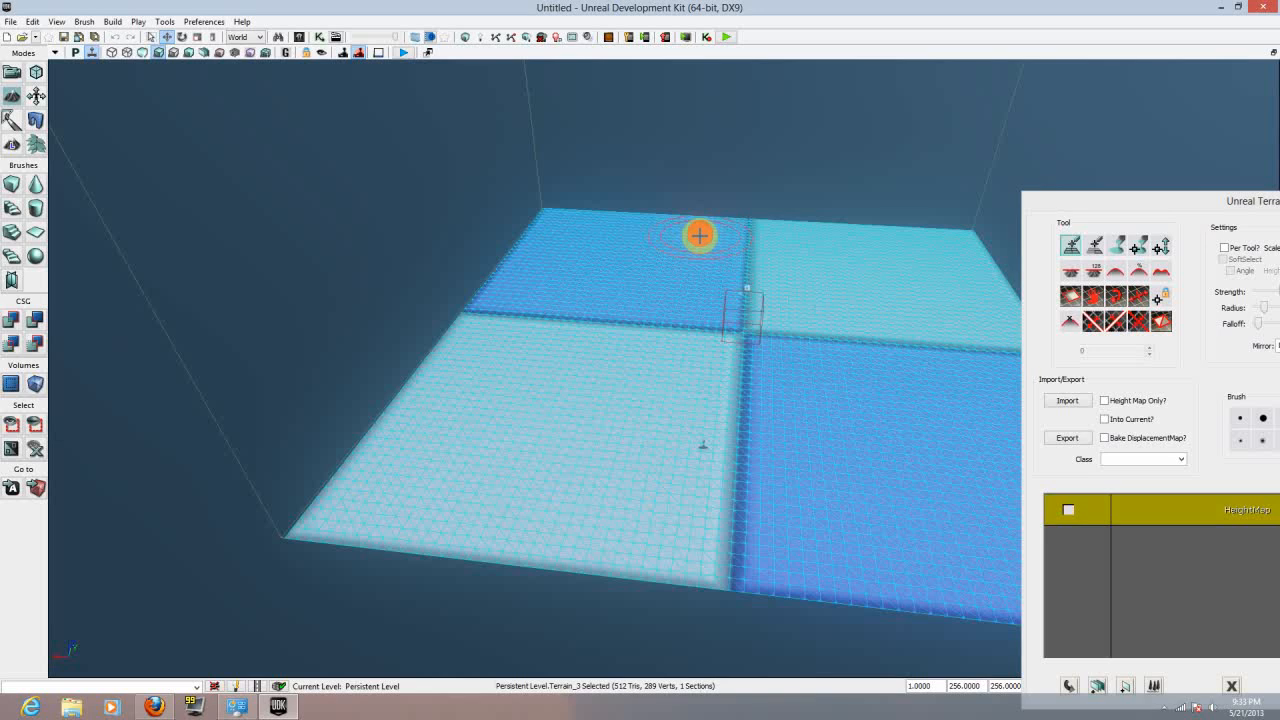
pyautogui.moveTo(718, 204)
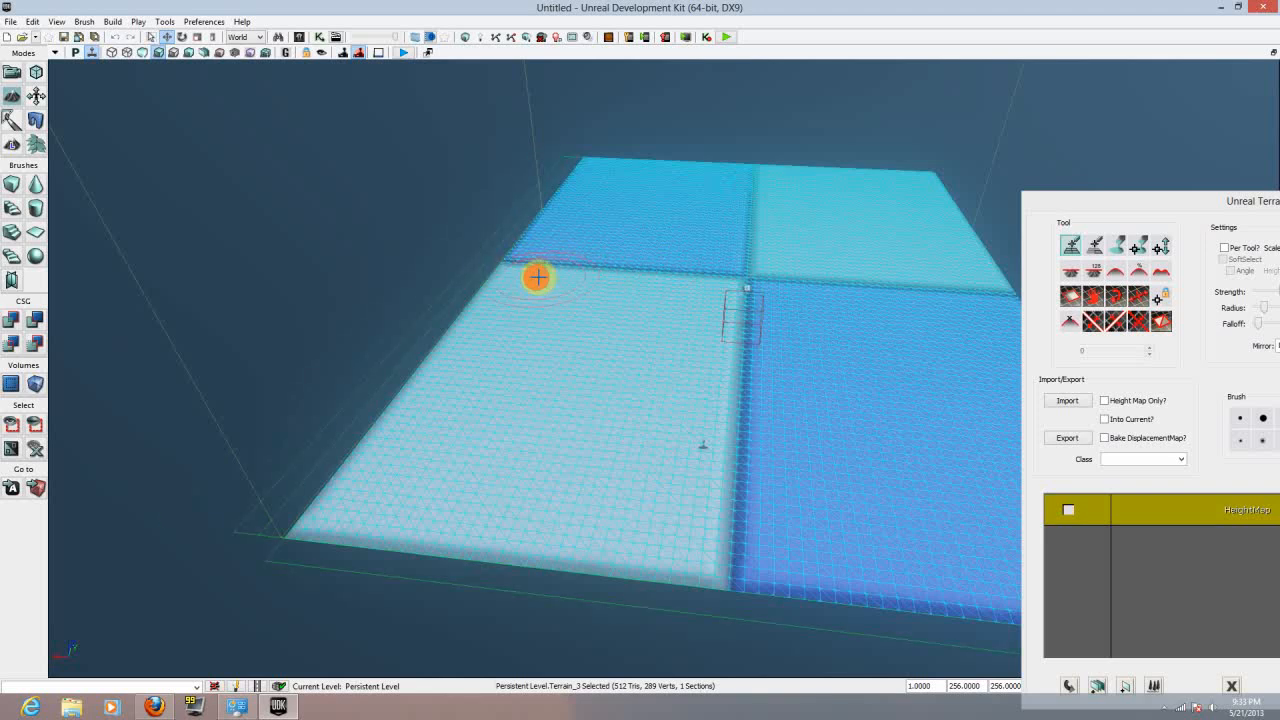
pyautogui.moveTo(728, 304)
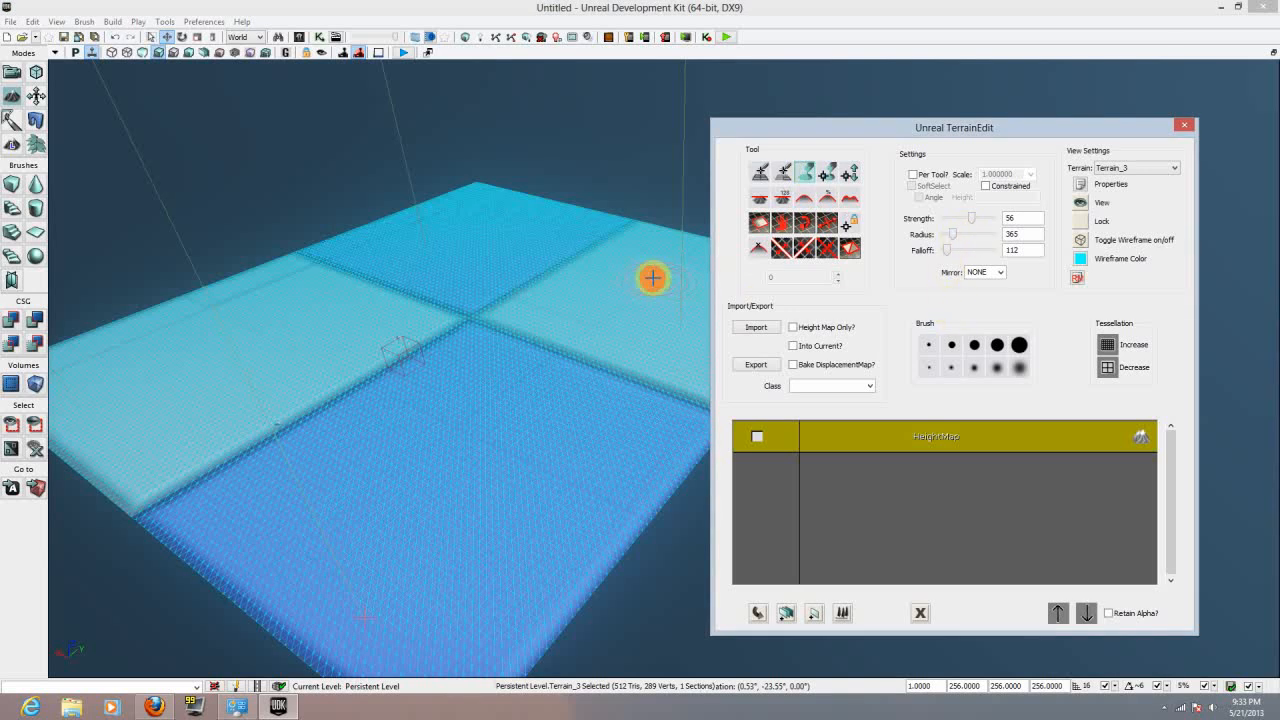
# Step: Raise sculpt Strength to 78 and brush up hills and ridges across the terrain
pyautogui.moveTo(972, 218); pyautogui.dragTo(972, 218)
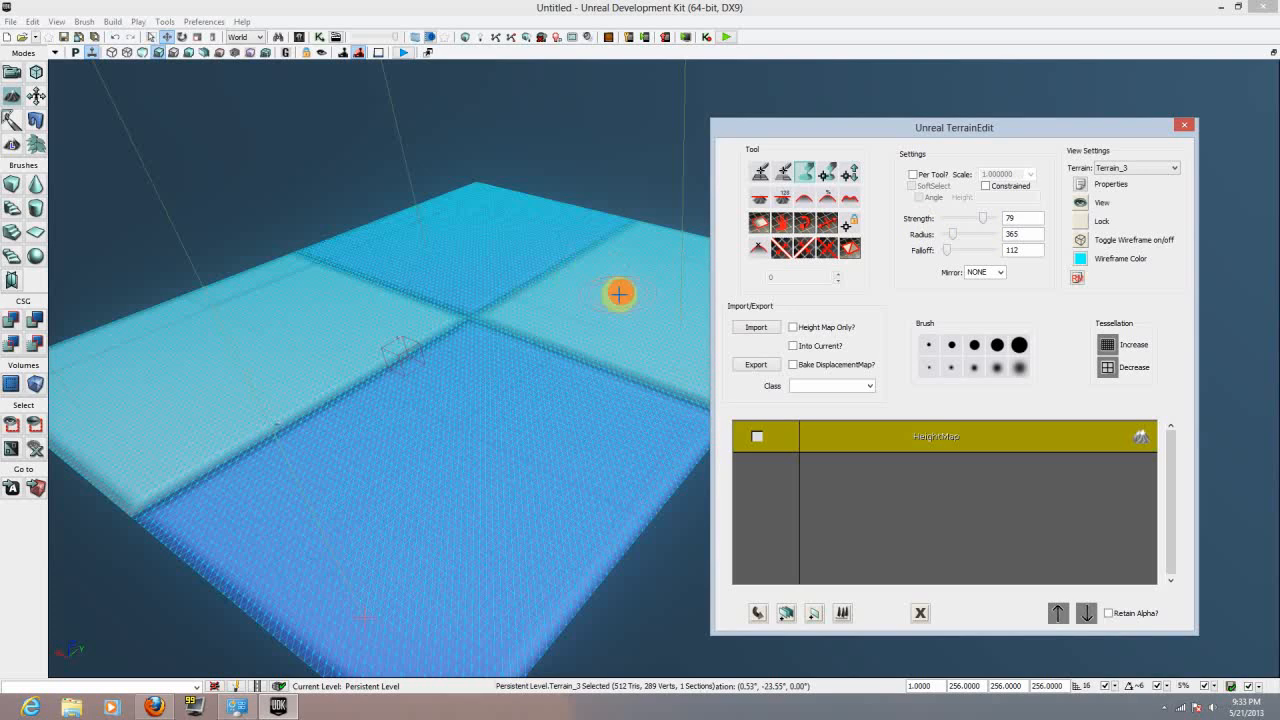
pyautogui.moveTo(580, 240)
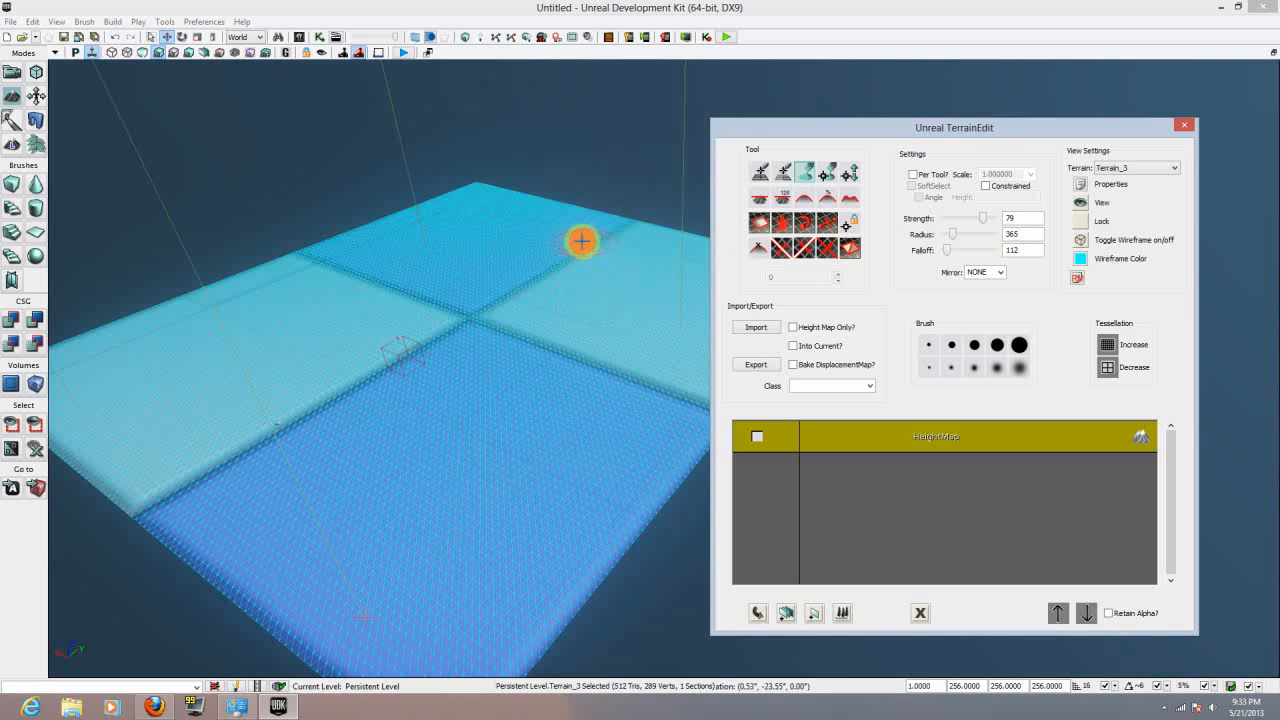
pyautogui.moveTo(548, 236)
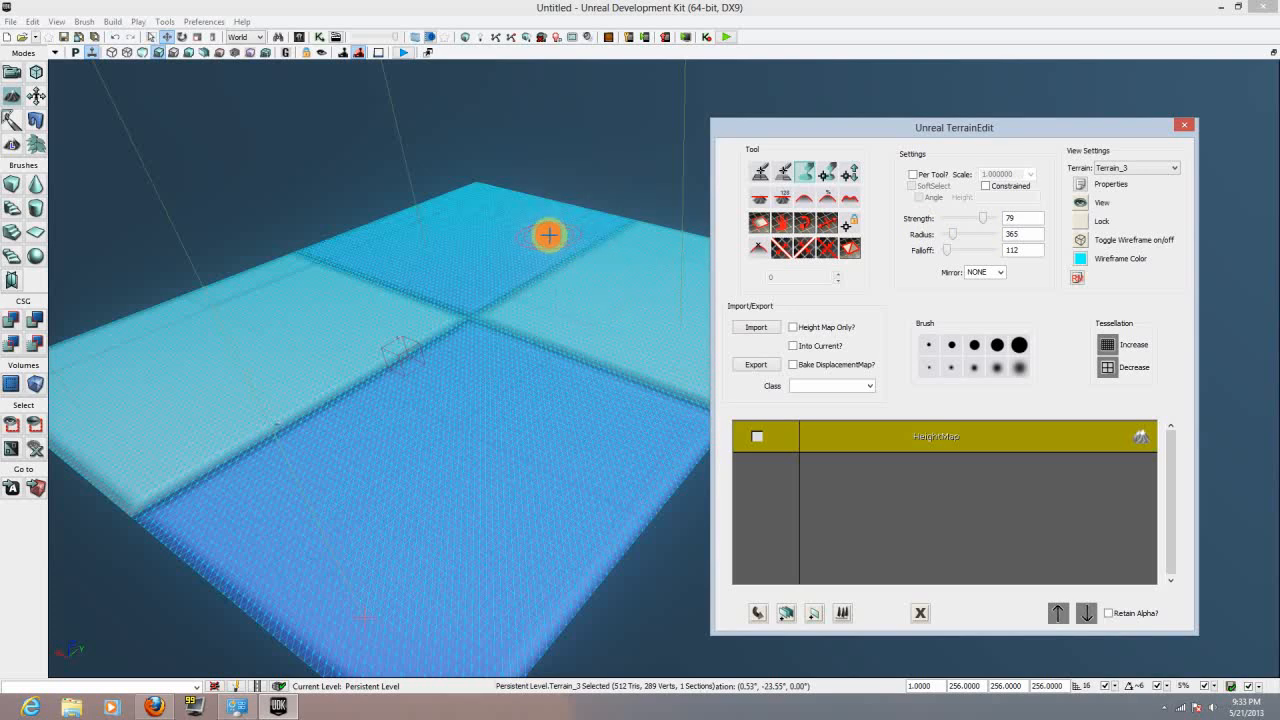
pyautogui.moveTo(548, 236); pyautogui.dragTo(660, 288)
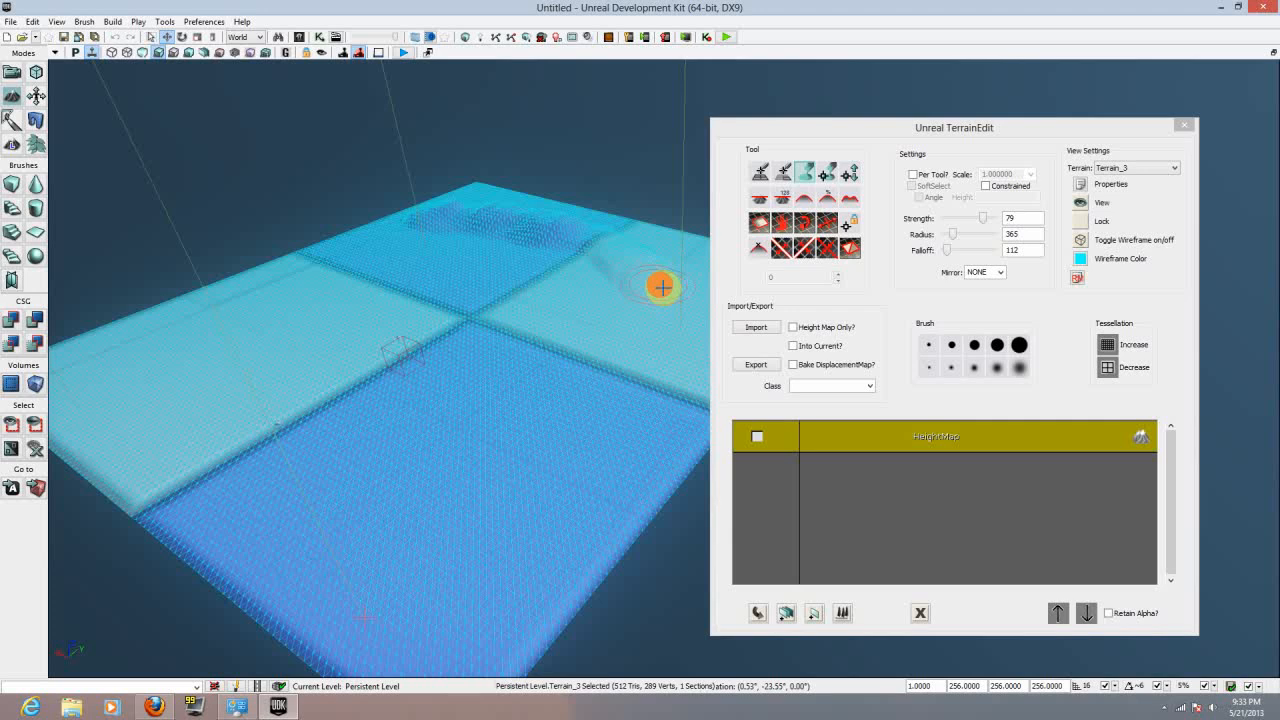
pyautogui.moveTo(660, 288); pyautogui.dragTo(616, 488)
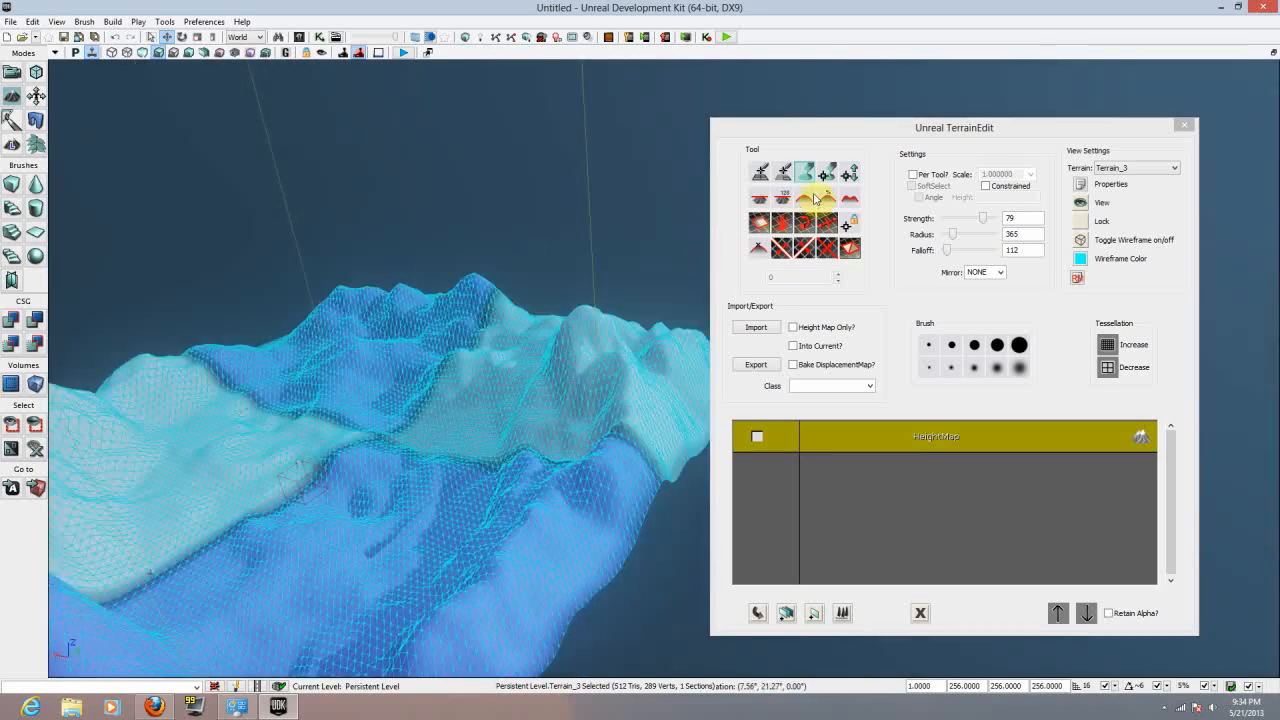
# Step: Switch to another sculpt tool and lower its Strength to 7 for finer detailing
pyautogui.click(804, 196)
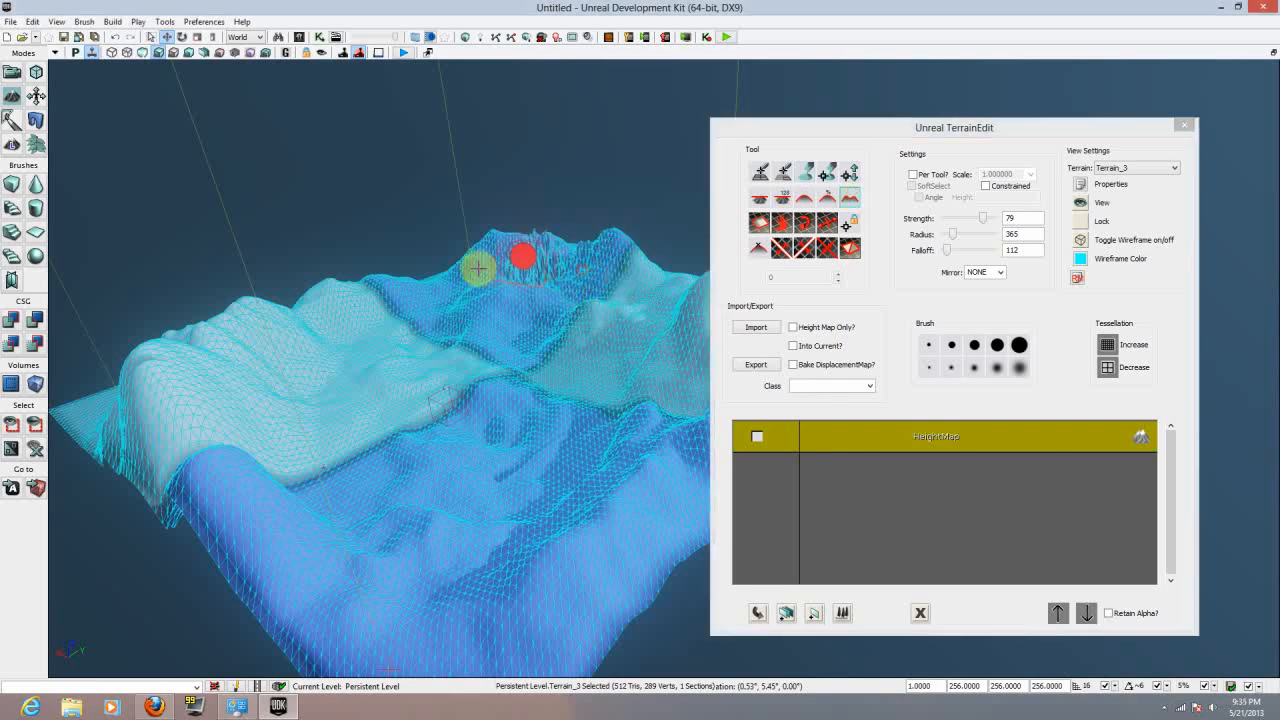
pyautogui.click(32, 20)
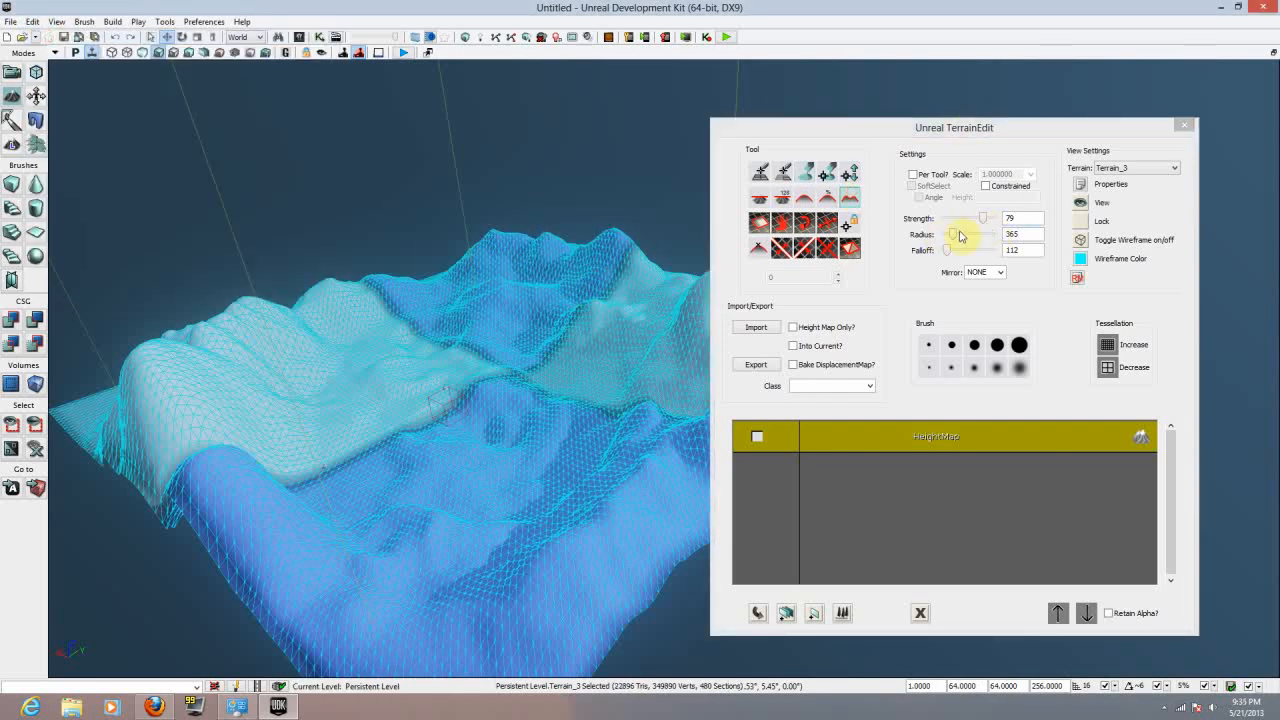
pyautogui.moveTo(984, 218); pyautogui.dragTo(948, 222)
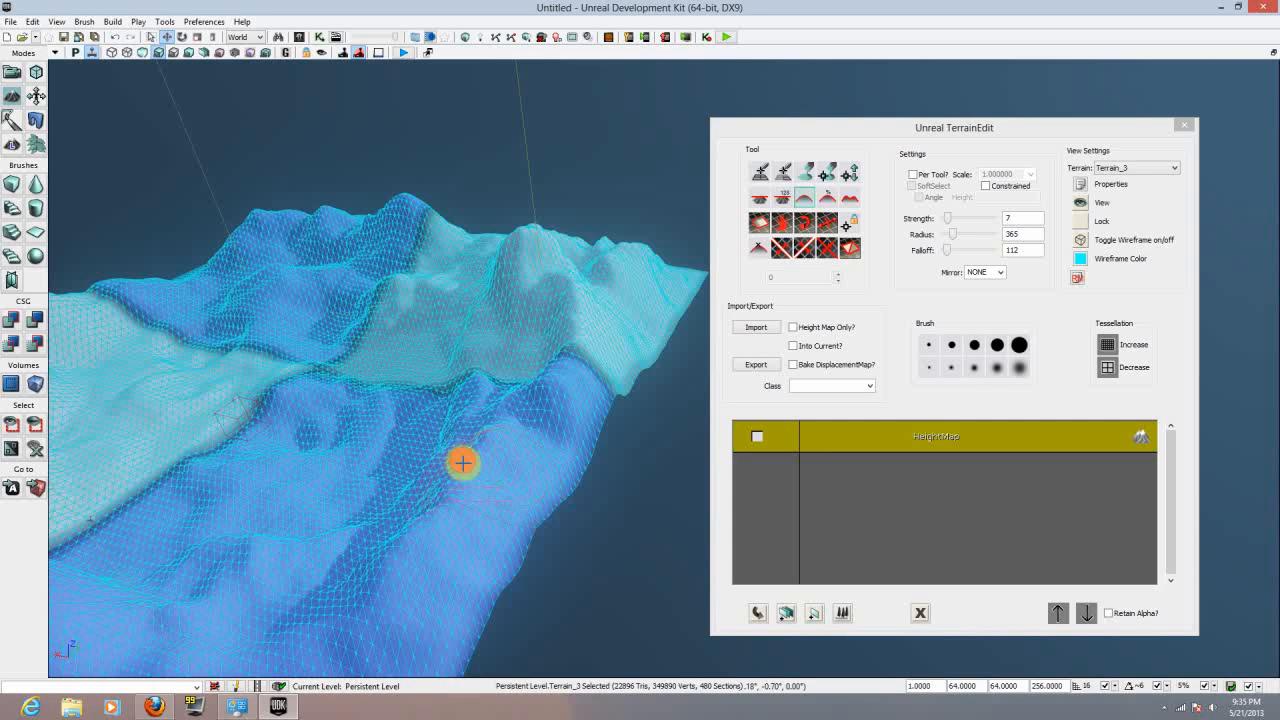
pyautogui.moveTo(300, 36)
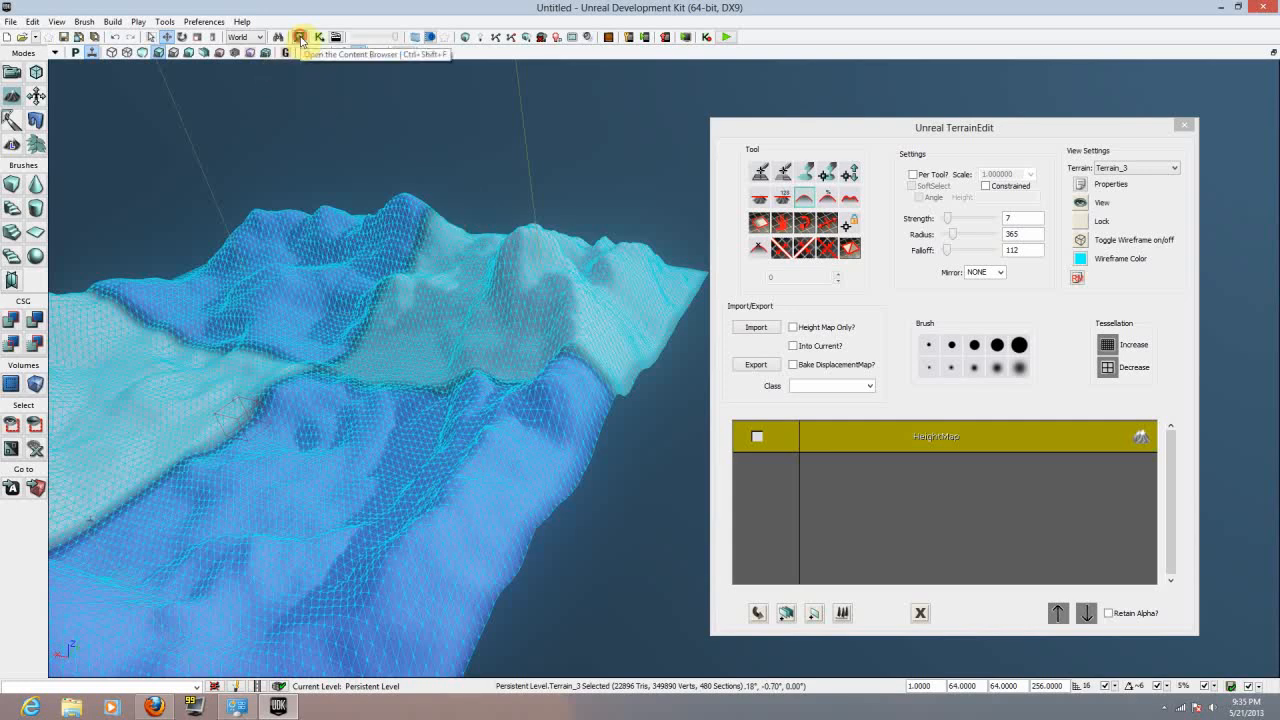
# Step: Search the Content Browser for 'grass' and look through the results
pyautogui.click(300, 36)
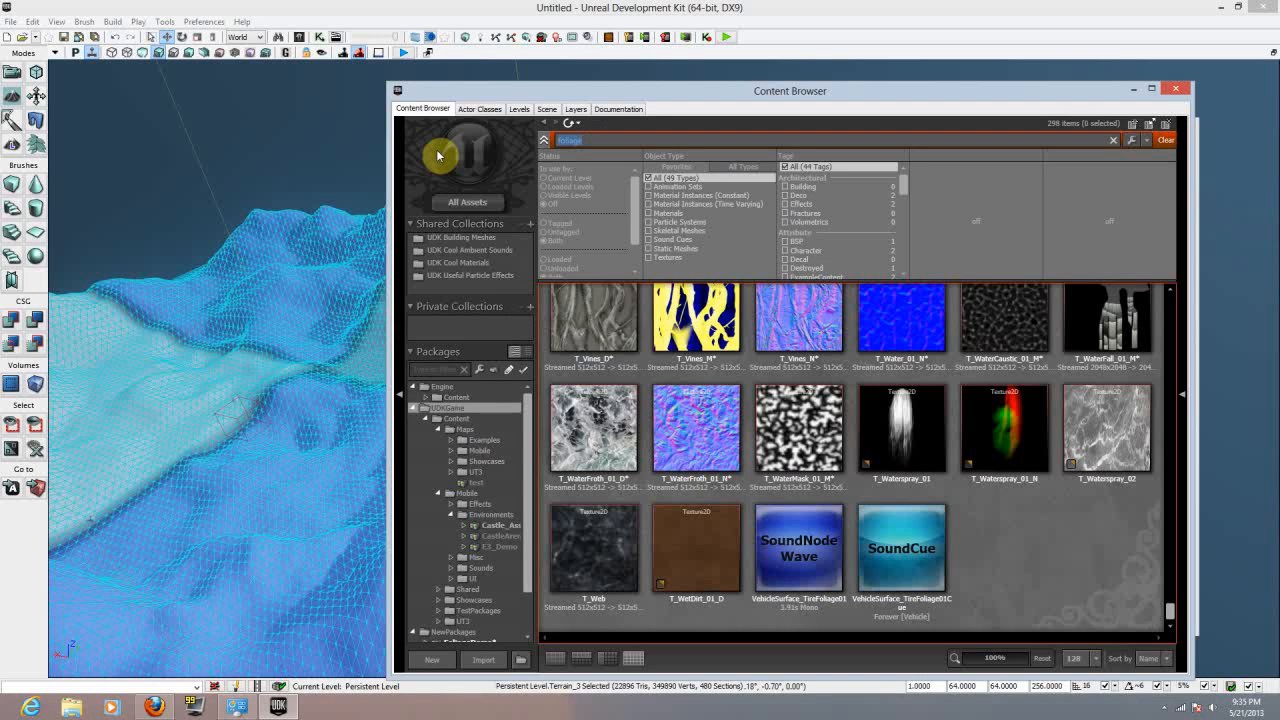
pyautogui.write('grass')
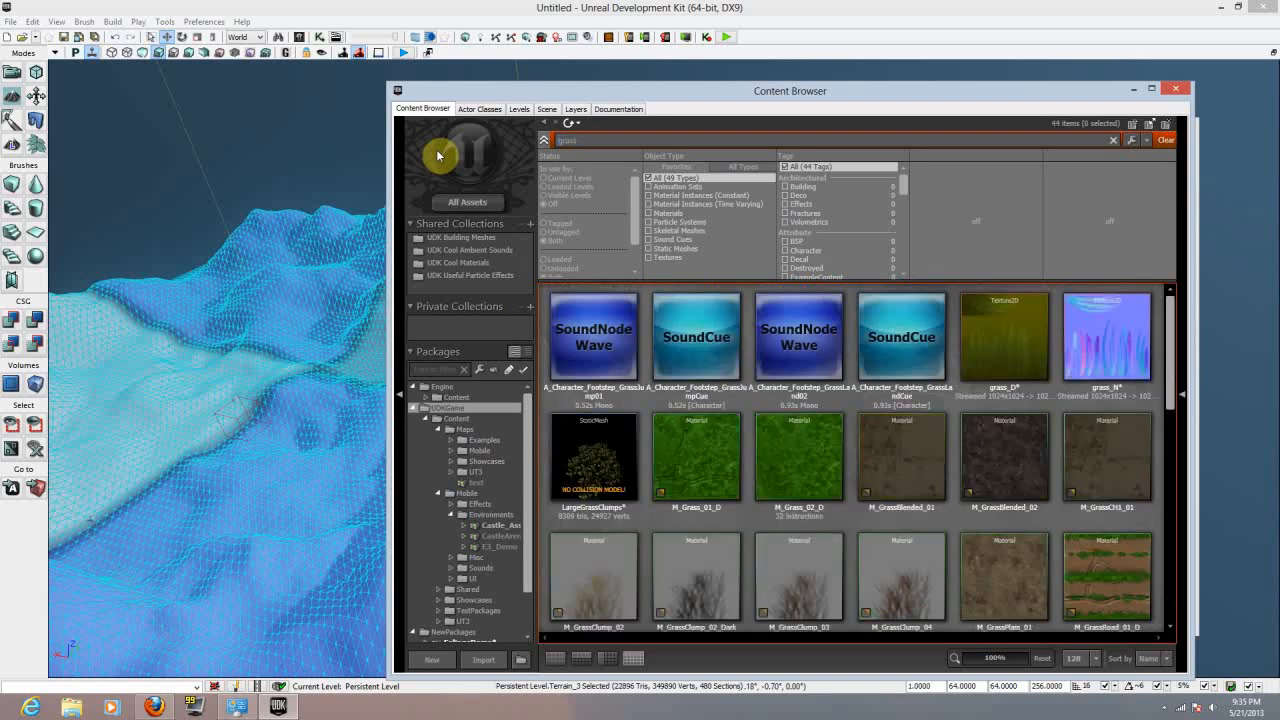
pyautogui.scroll(-3)
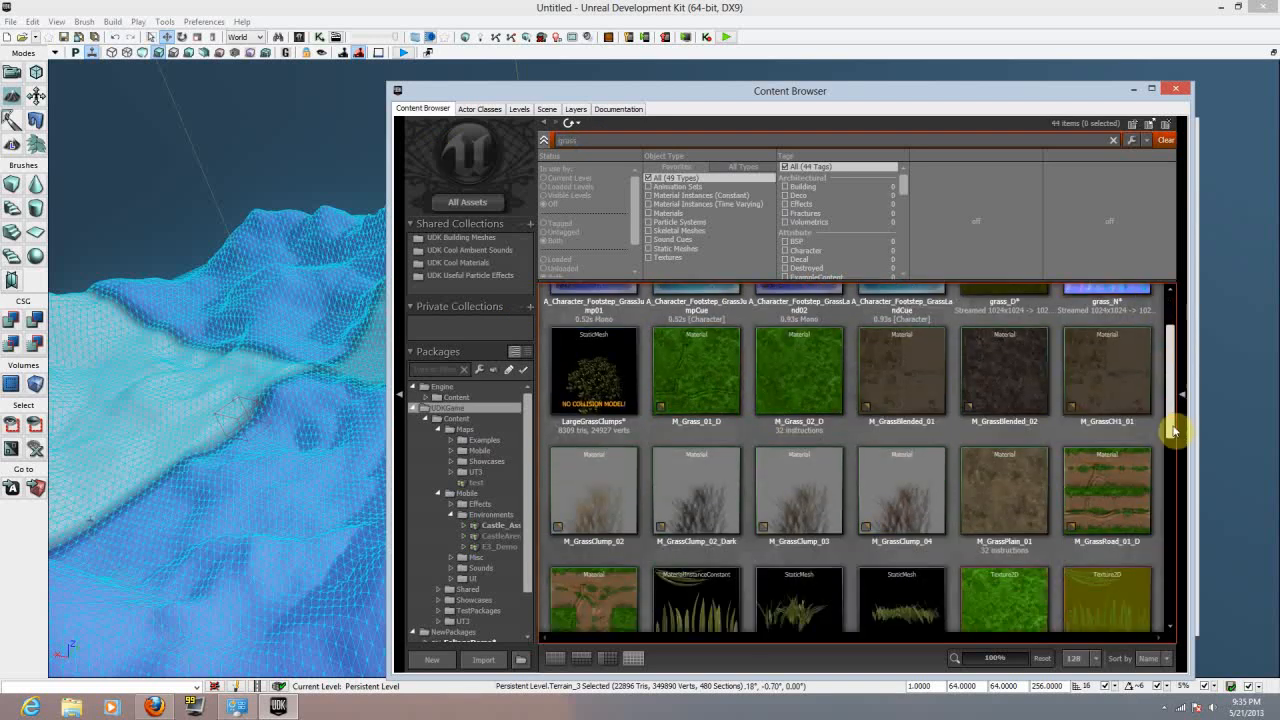
pyautogui.scroll(-3)
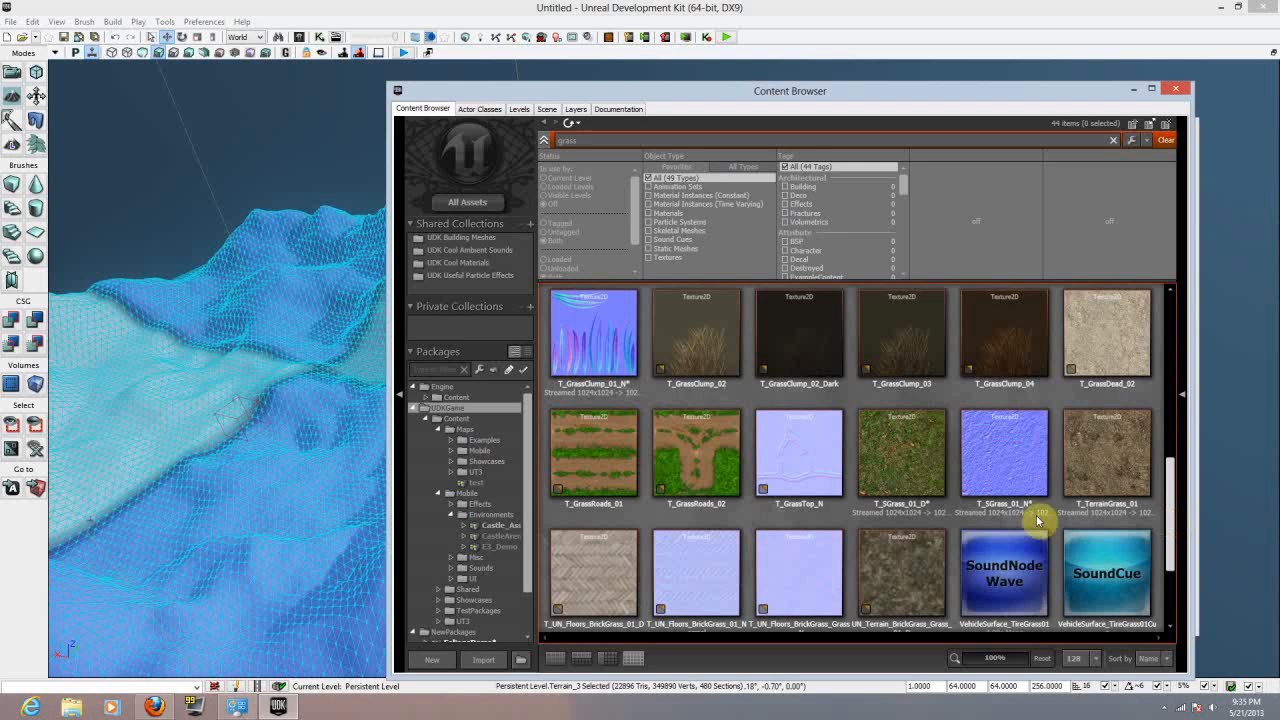
pyautogui.scroll(-3)
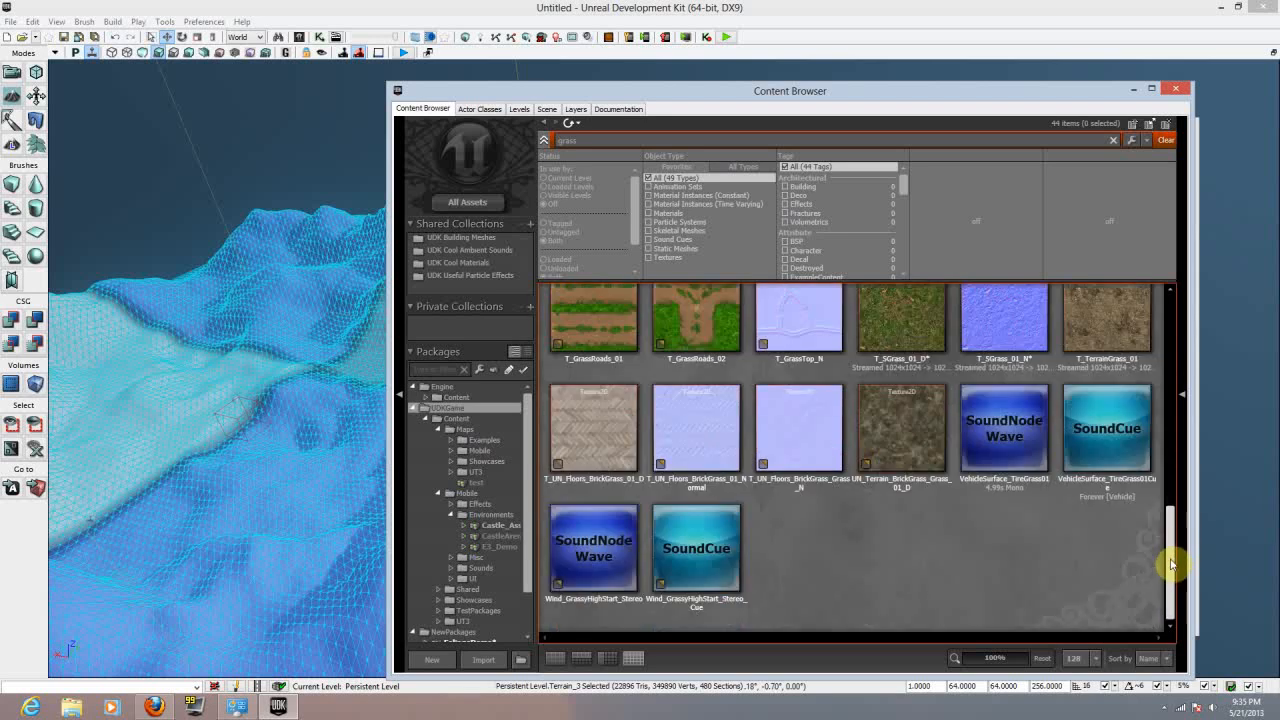
pyautogui.scroll(-3)
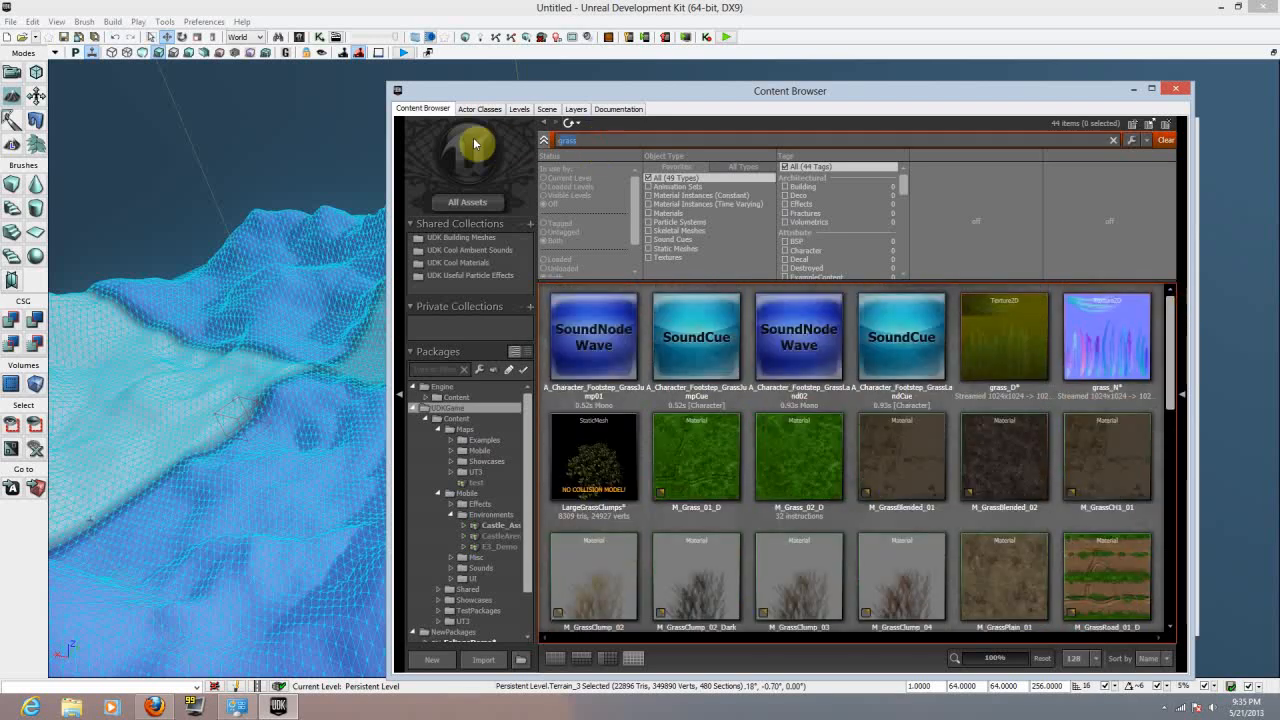
# Step: Search 'foliage' instead and pick a ground material as the terrain layer
pyautogui.write('foliage')
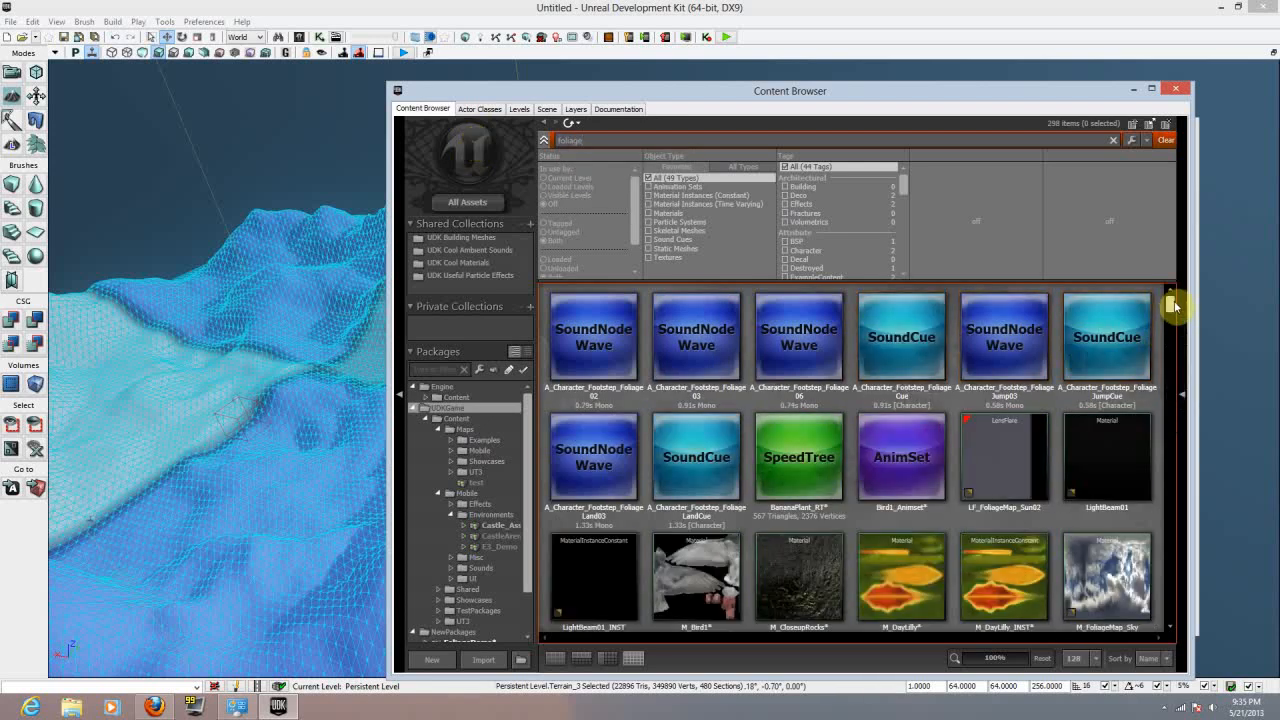
pyautogui.scroll(-3)
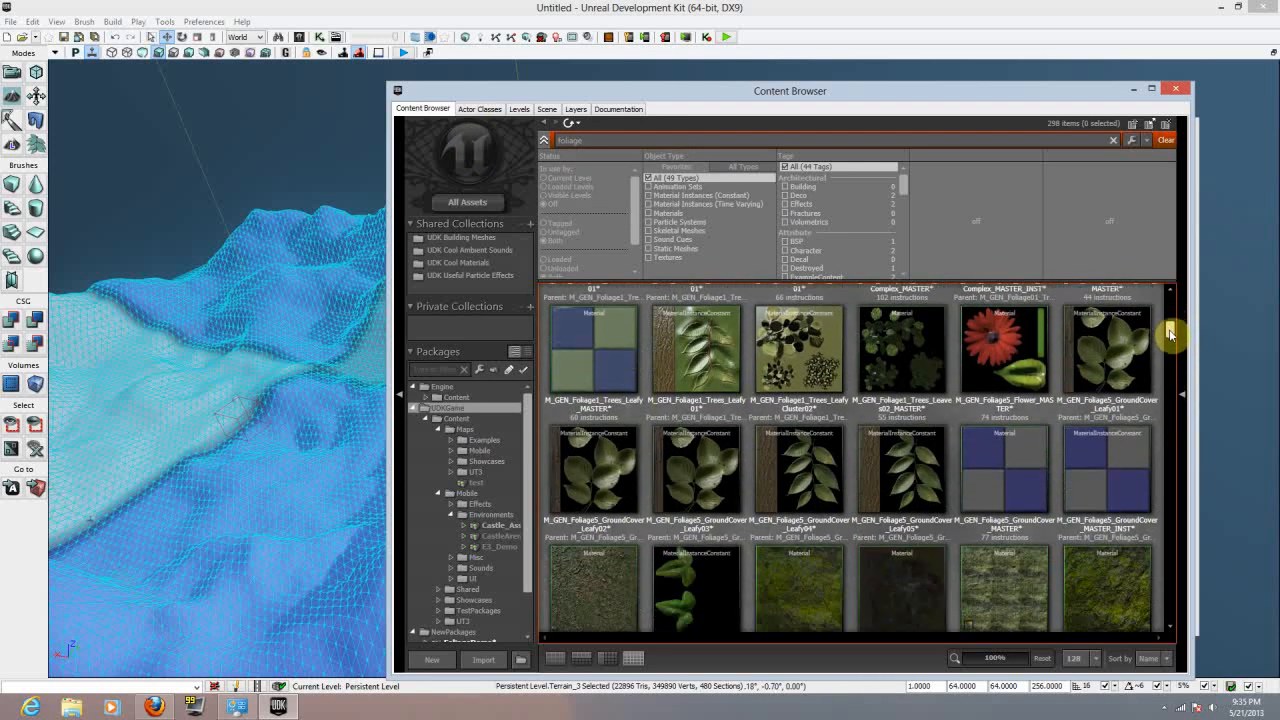
pyautogui.scroll(-3)
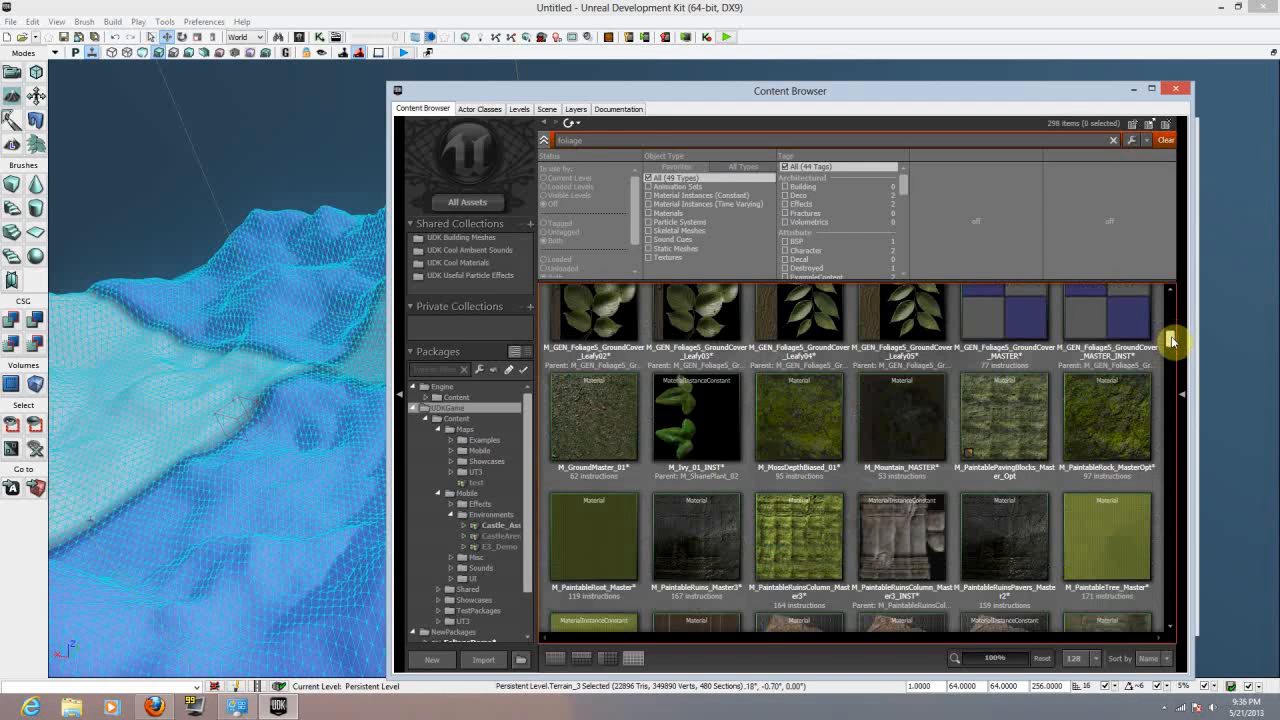
pyautogui.click(592, 422)
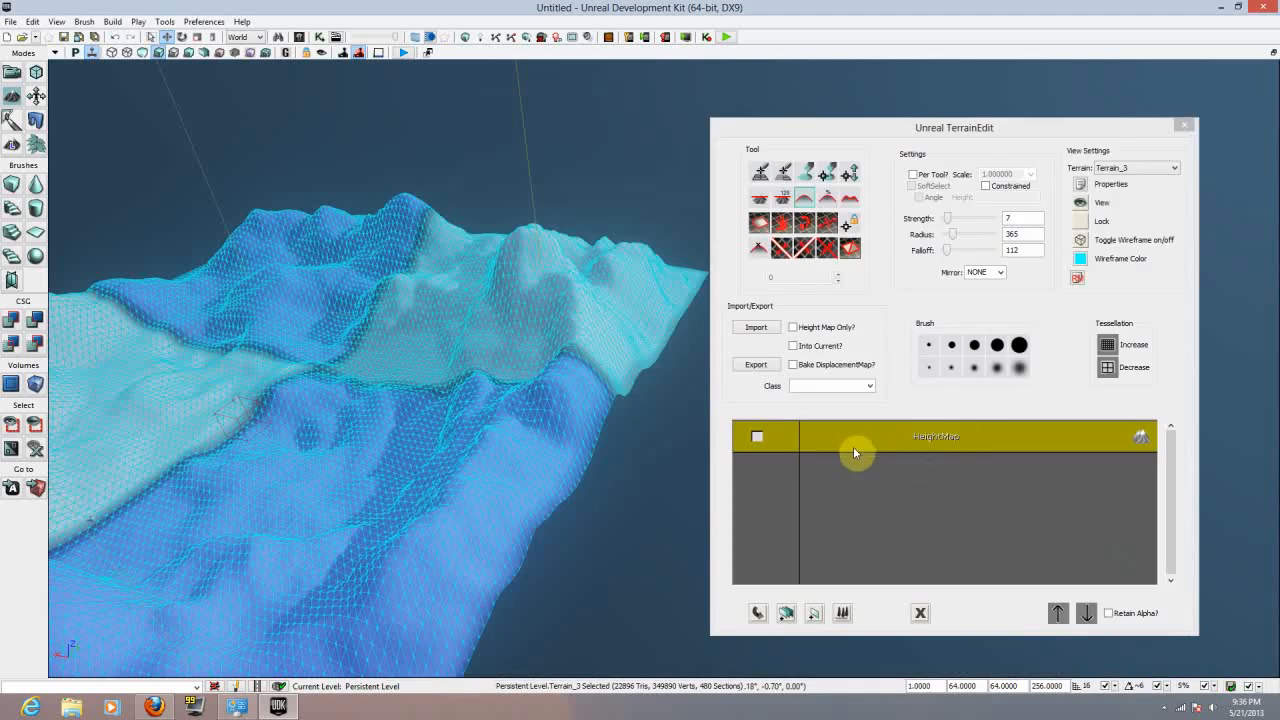
pyautogui.moveTo(968, 144)
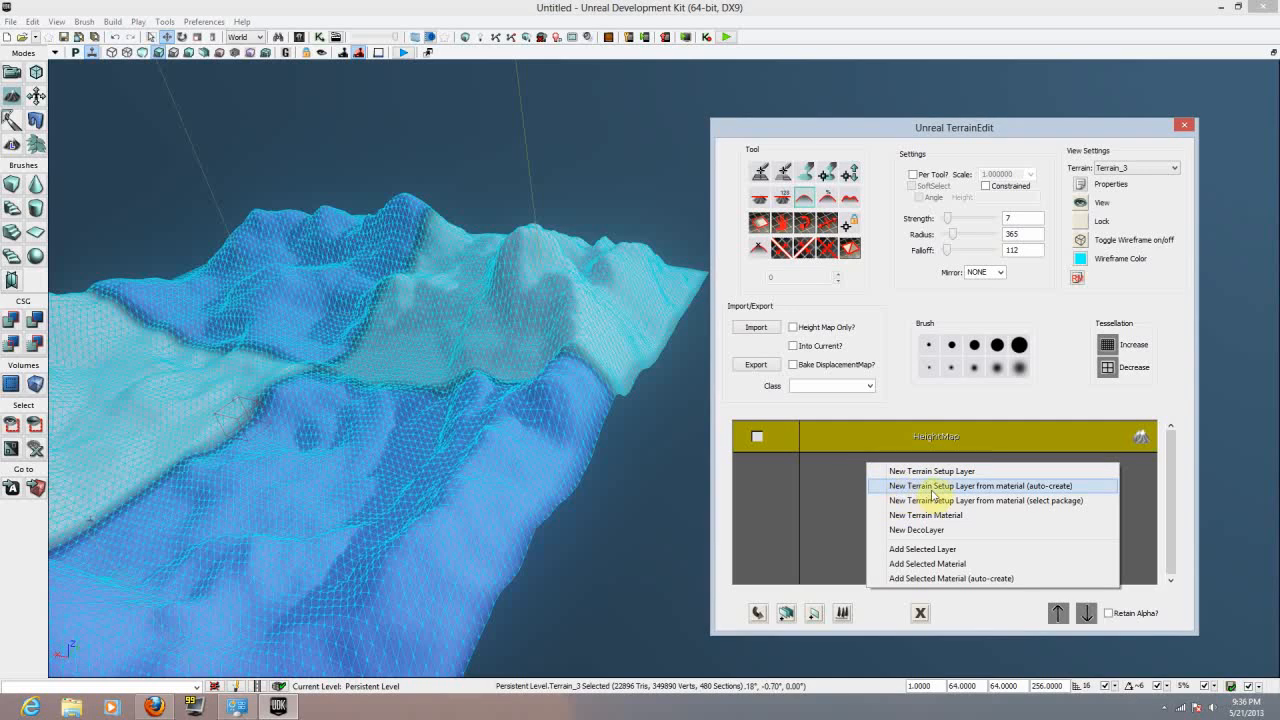
pyautogui.moveTo(1028, 494)
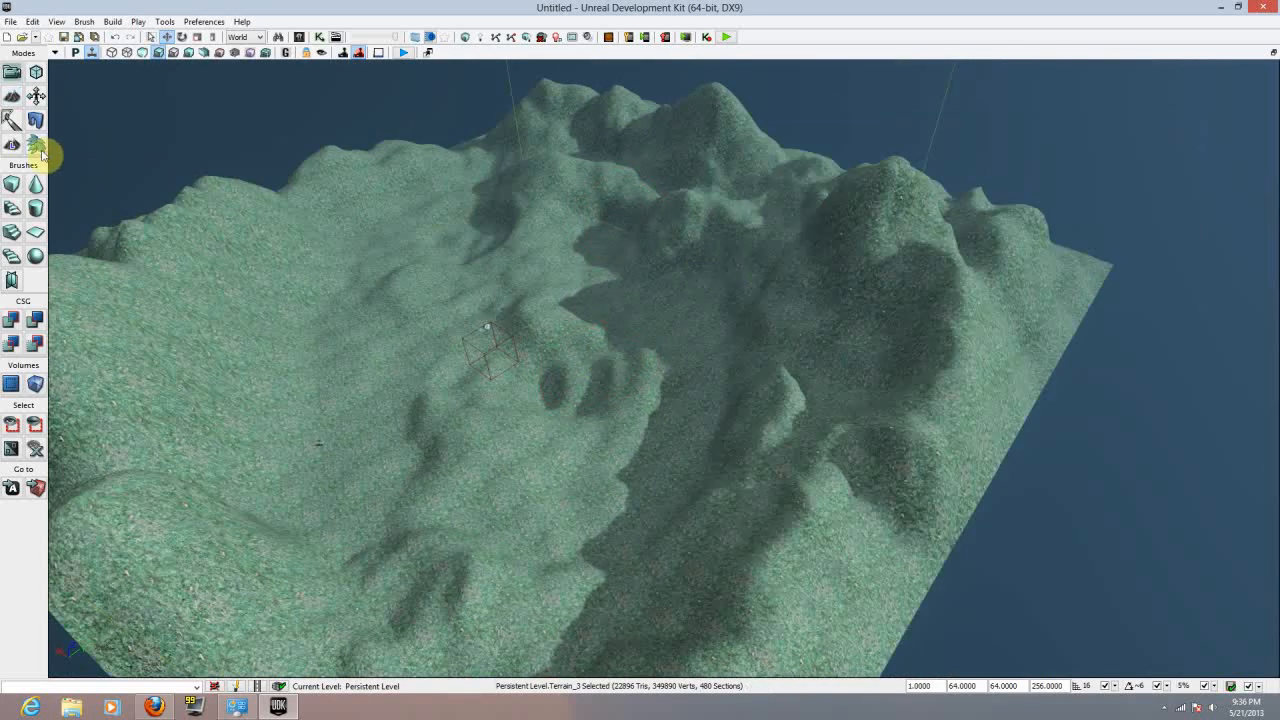
pyautogui.moveTo(42, 156)
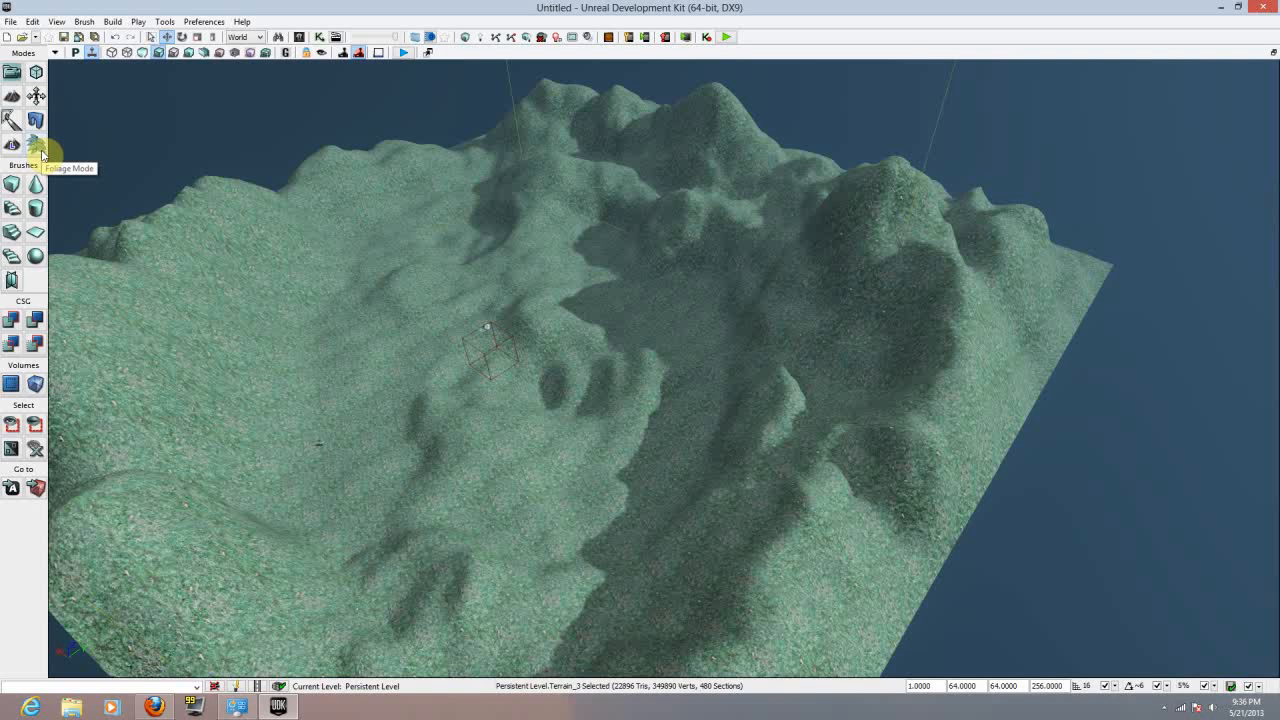
# Step: Enter Foliage Mode, move its window aside and search 'foliage' in the Content Browser
pyautogui.click(12, 144)
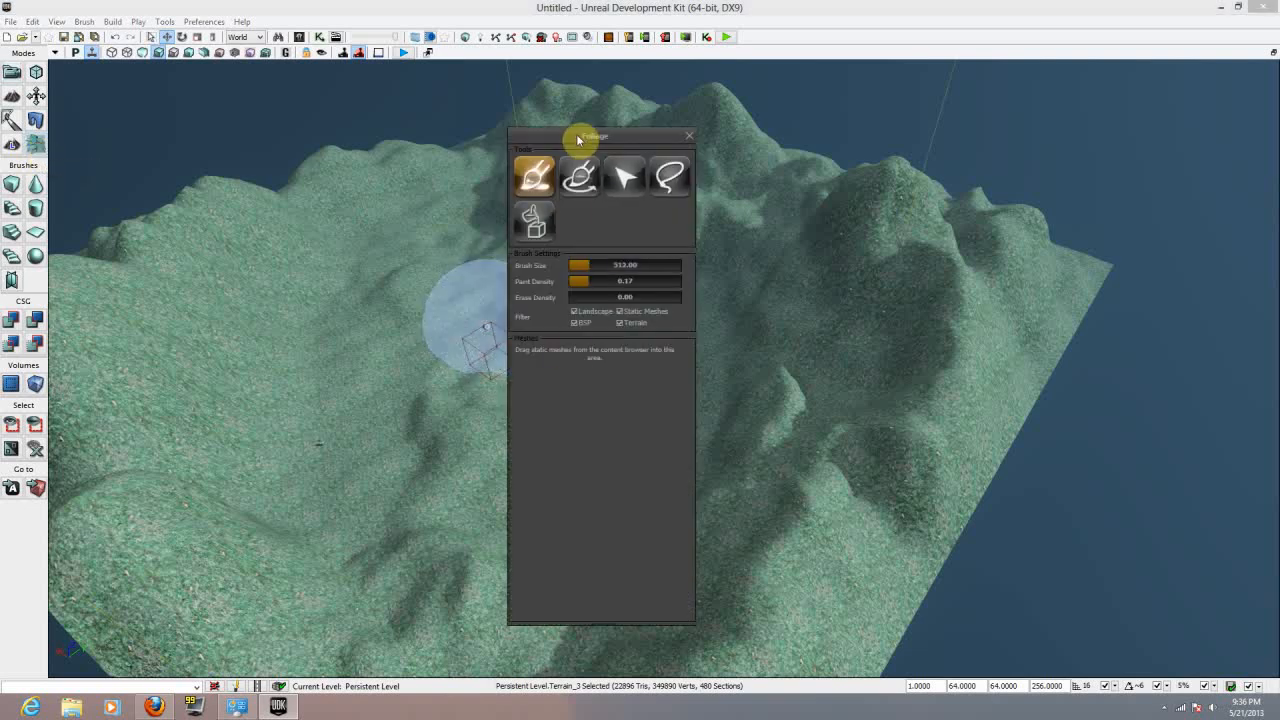
pyautogui.moveTo(580, 136); pyautogui.dragTo(1116, 114)
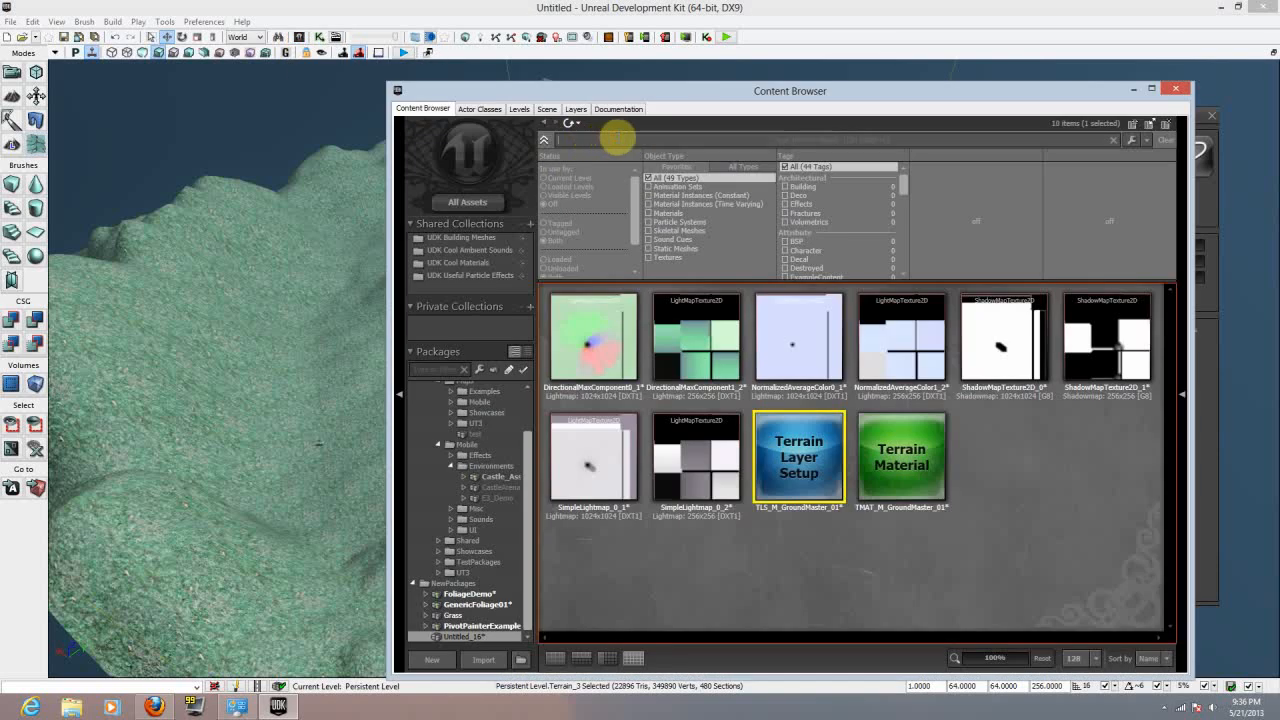
pyautogui.write('foliage')
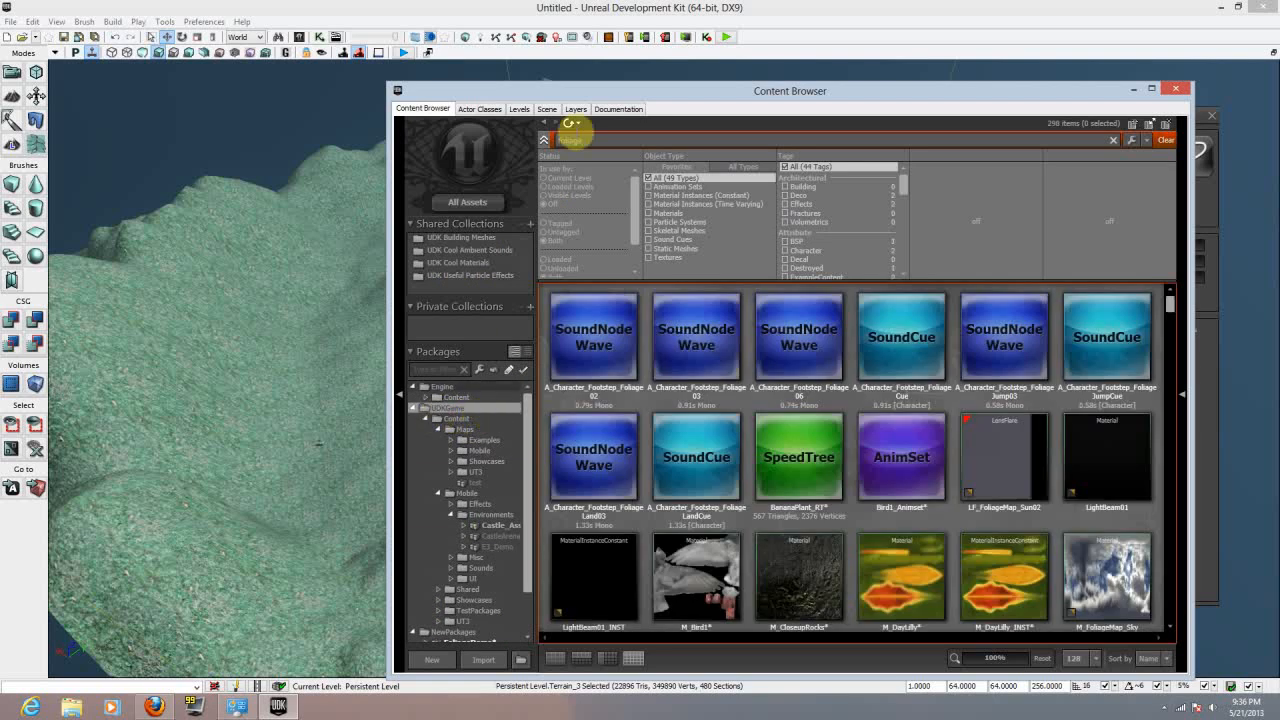
pyautogui.scroll(-3)
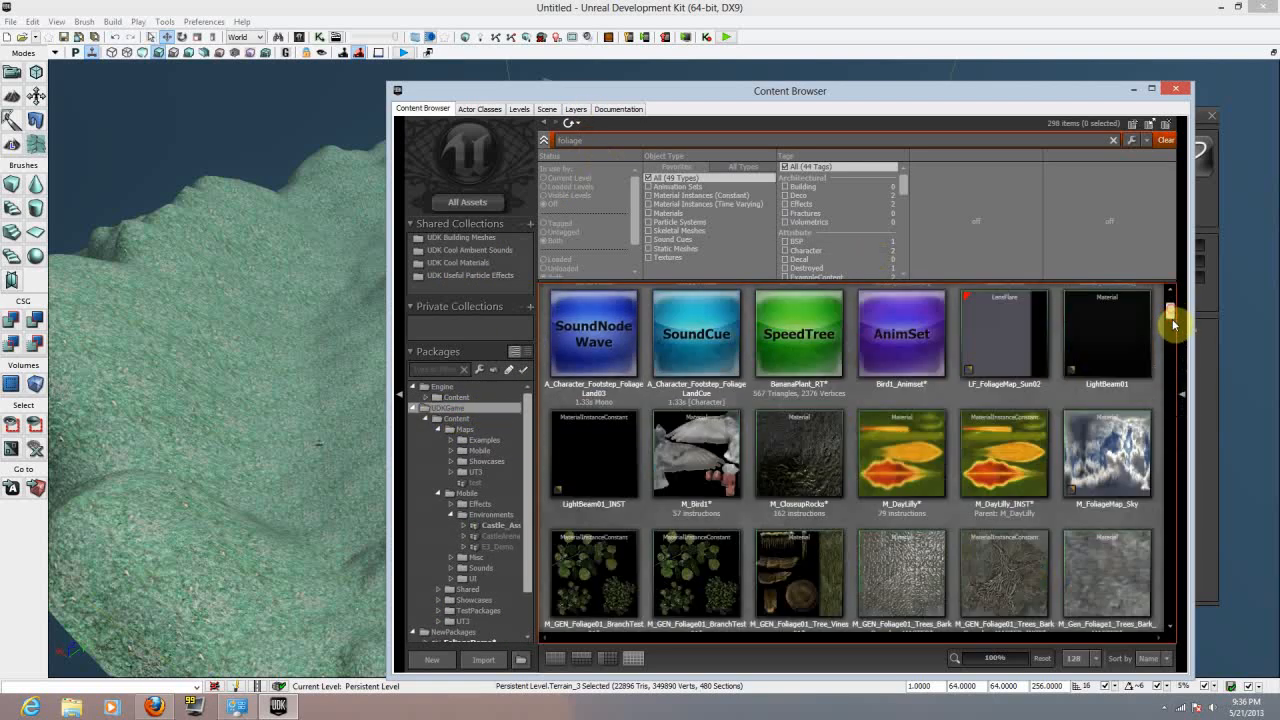
pyautogui.scroll(-3)
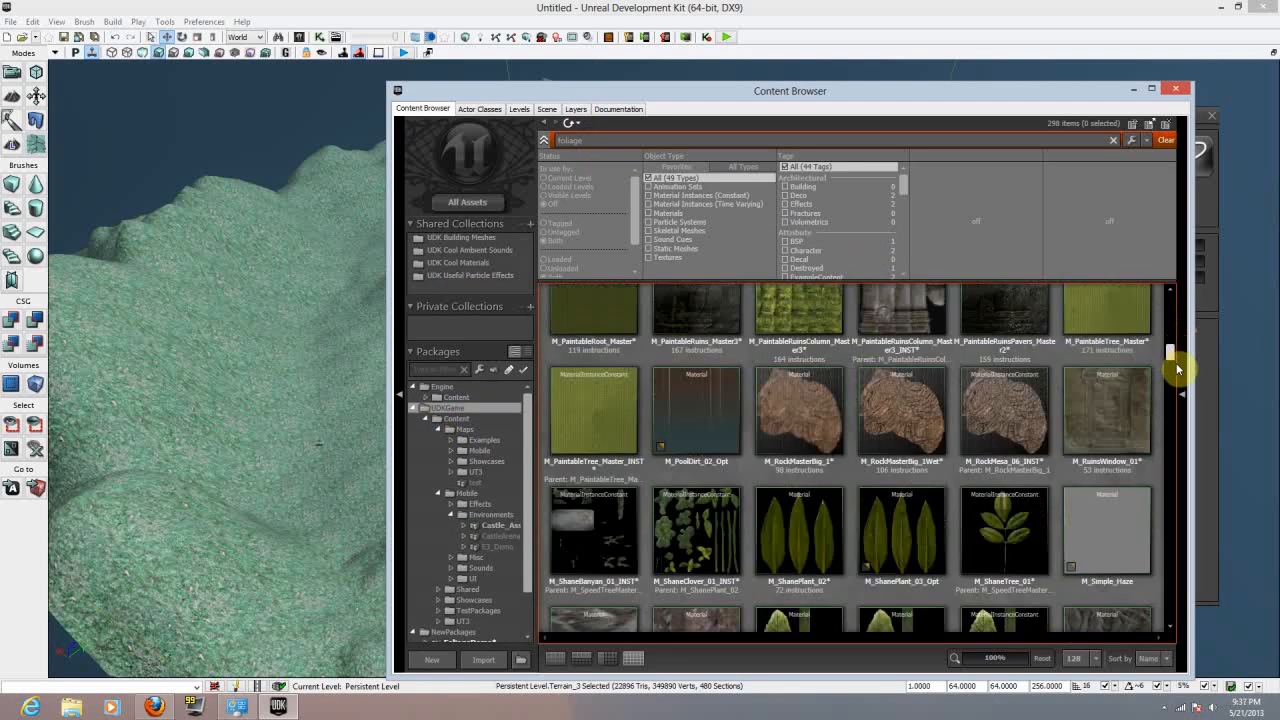
# Step: Scroll down to the static meshes and pick one for the foliage list
pyautogui.scroll(-3)
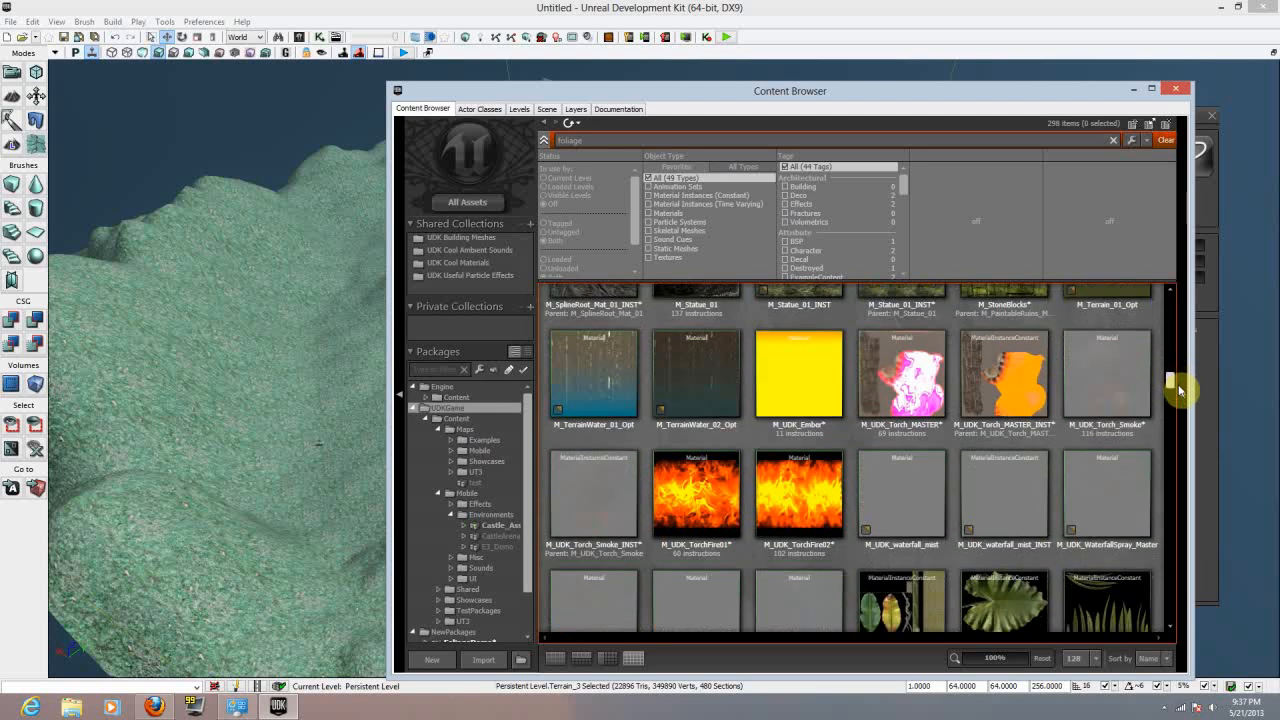
pyautogui.scroll(-3)
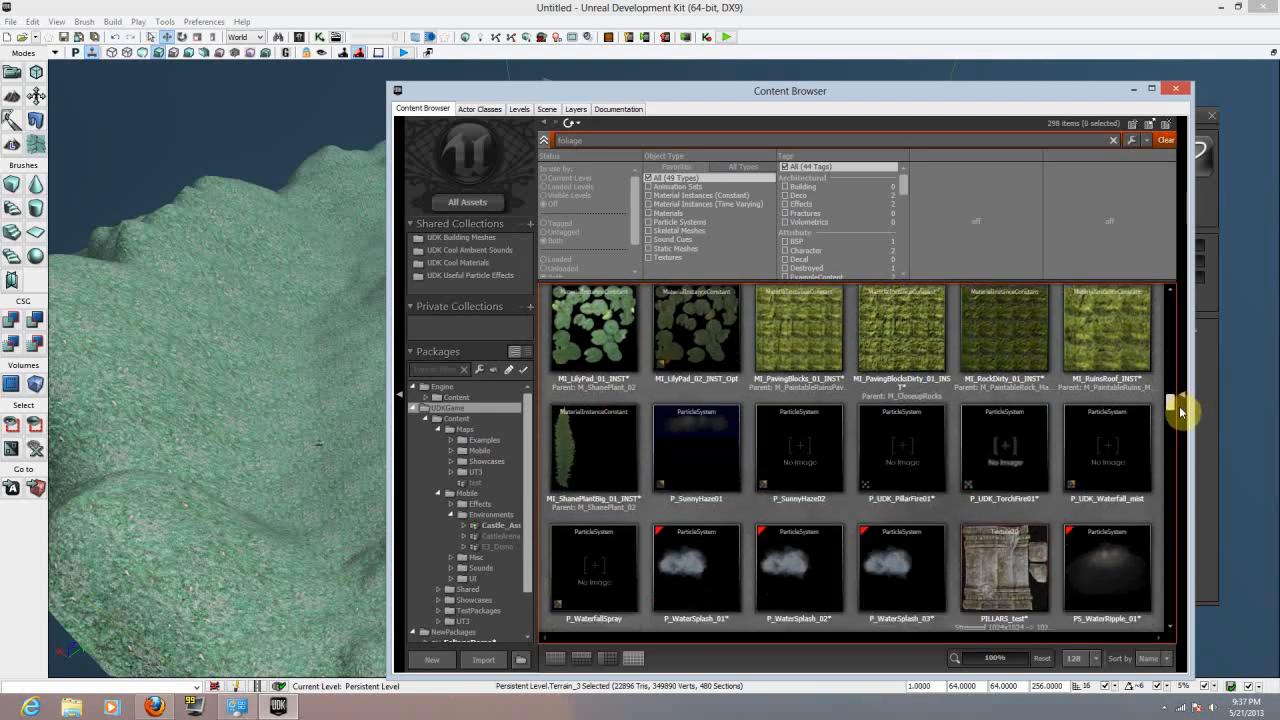
pyautogui.scroll(-3)
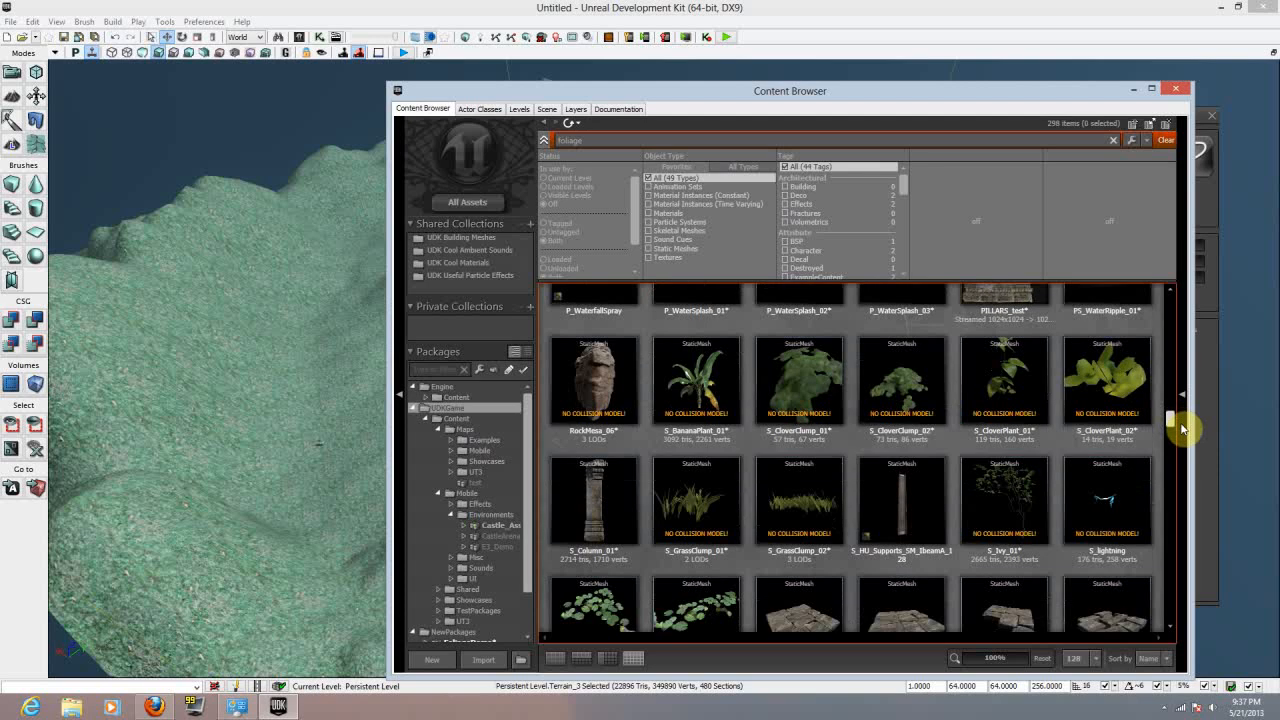
pyautogui.click(800, 412)
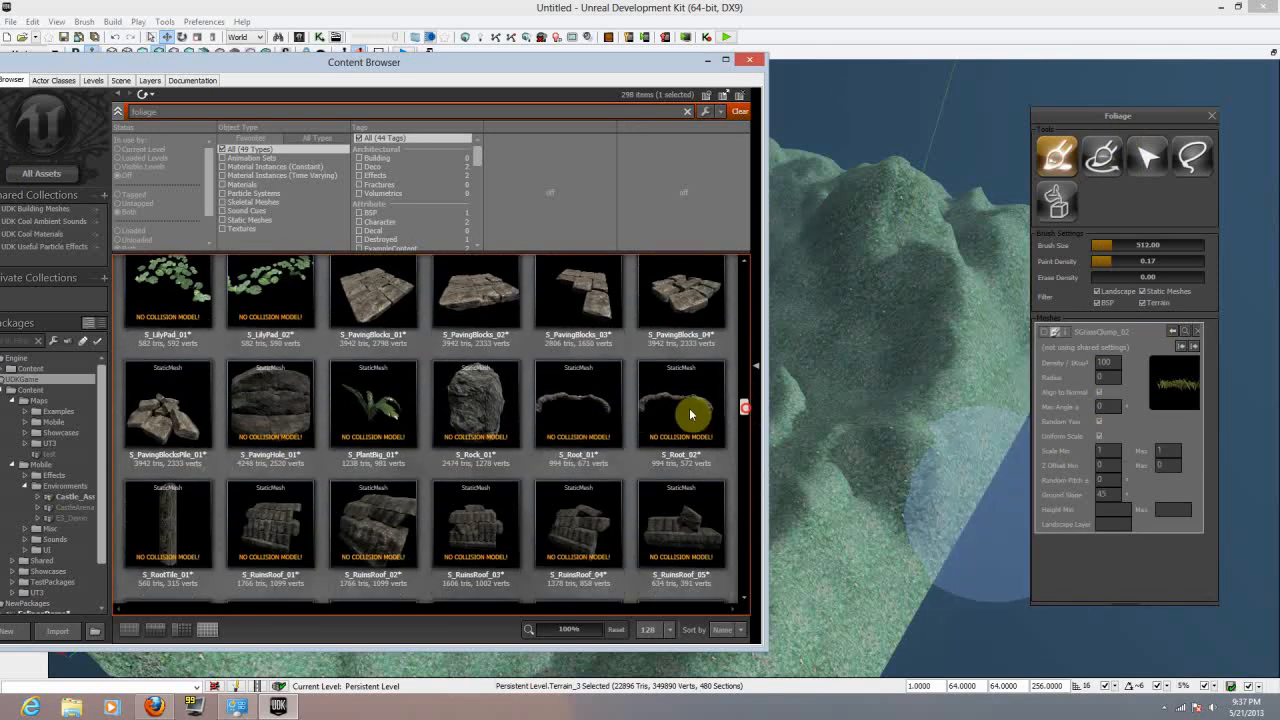
# Step: Add a small plant mesh to the foliage list and browse for more meshes
pyautogui.click(372, 404)
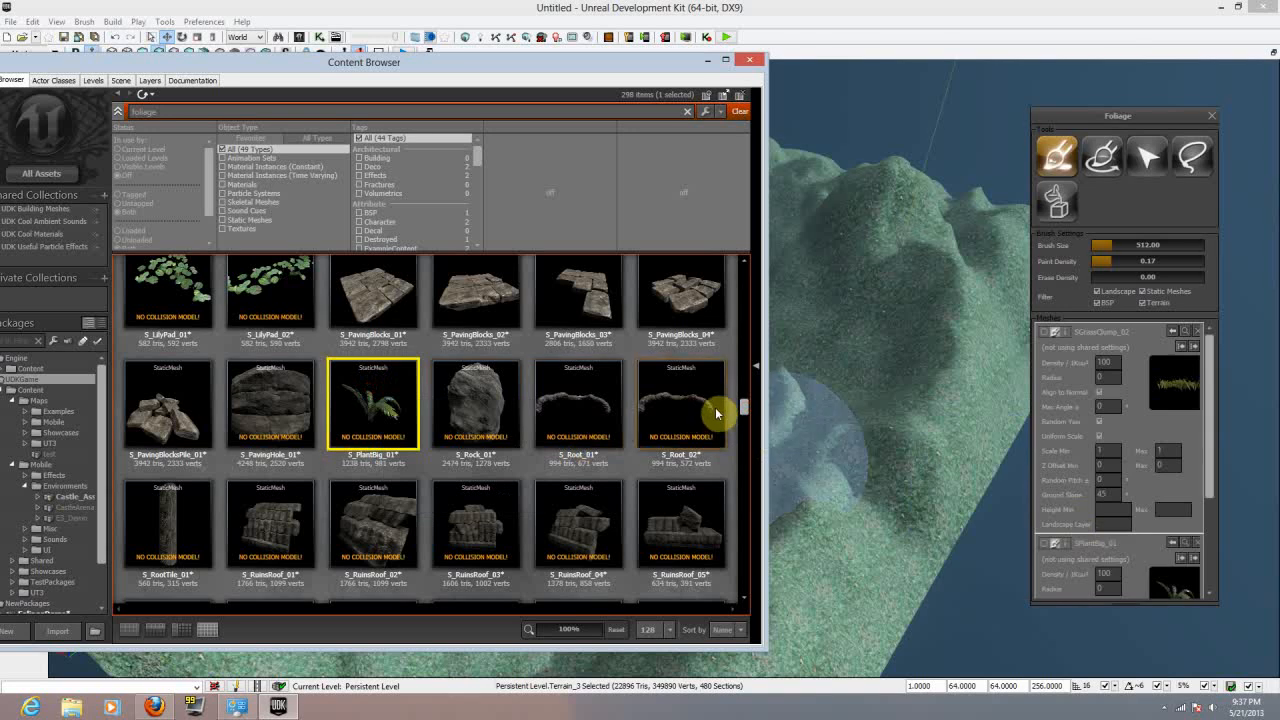
pyautogui.scroll(-3)
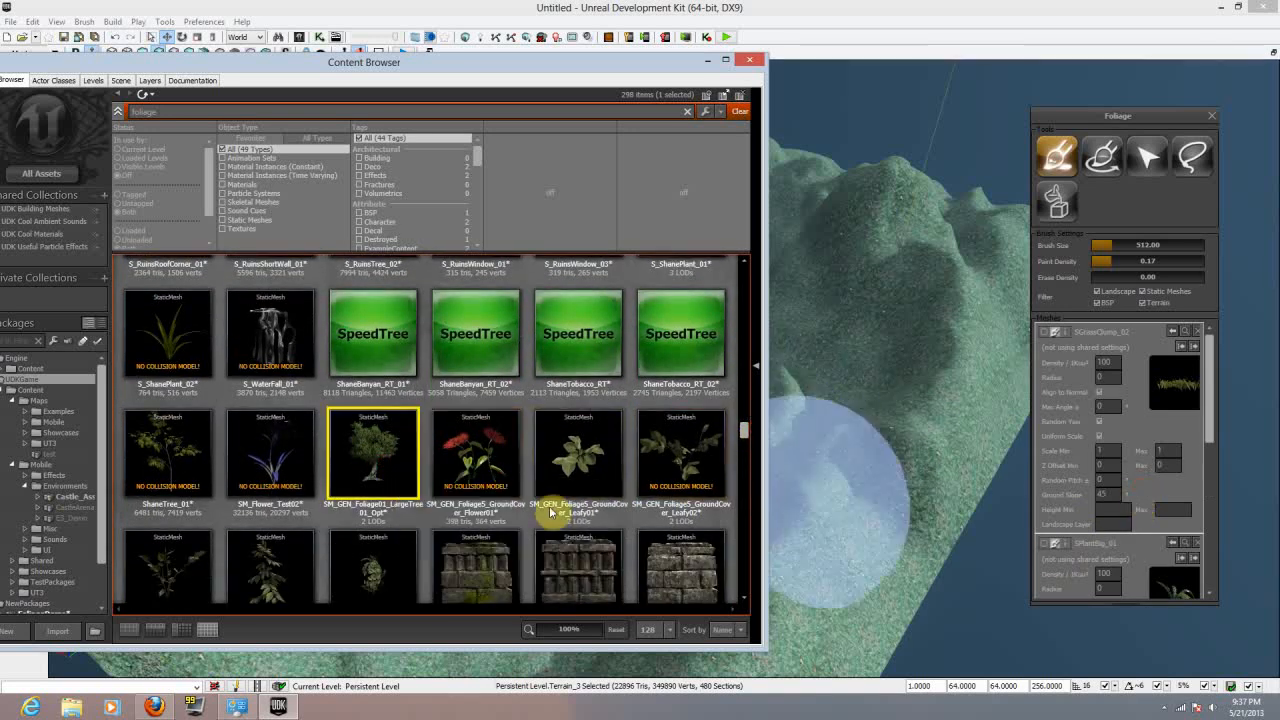
pyautogui.scroll(-3)
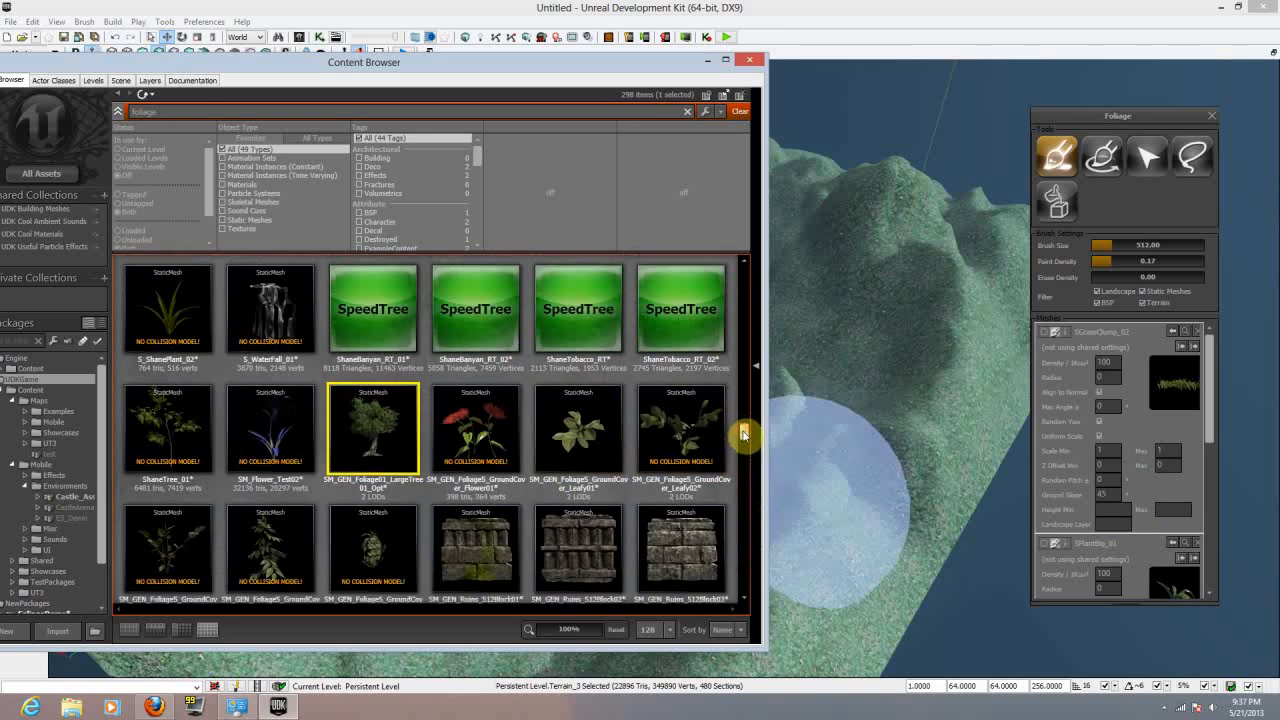
pyautogui.scroll(-3)
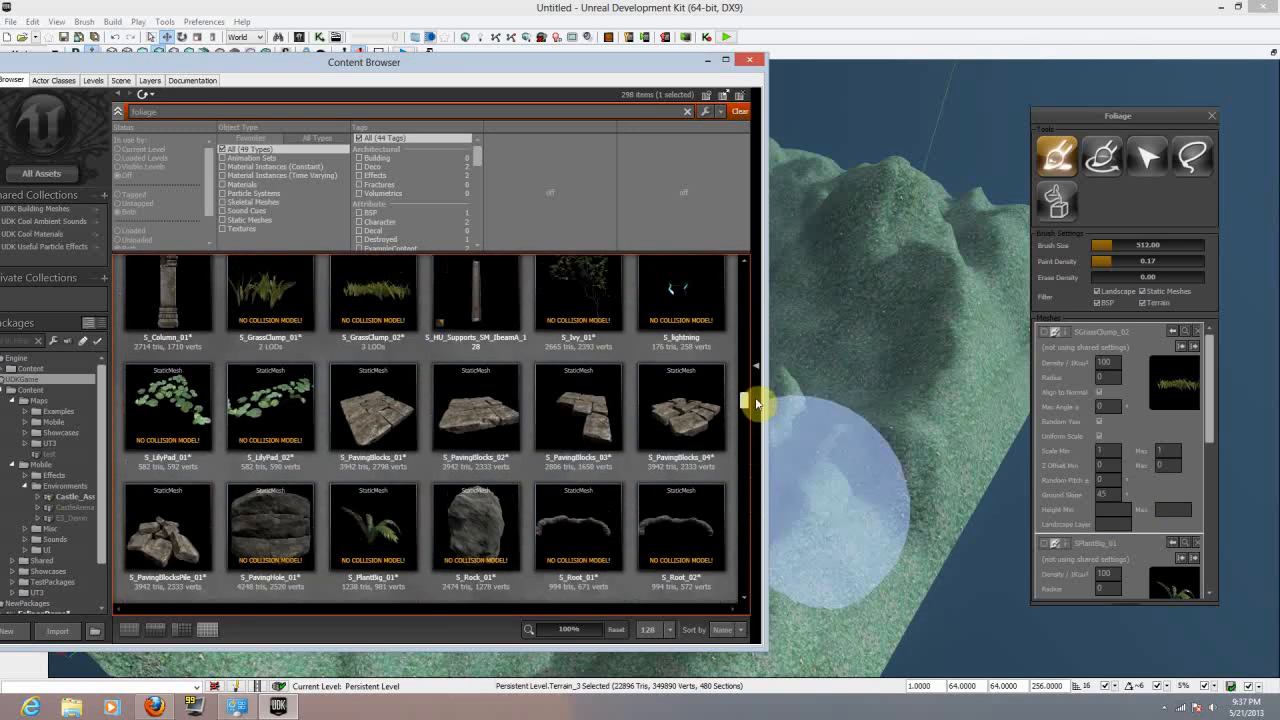
# Step: Select the LargeGrassClump mesh and close the Content Browser
pyautogui.scroll(-3)
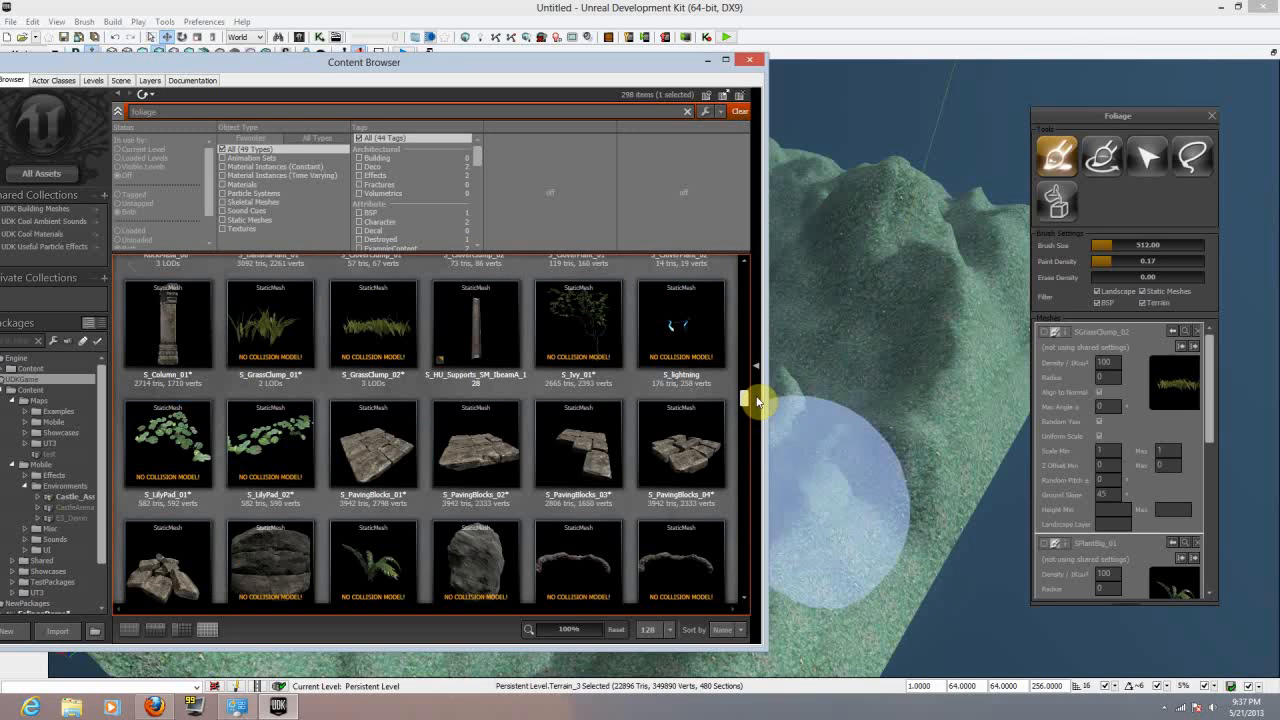
pyautogui.moveTo(372, 444)
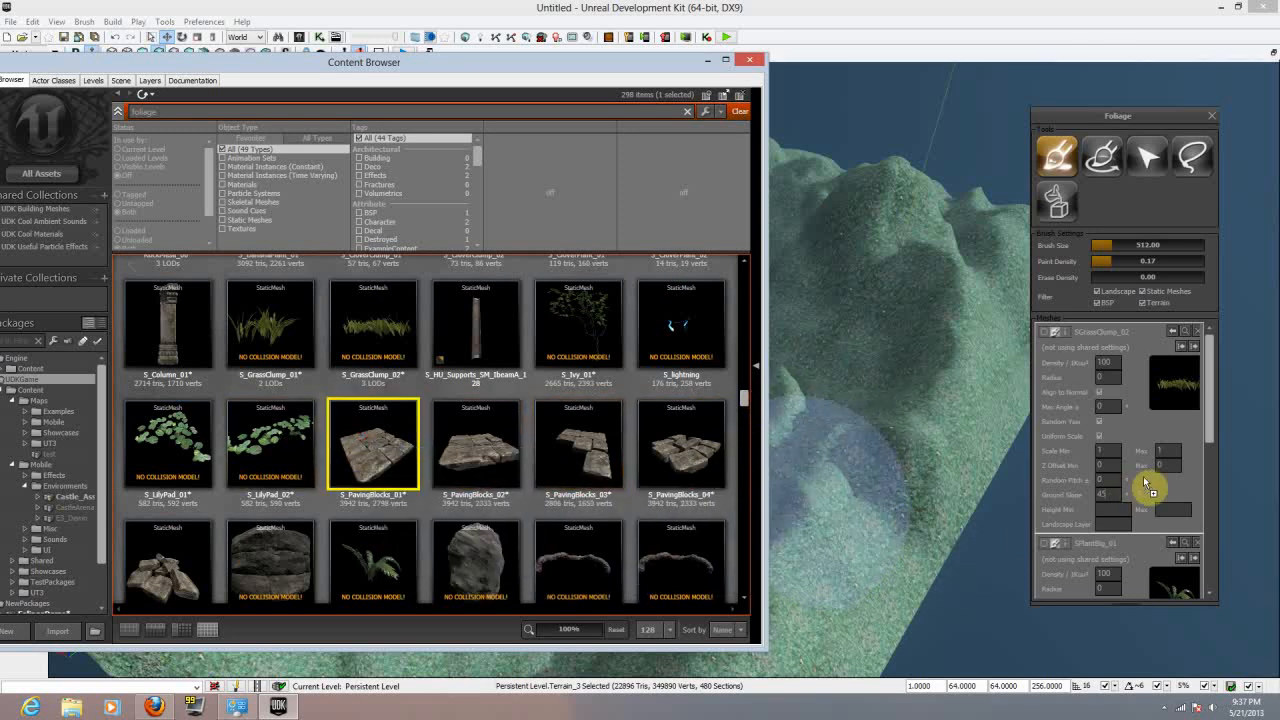
pyautogui.moveTo(166, 570)
pyautogui.write('grass')
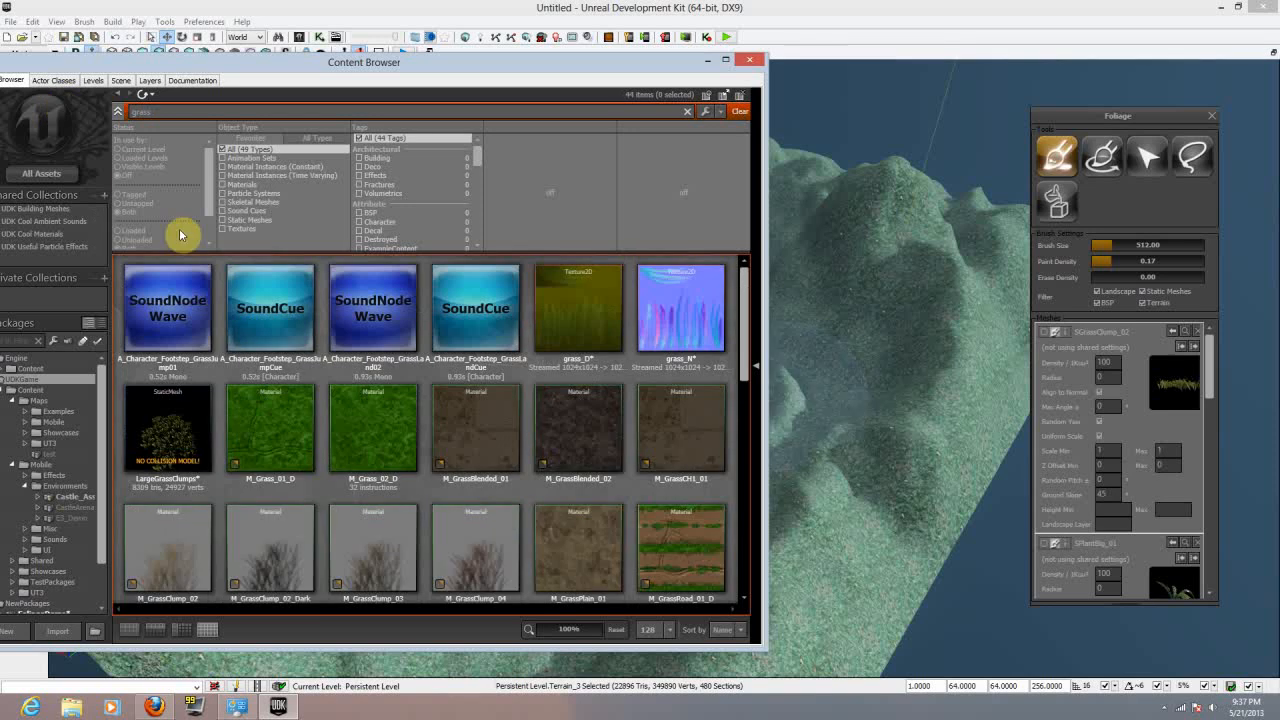
pyautogui.click(168, 428)
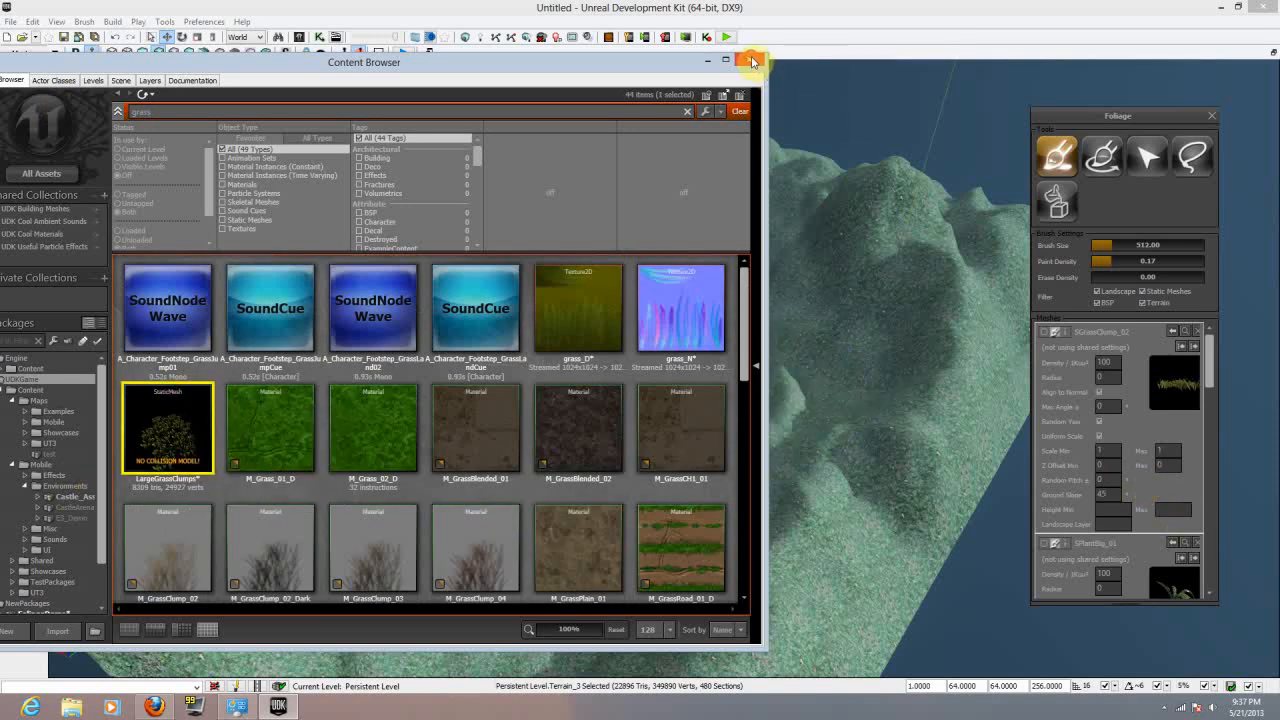
pyautogui.click(750, 62)
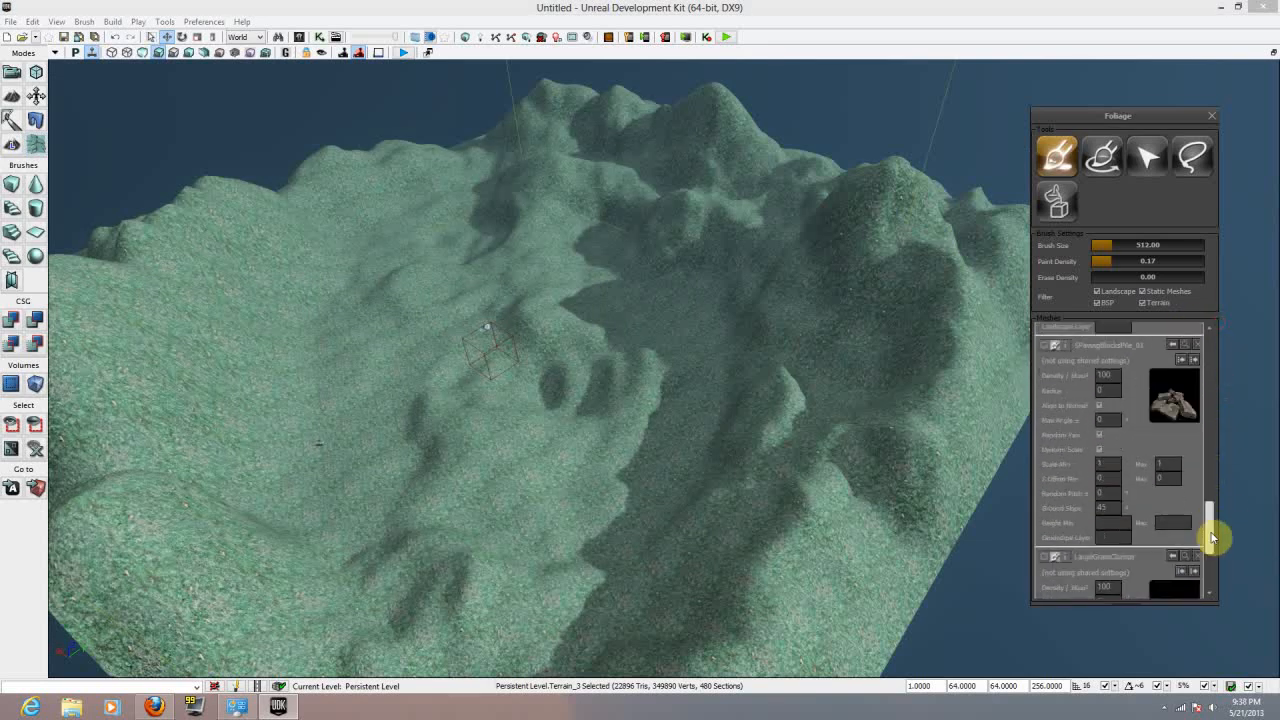
pyautogui.scroll(-3)
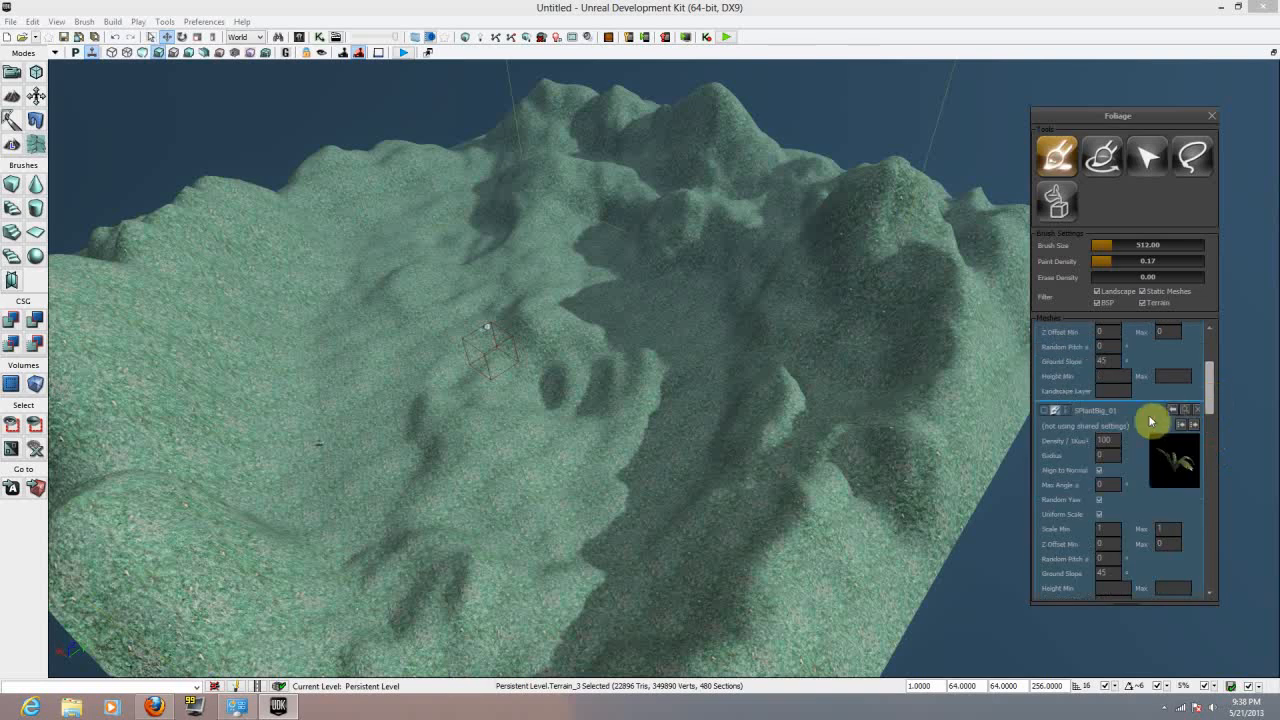
pyautogui.scroll(-3)
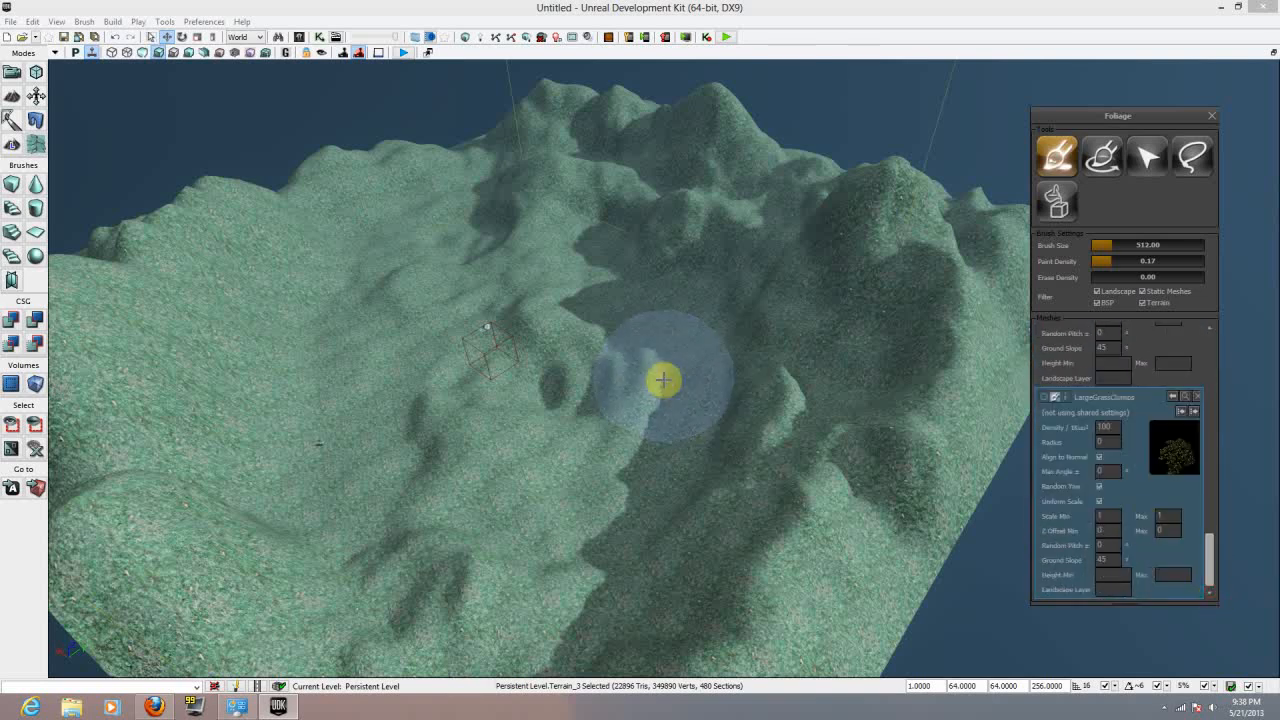
pyautogui.moveTo(716, 318)
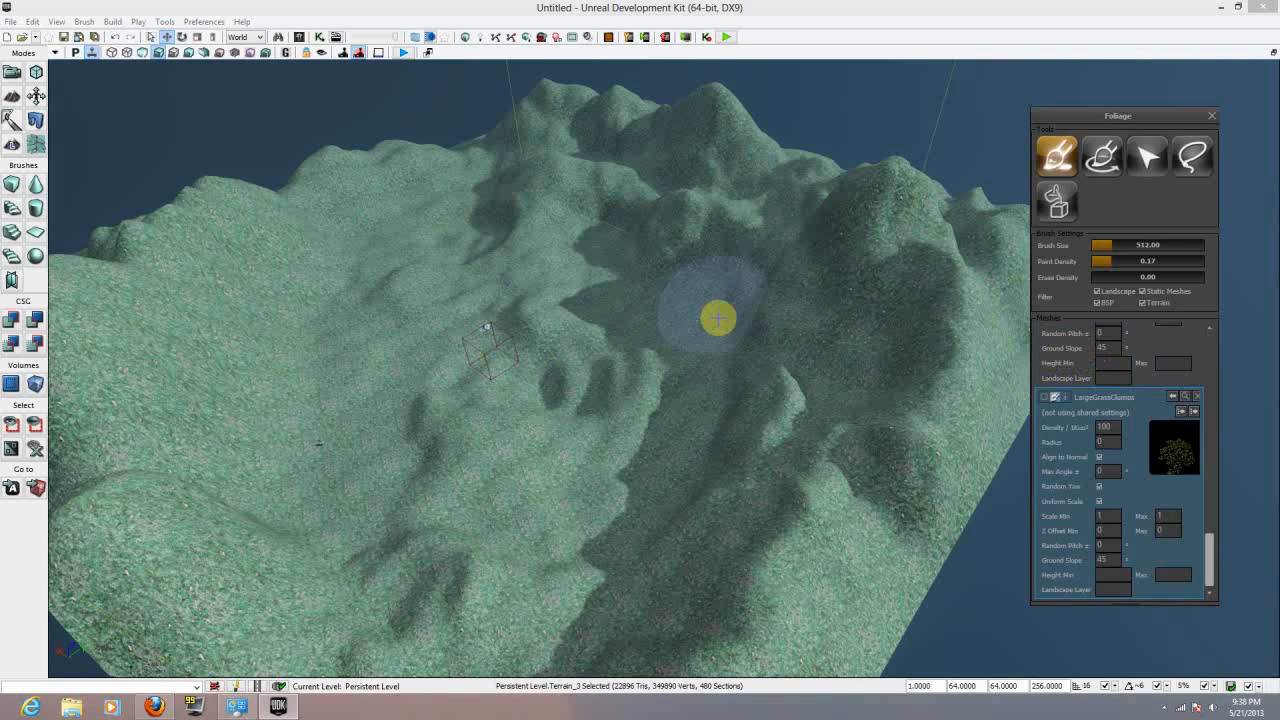
pyautogui.moveTo(864, 258)
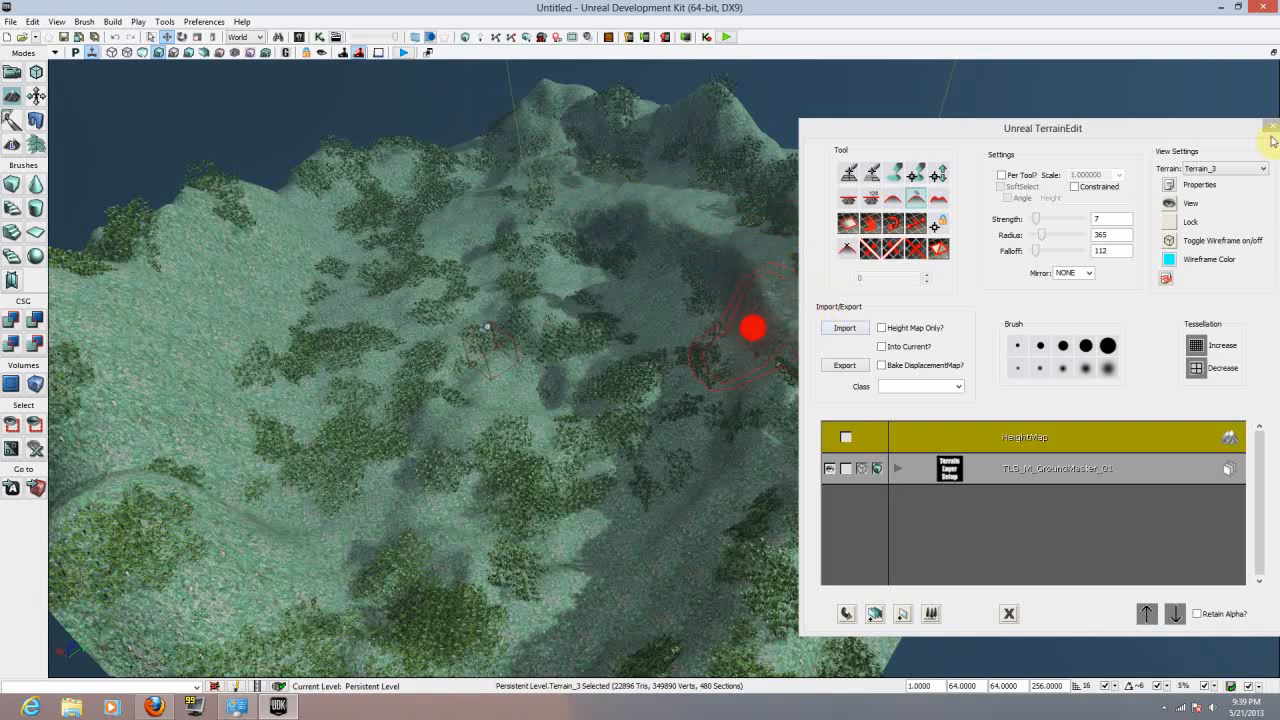
# Step: Reopen Foliage mode, scroll to the grass mesh and paint a grass patch on the hills
pyautogui.click(1268, 126)
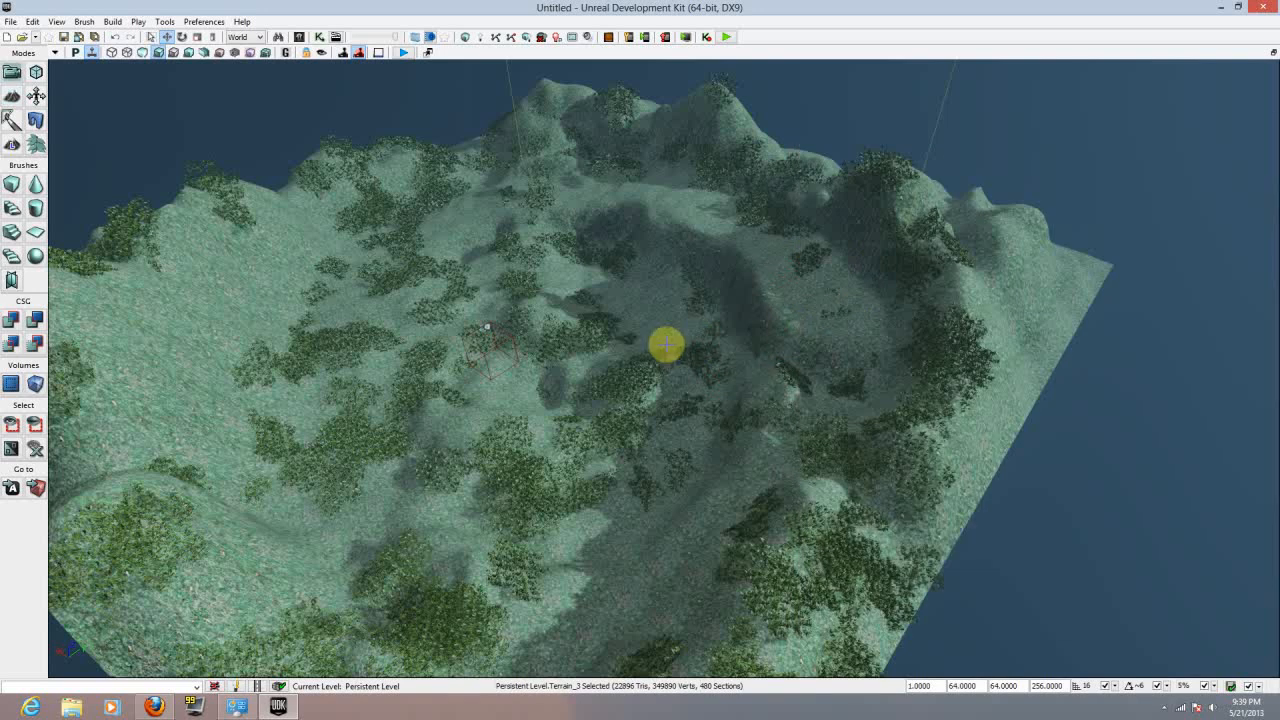
pyautogui.moveTo(40, 162)
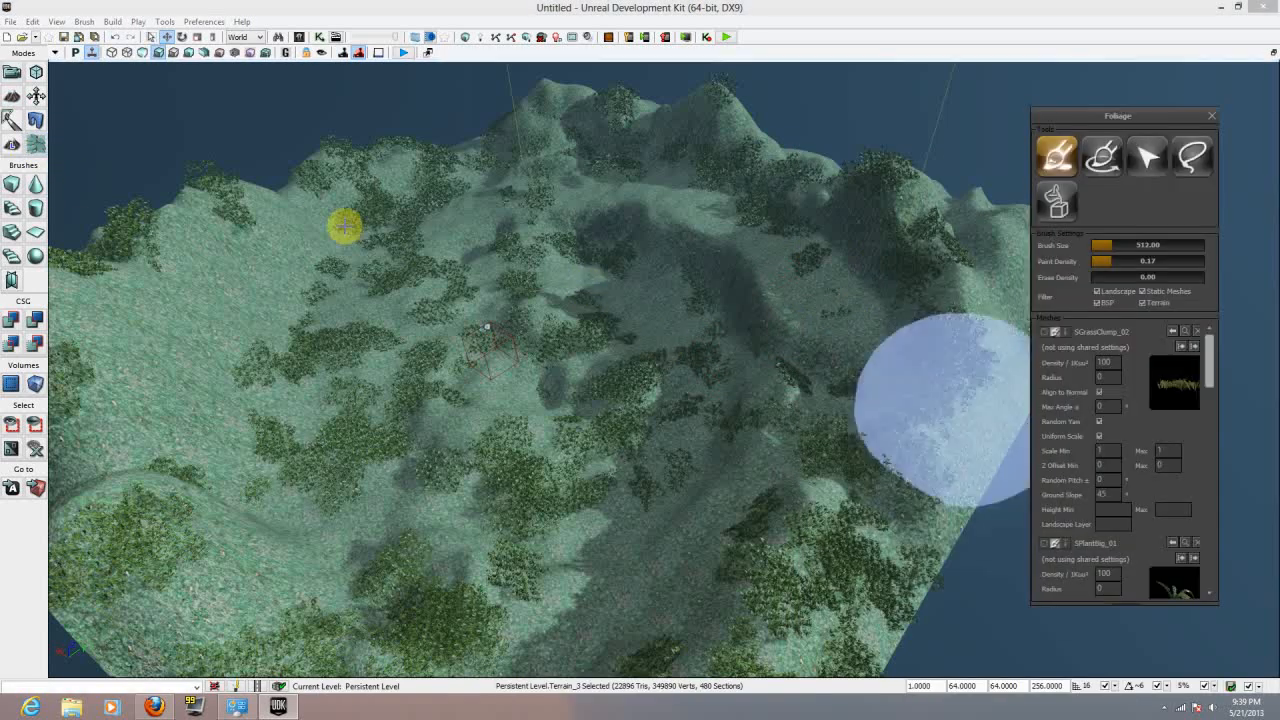
pyautogui.scroll(-3)
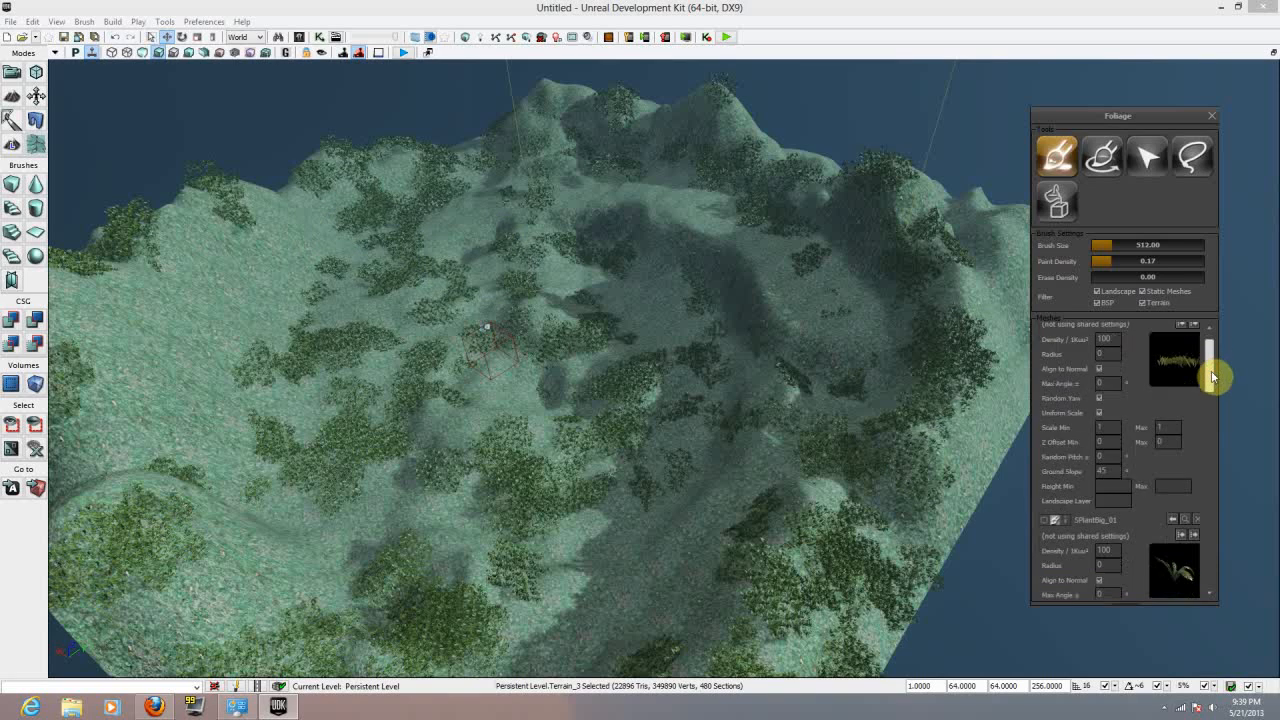
pyautogui.scroll(-3)
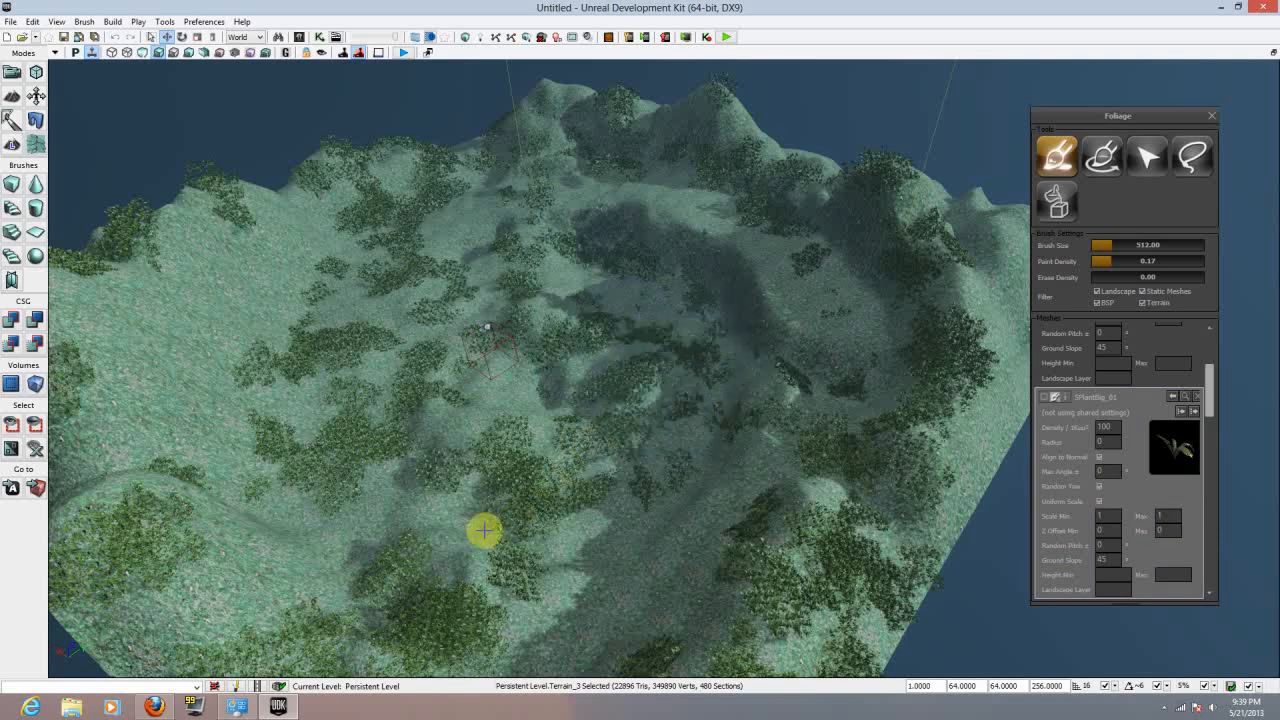
pyautogui.moveTo(484, 532); pyautogui.dragTo(424, 232)
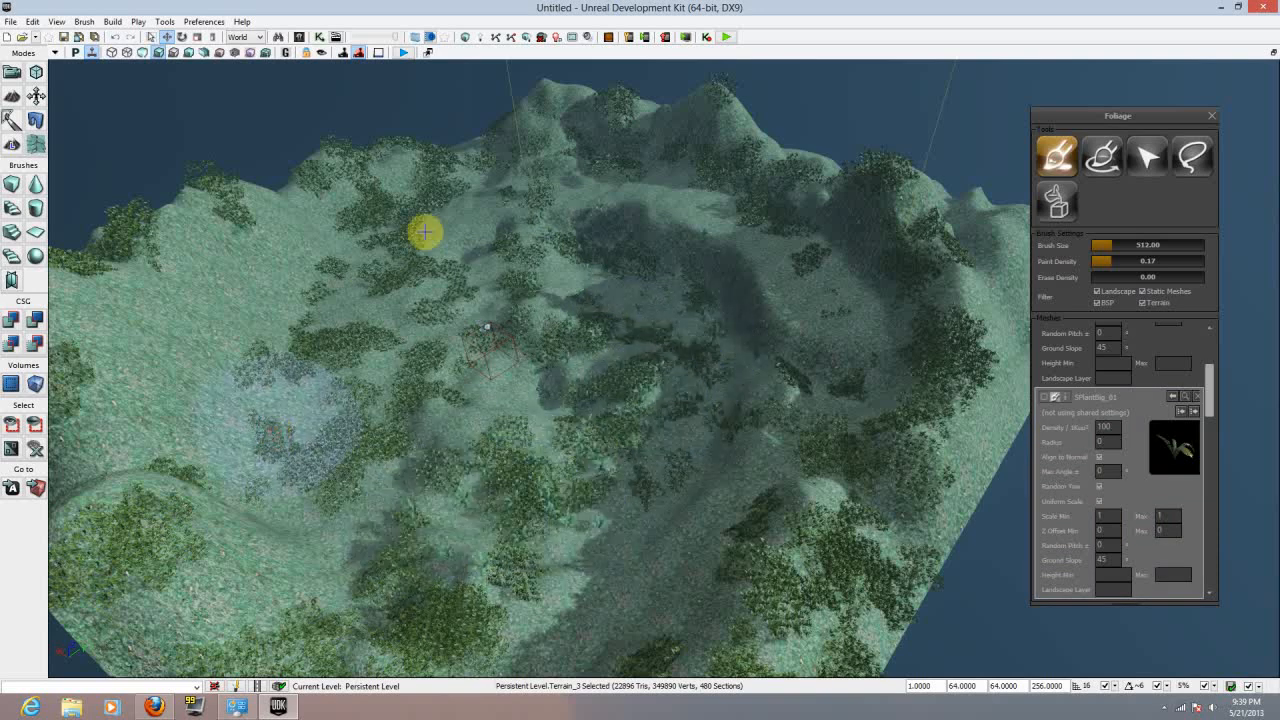
pyautogui.moveTo(956, 340)
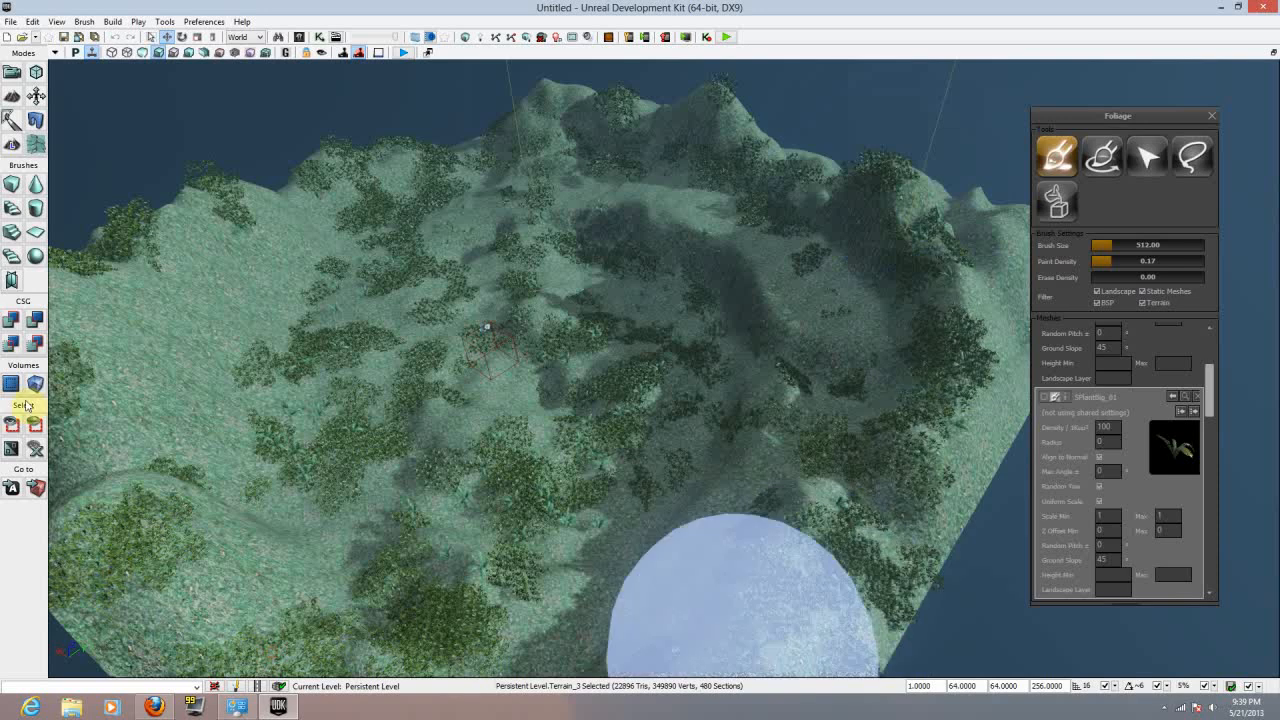
pyautogui.moveTo(322, 186)
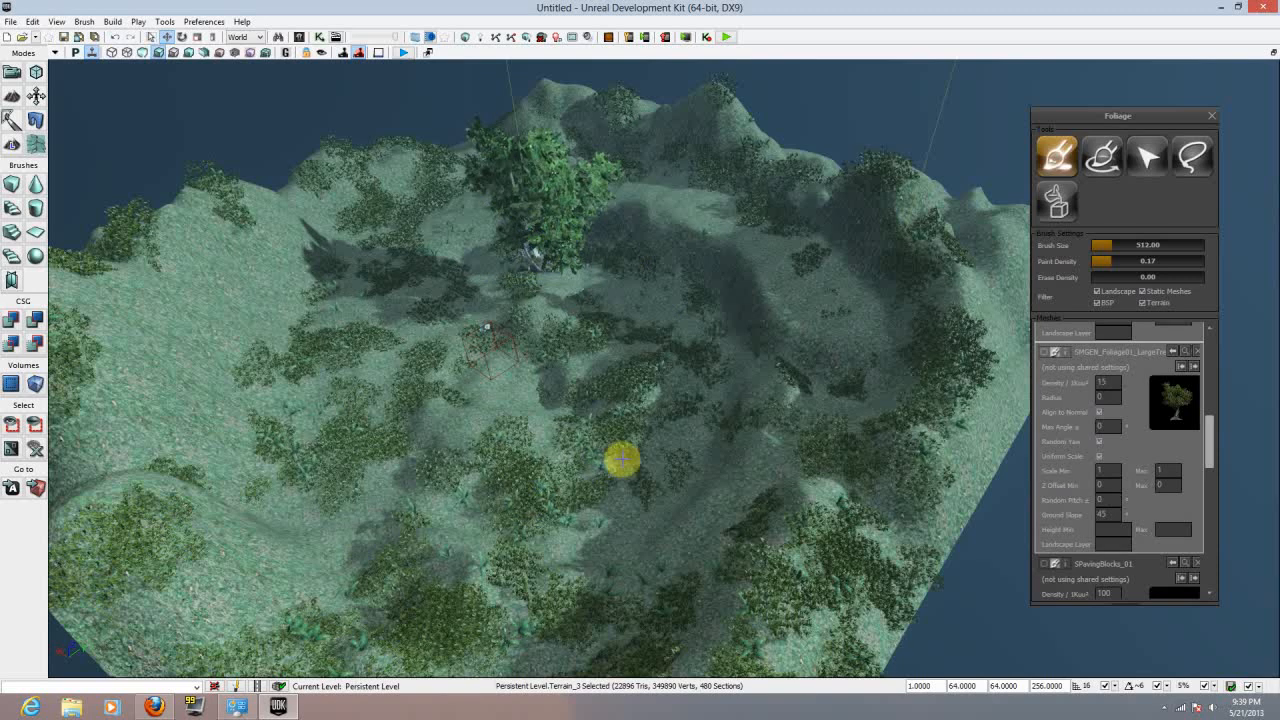
# Step: Paint large leafy trees onto the terrain, then scroll to the rock mesh
pyautogui.moveTo(620, 460); pyautogui.dragTo(684, 384)
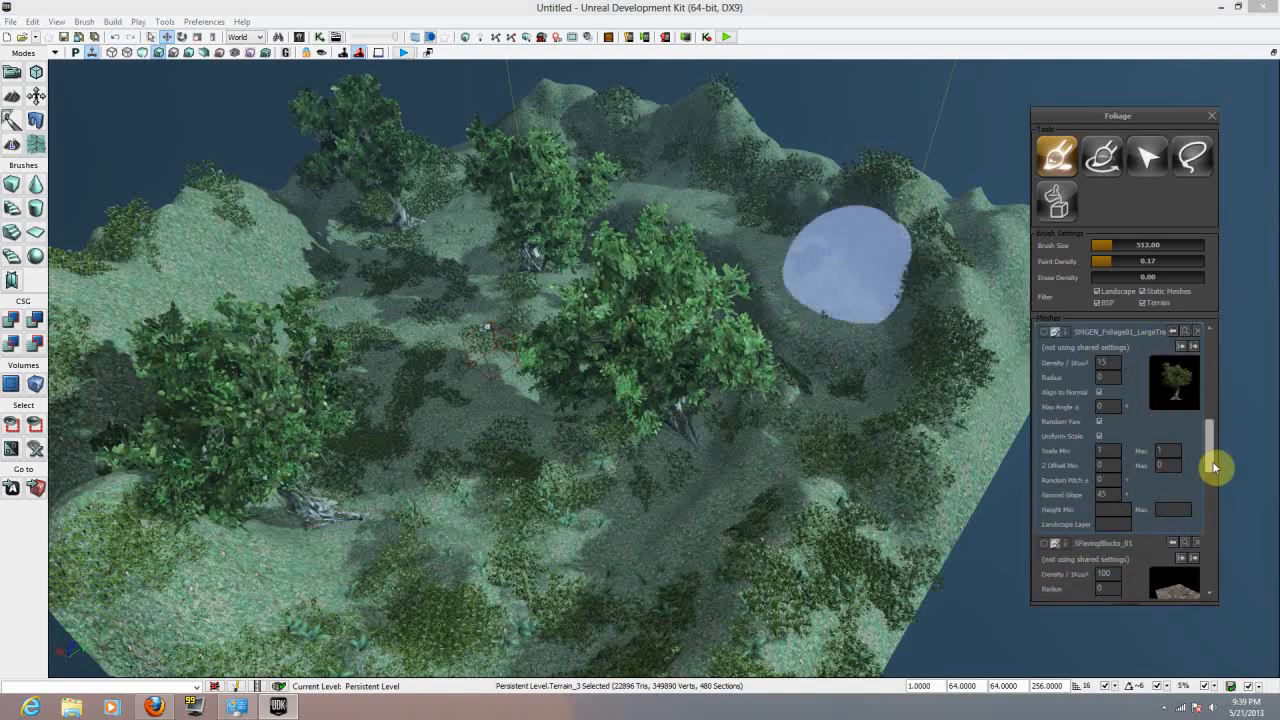
pyautogui.scroll(-3)
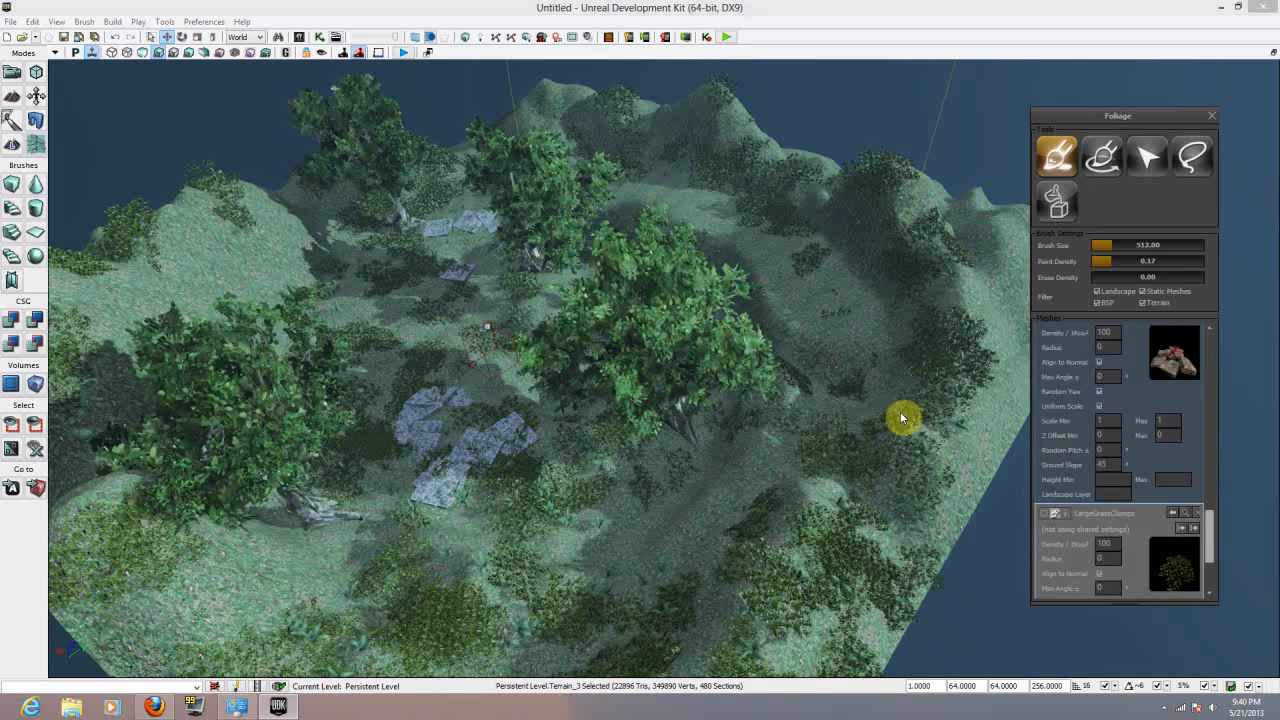
# Step: Paint rock clusters with the rocks foliage mesh, scattering them across the hills among the trees
pyautogui.moveTo(904, 418); pyautogui.dragTo(588, 430)
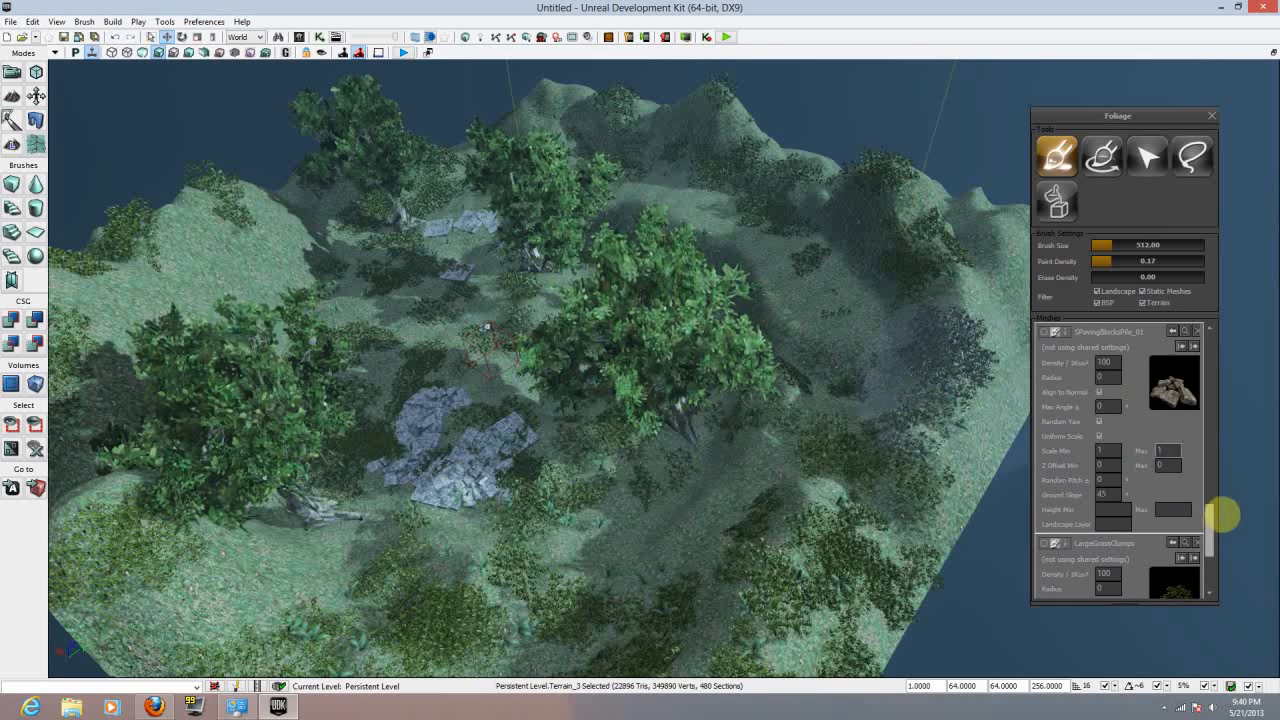
pyautogui.scroll(-3)
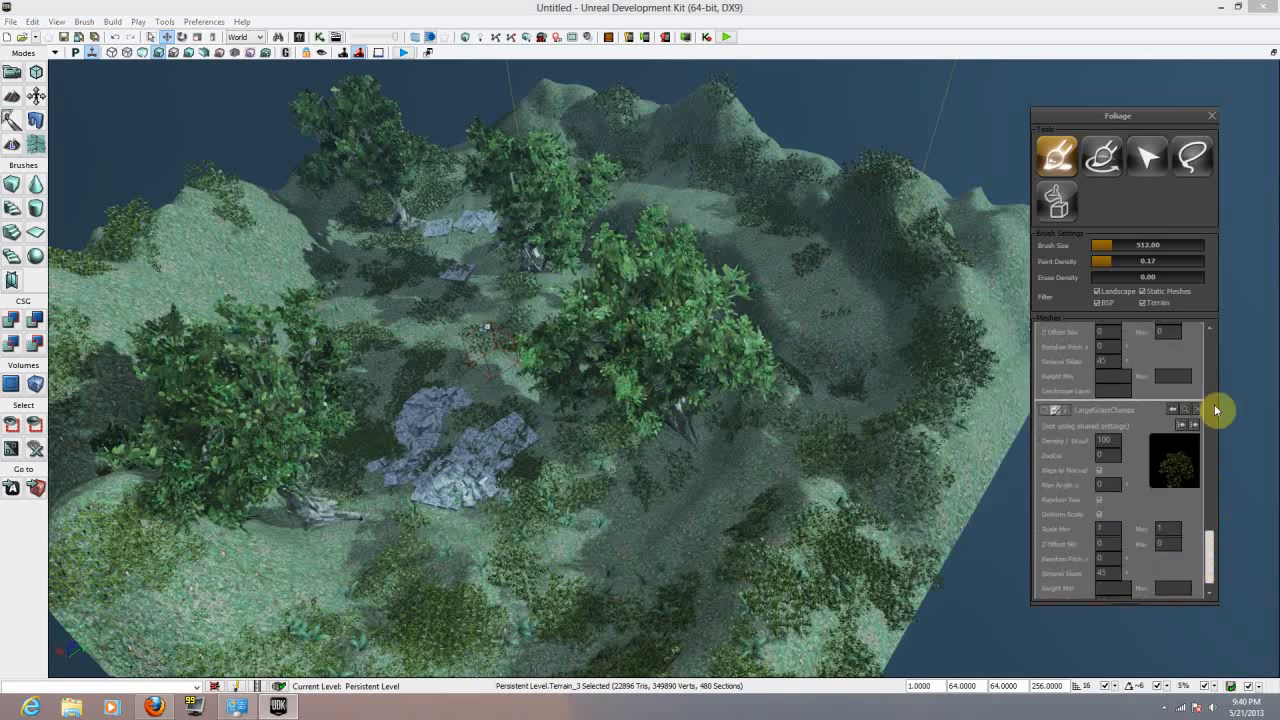
pyautogui.scroll(-3)
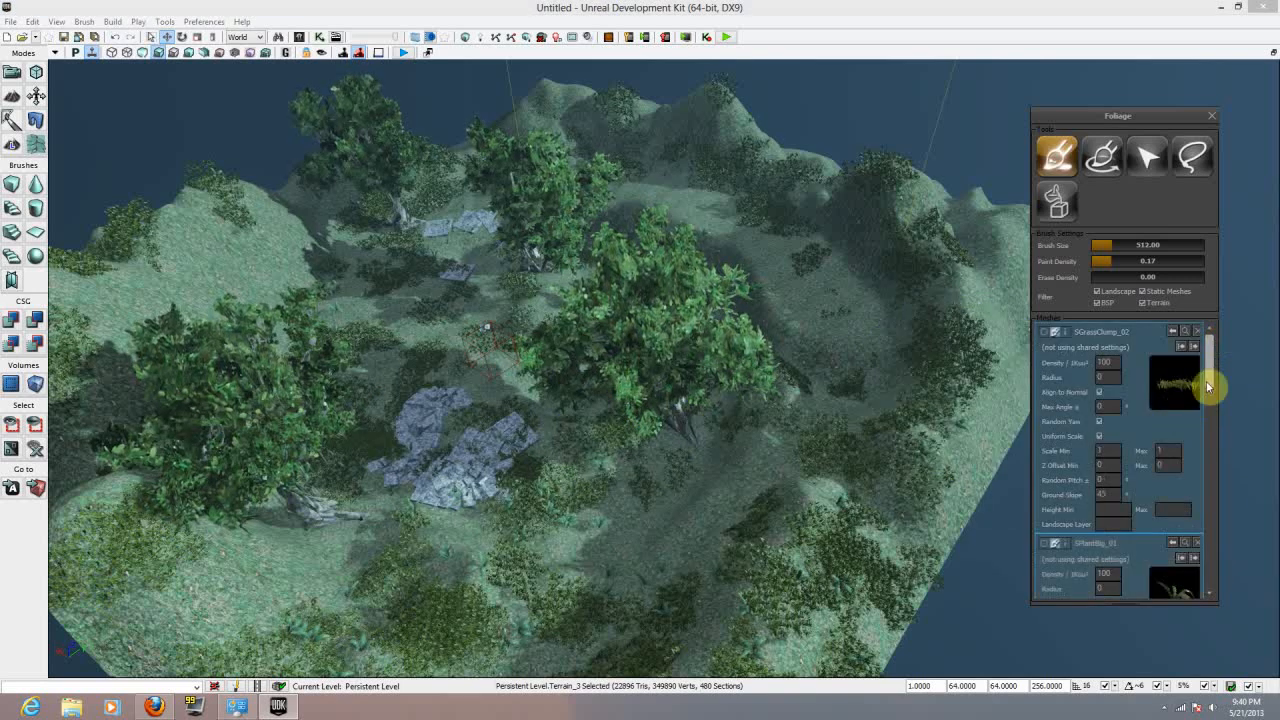
pyautogui.scroll(-3)
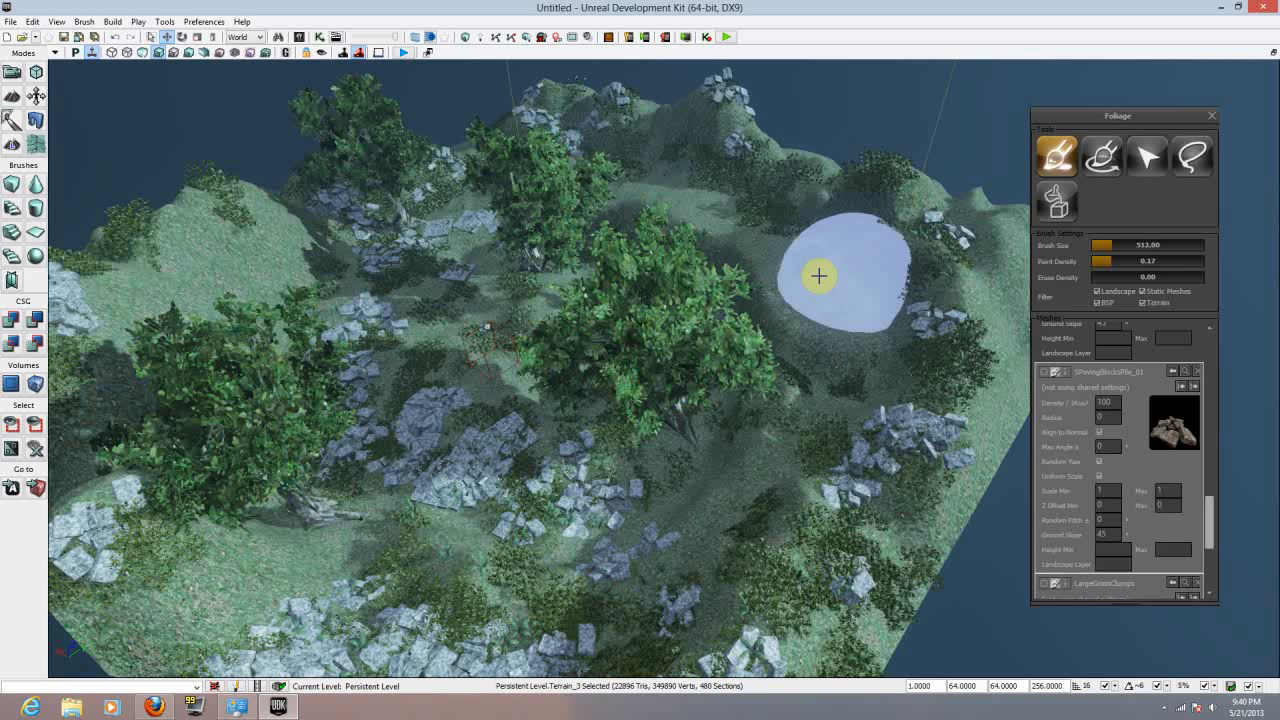
pyautogui.moveTo(818, 276); pyautogui.dragTo(490, 564)
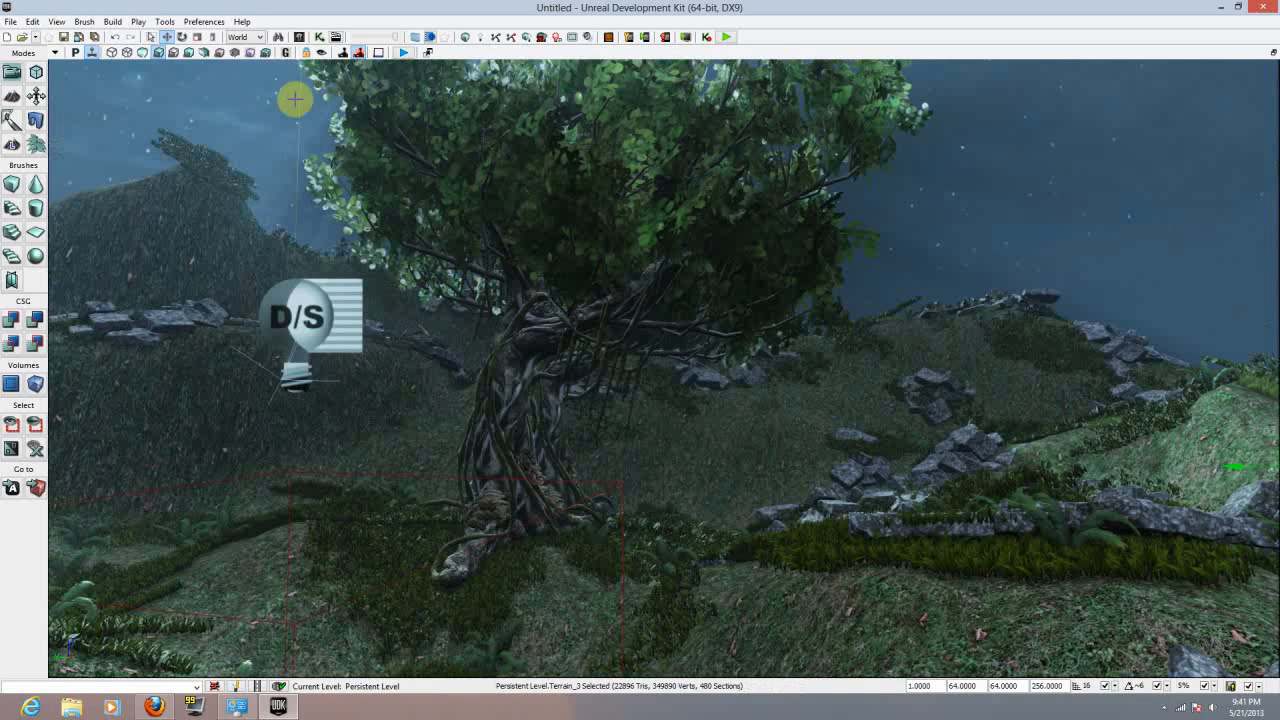
# Step: Rebuild the geometry of the current level from the Build menu and dismiss the map check report
pyautogui.click(112, 20)
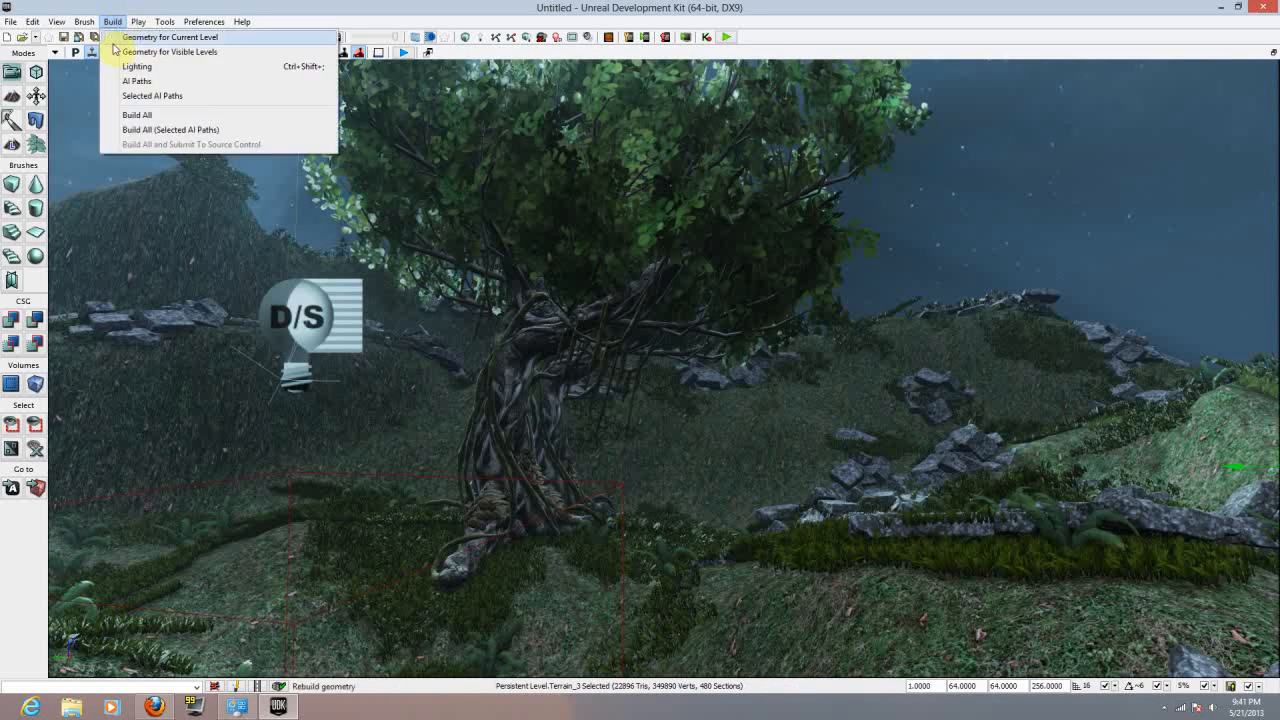
pyautogui.moveTo(136, 66)
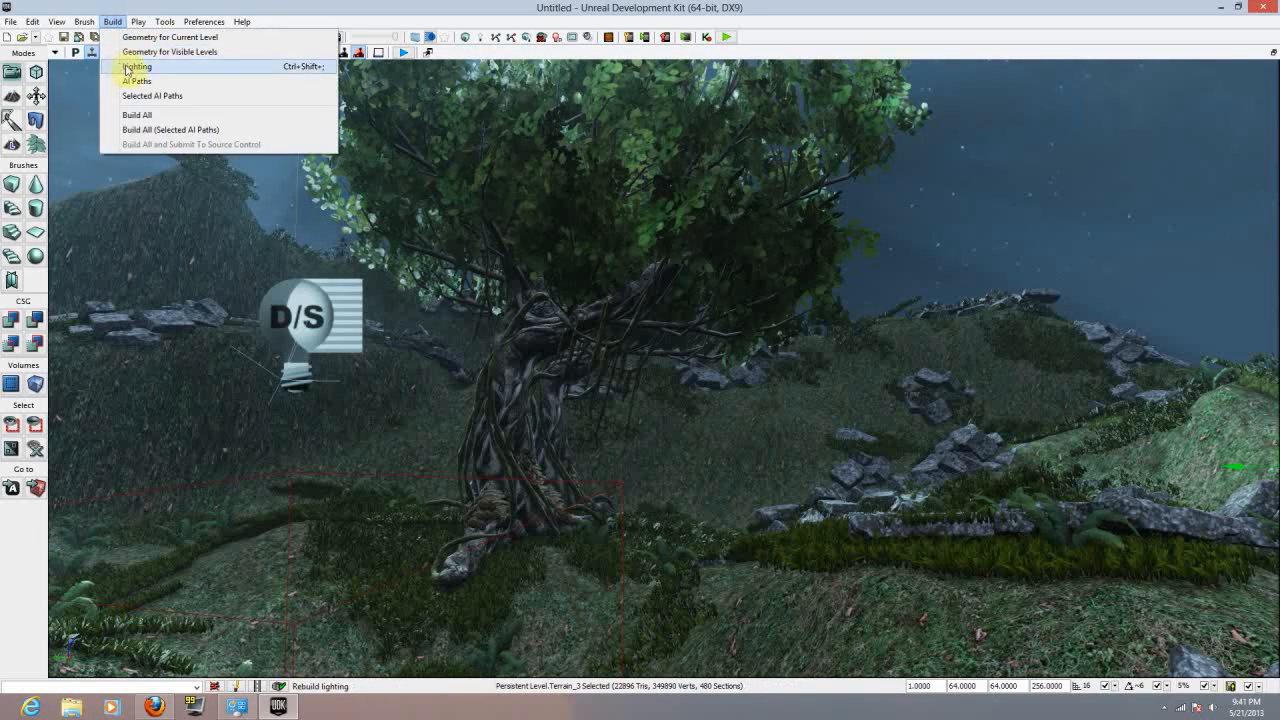
pyautogui.click(136, 66)
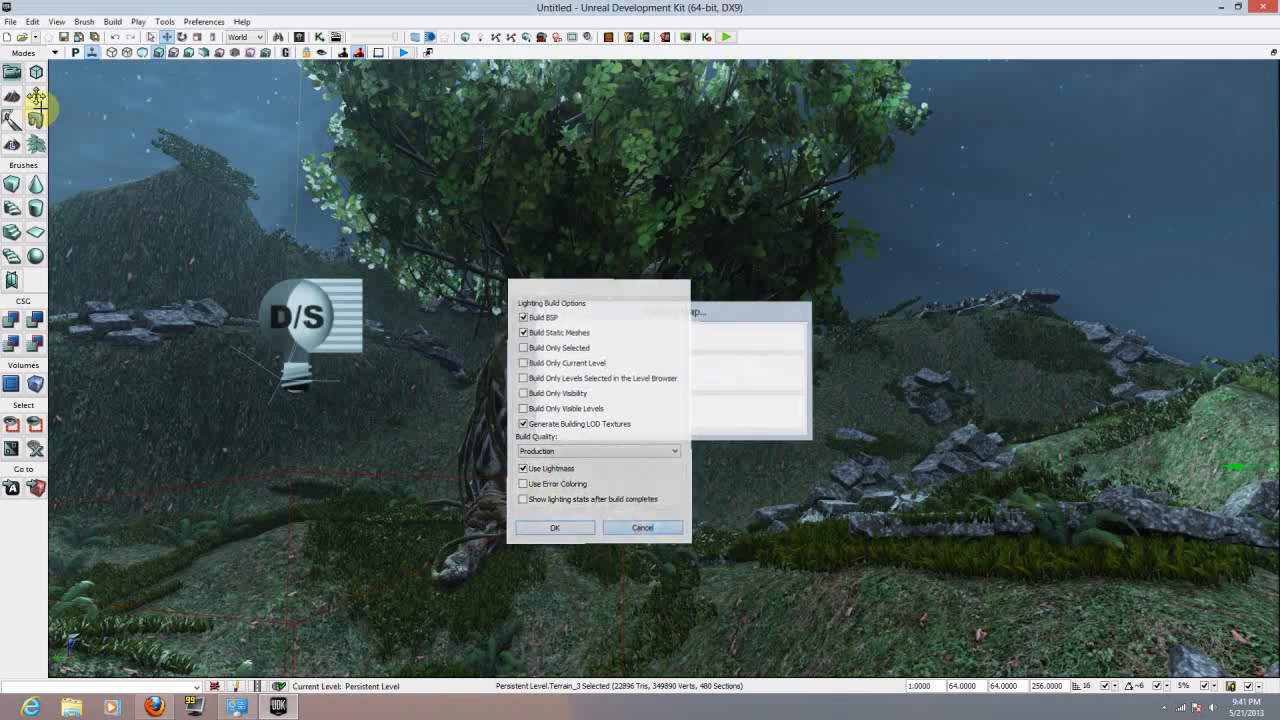
pyautogui.click(112, 20)
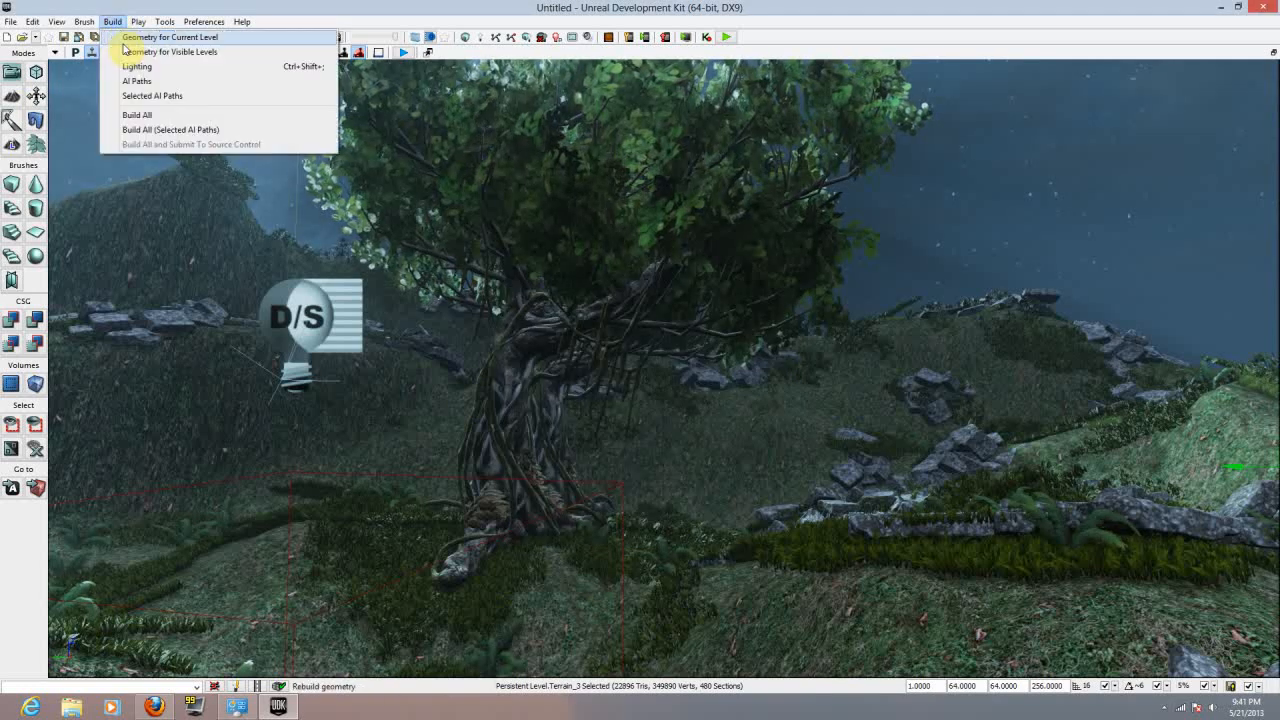
pyautogui.click(172, 36)
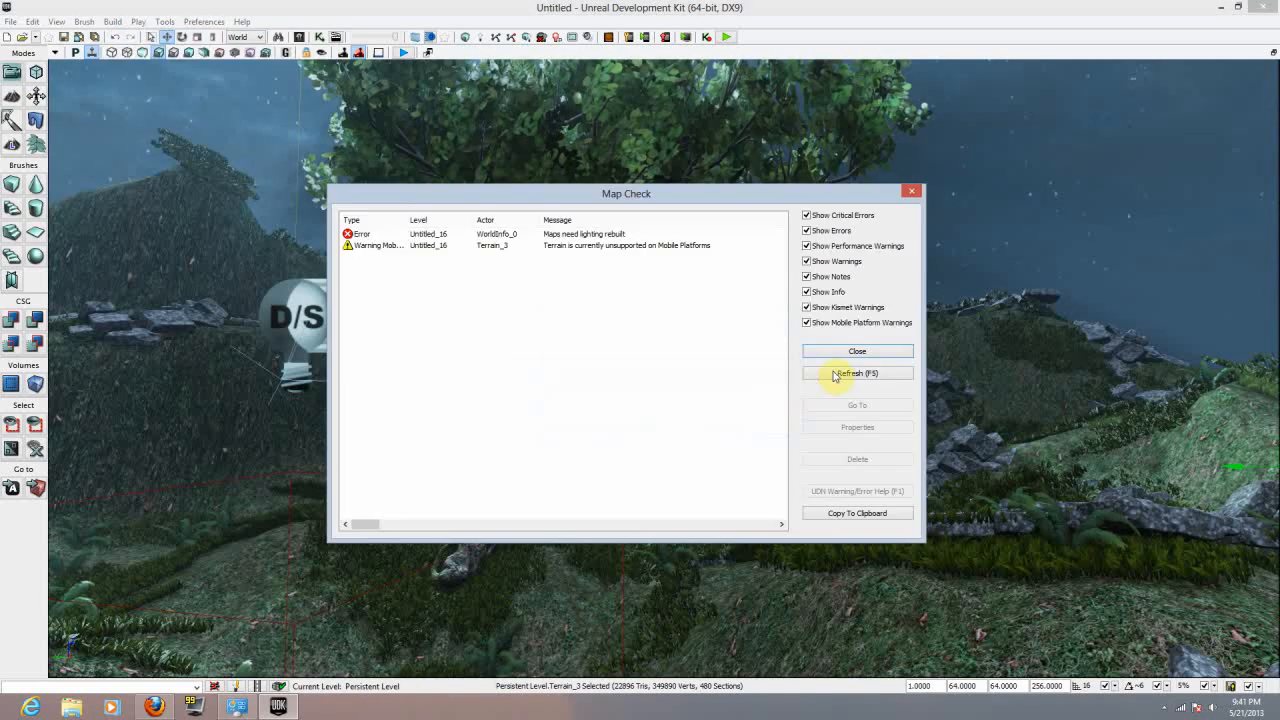
pyautogui.click(856, 352)
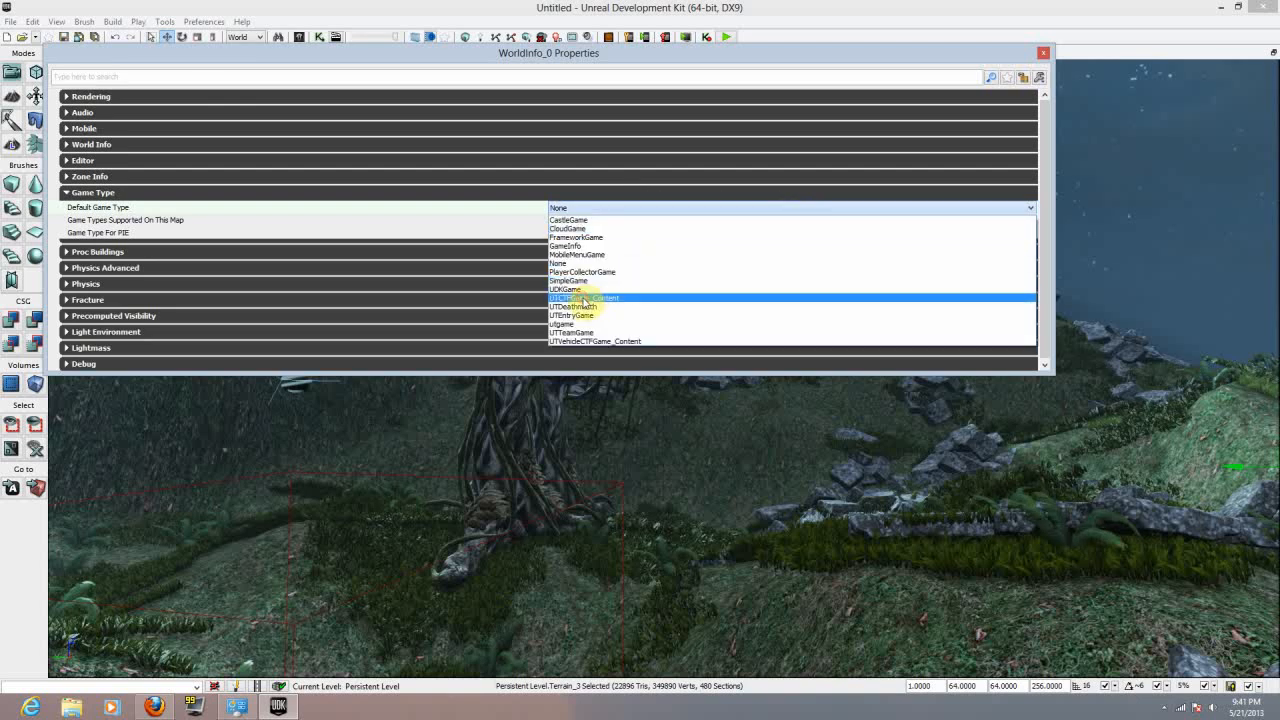
# Step: Set the world's Default Game Type and PIE game type to UTCTFGame_Content
pyautogui.click(596, 298)
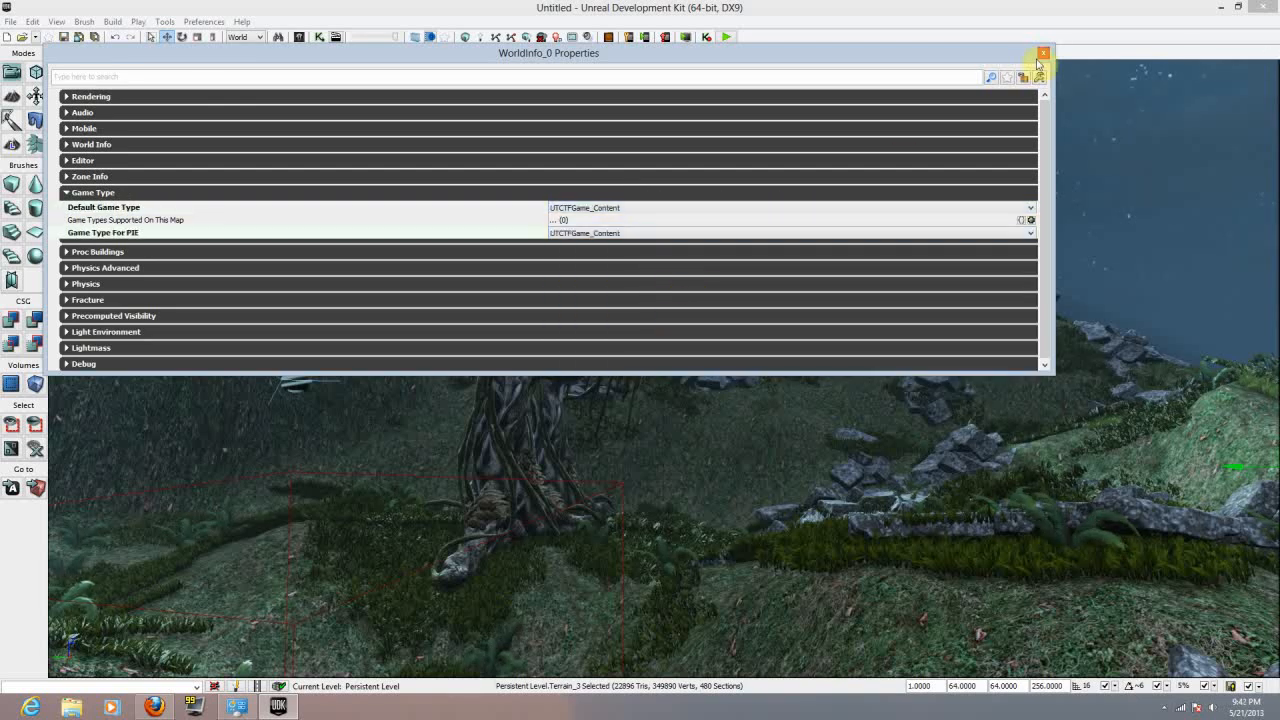
pyautogui.click(1044, 52)
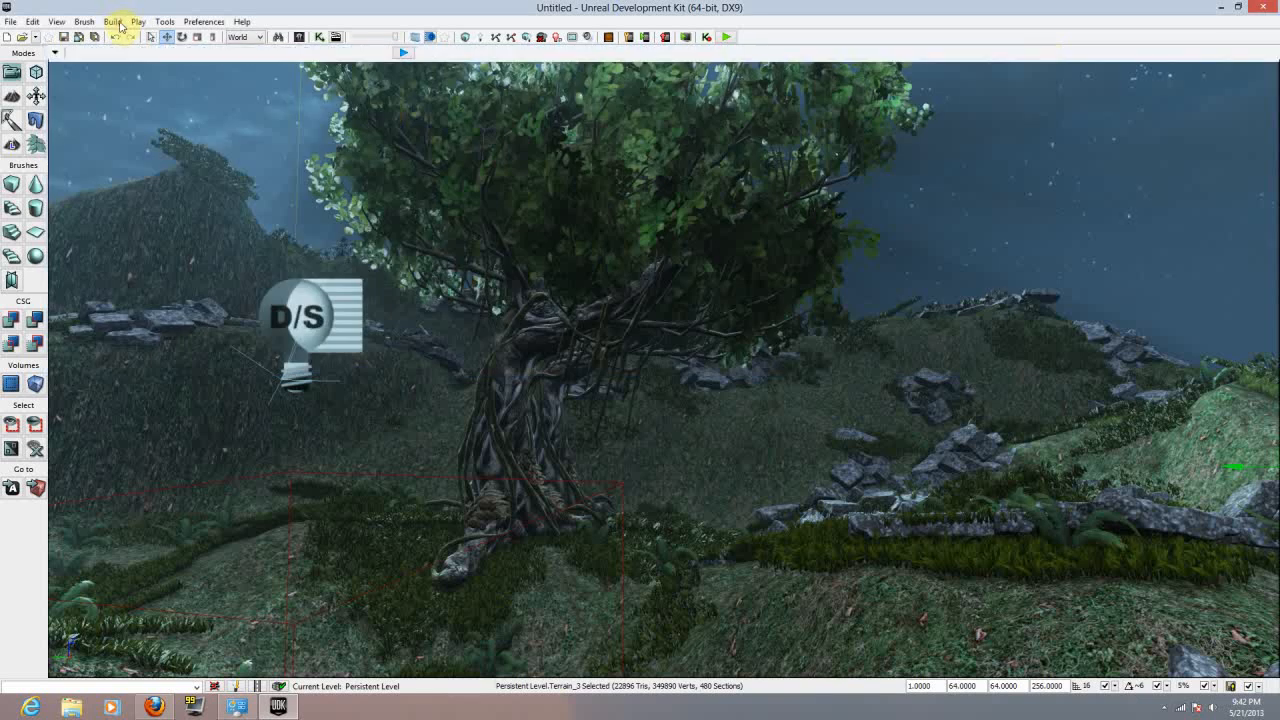
# Step: Start a lighting build with the default Lighting Build Options
pyautogui.click(112, 20)
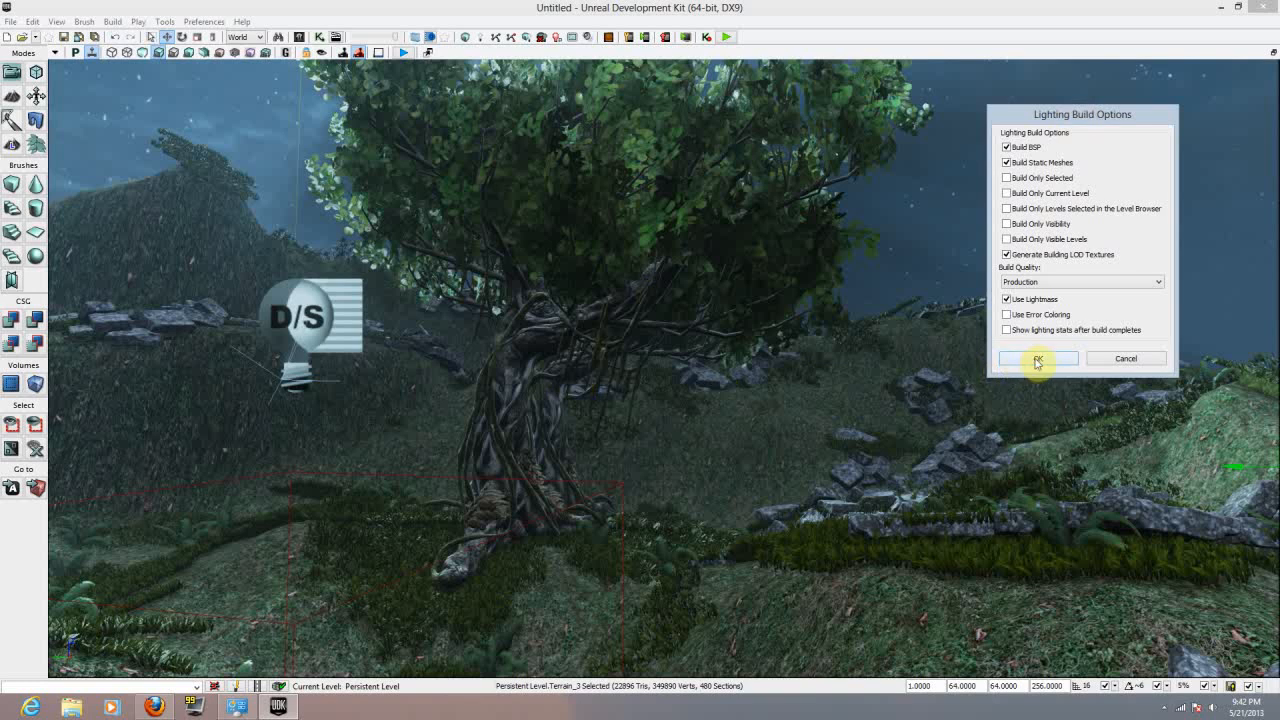
pyautogui.click(1036, 358)
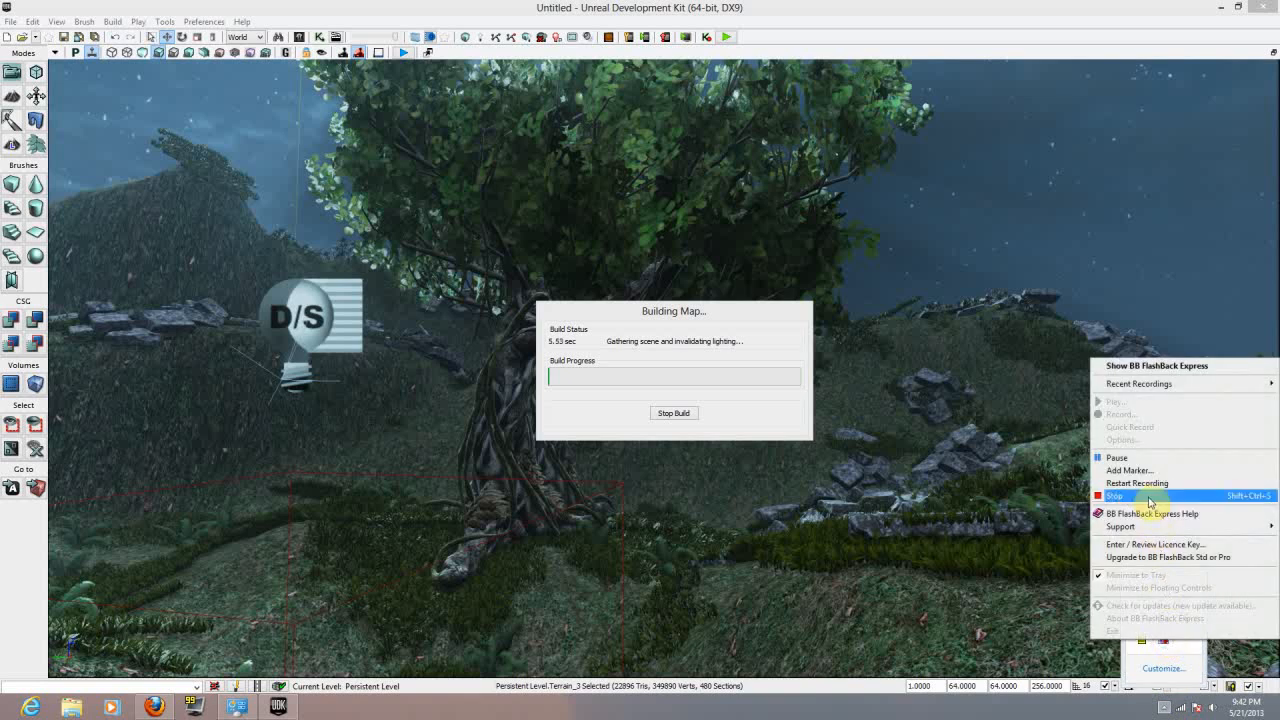
pyautogui.moveTo(1136, 456)
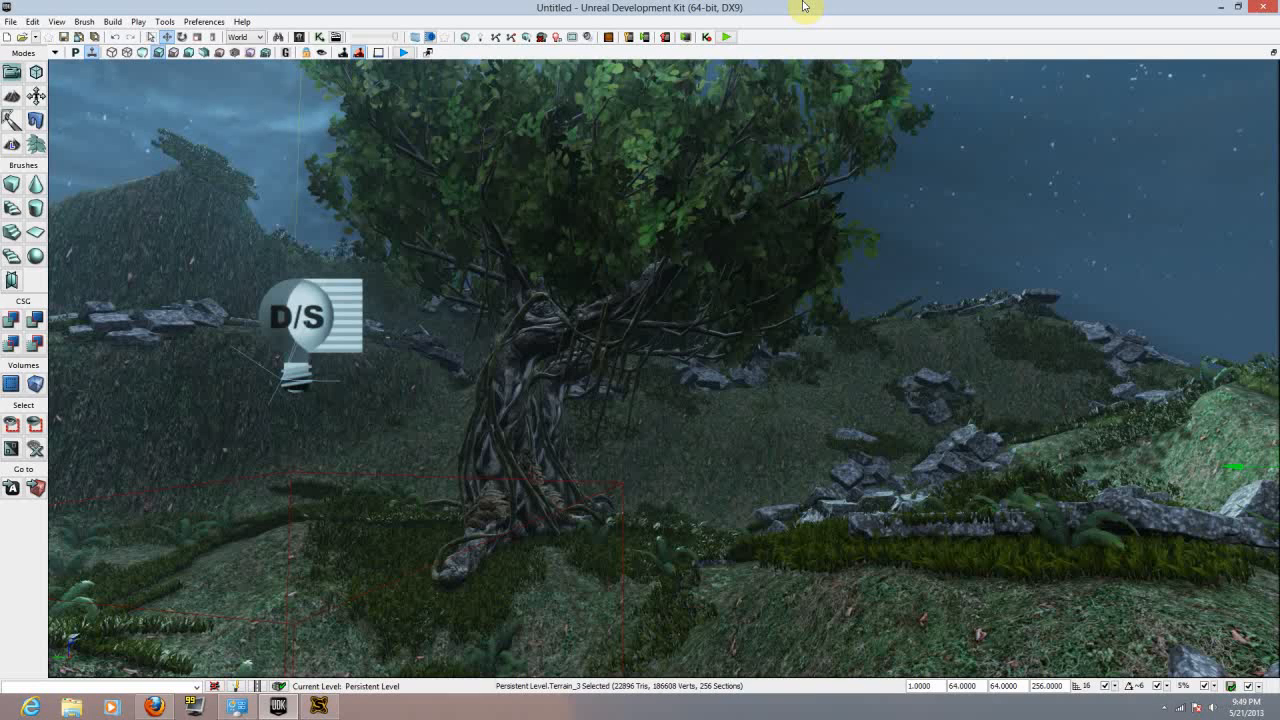
pyautogui.moveTo(764, 36)
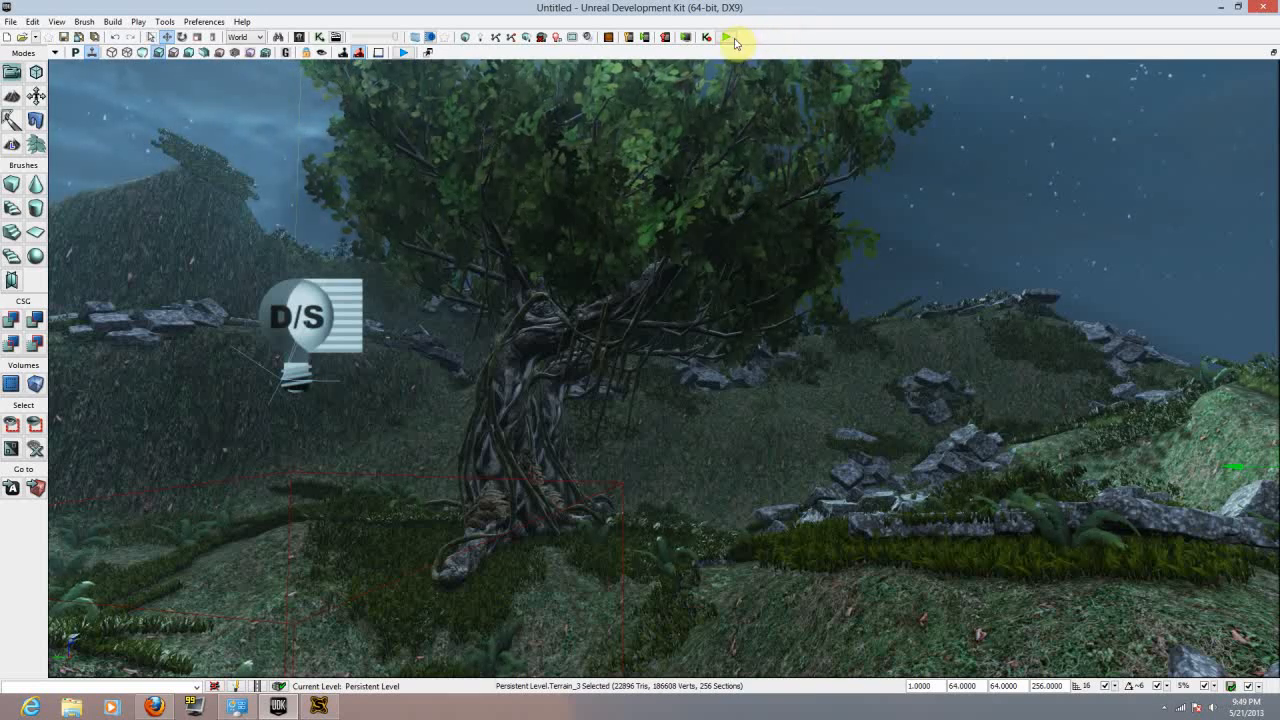
pyautogui.moveTo(720, 38)
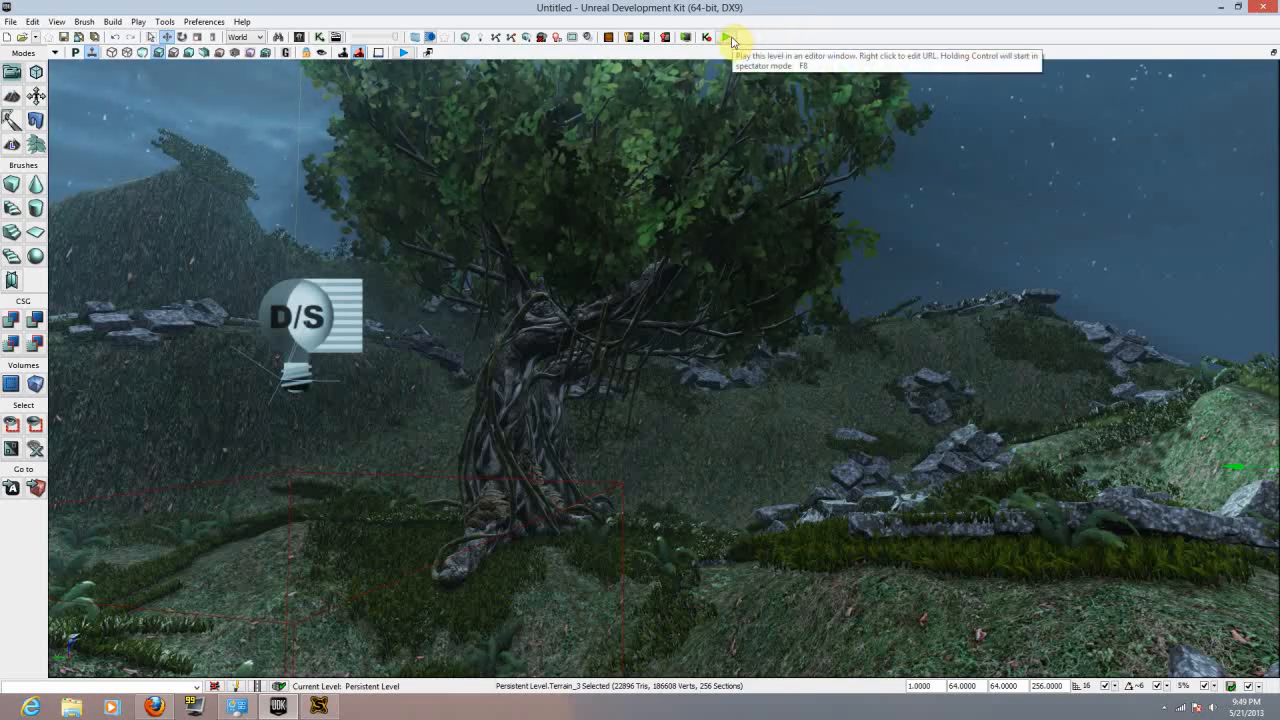
pyautogui.click(720, 38)
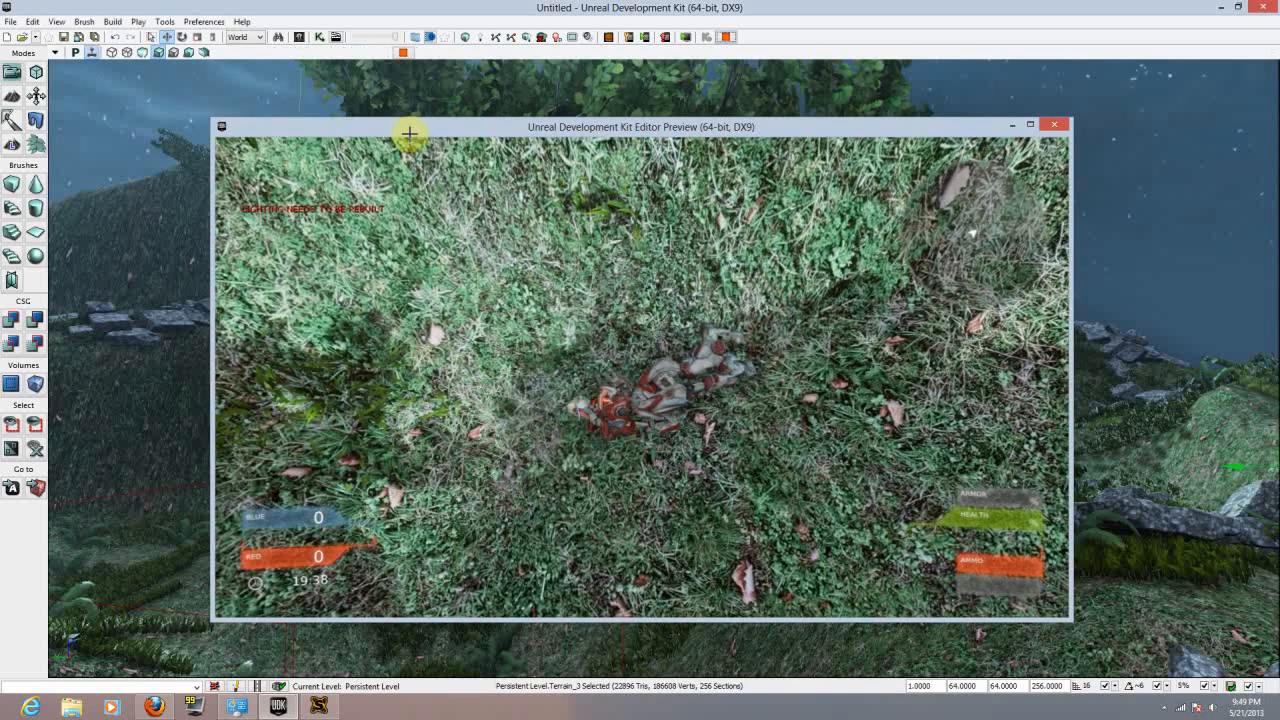
pyautogui.click(718, 36)
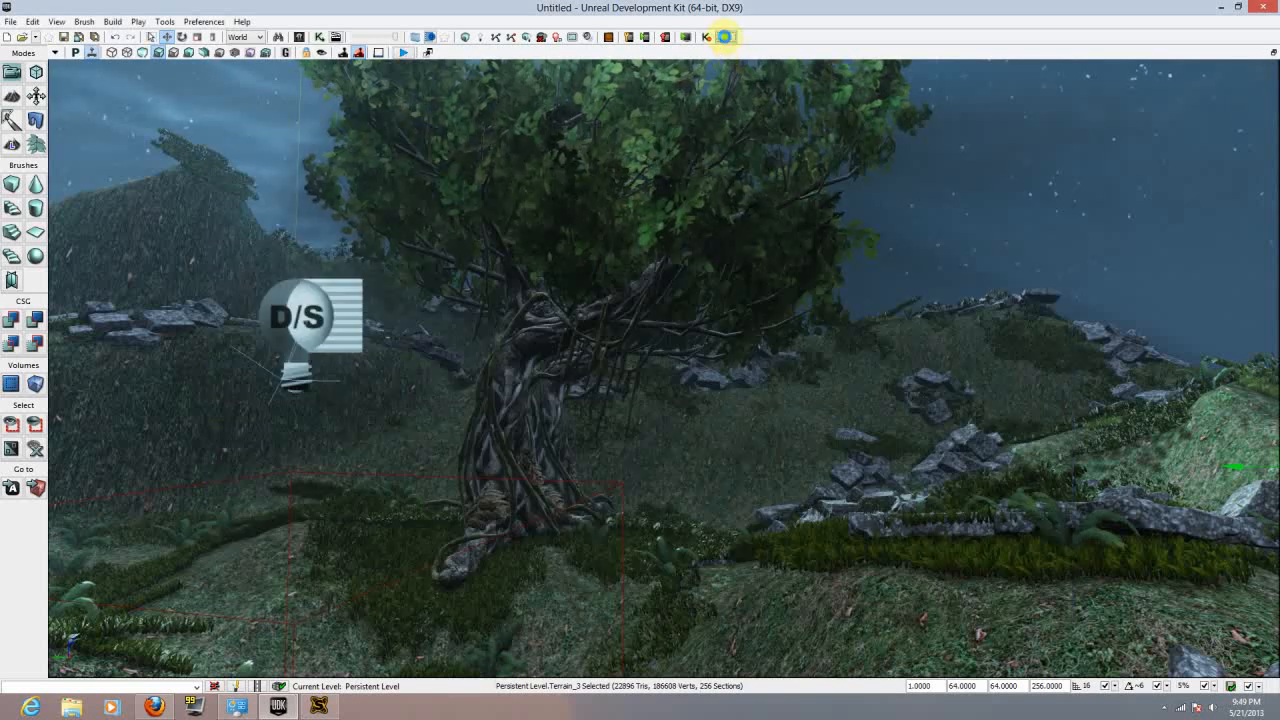